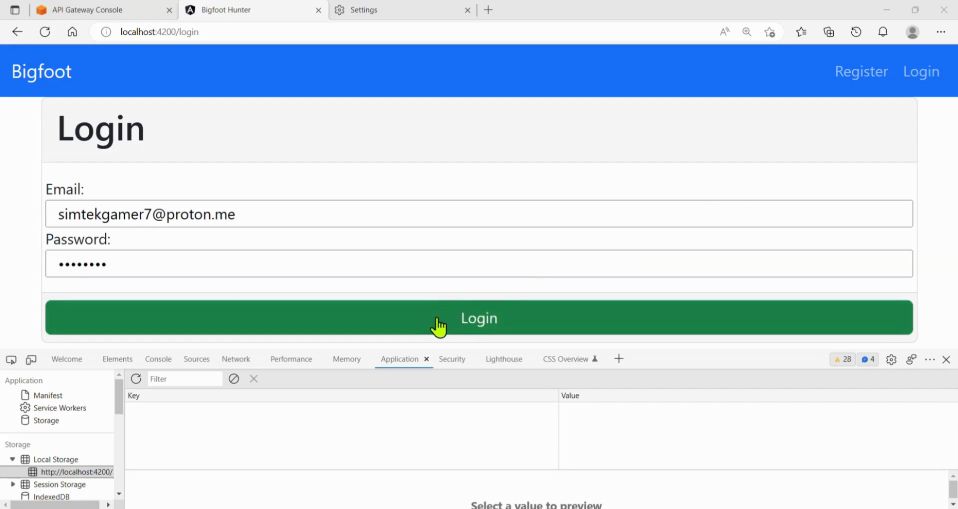
Step: Sign in to Bigfoot Hunter so the welcome page loads with Cognito tokens stored
{"action": "left_click", "coordinate": [478, 318]}
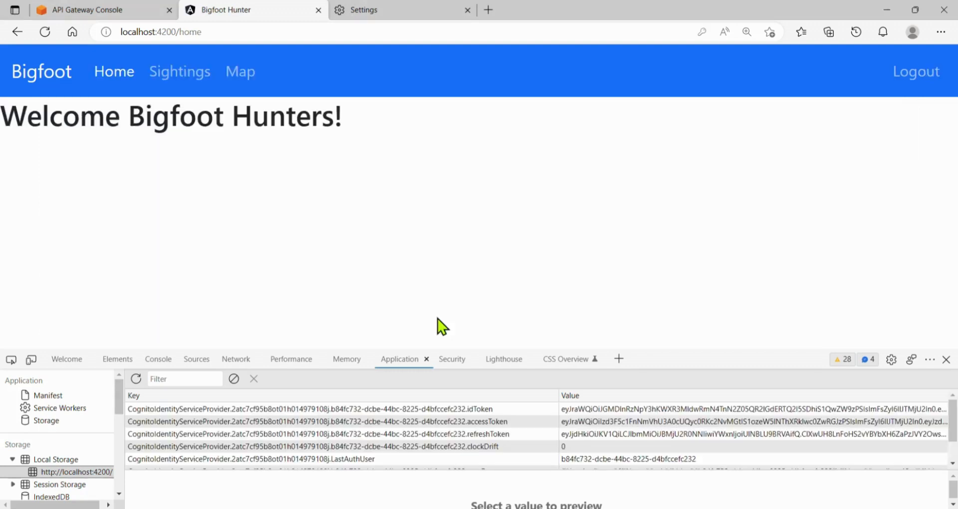
{"action": "mouse_move", "coordinate": [377, 437]}
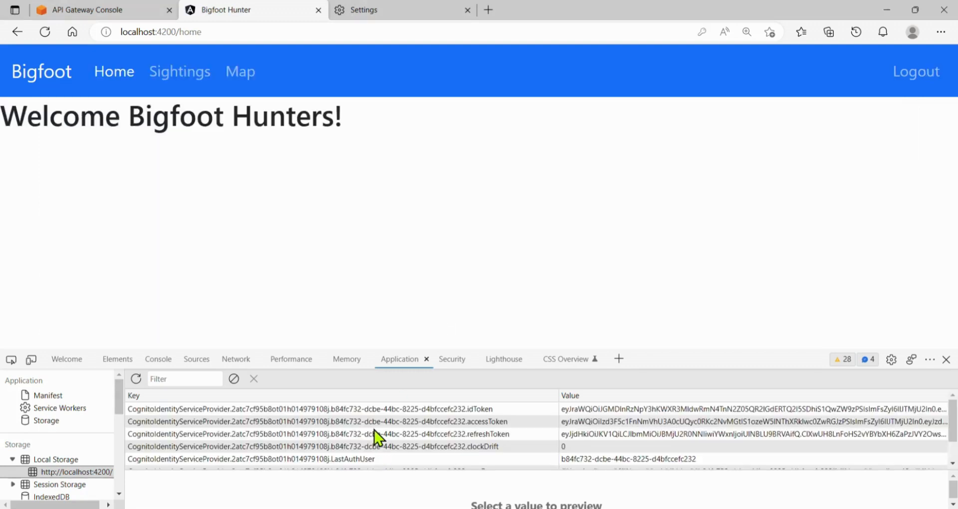
{"action": "mouse_move", "coordinate": [503, 441]}
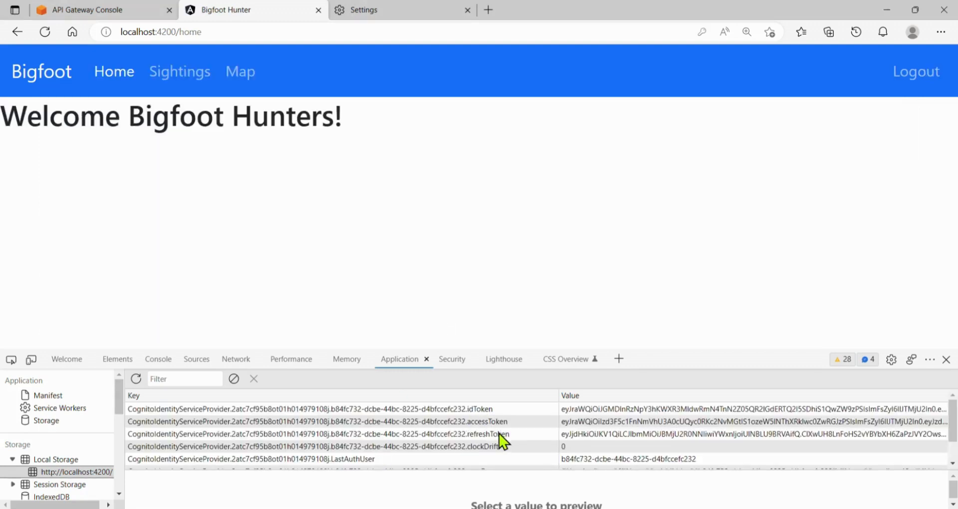
{"action": "mouse_move", "coordinate": [455, 298]}
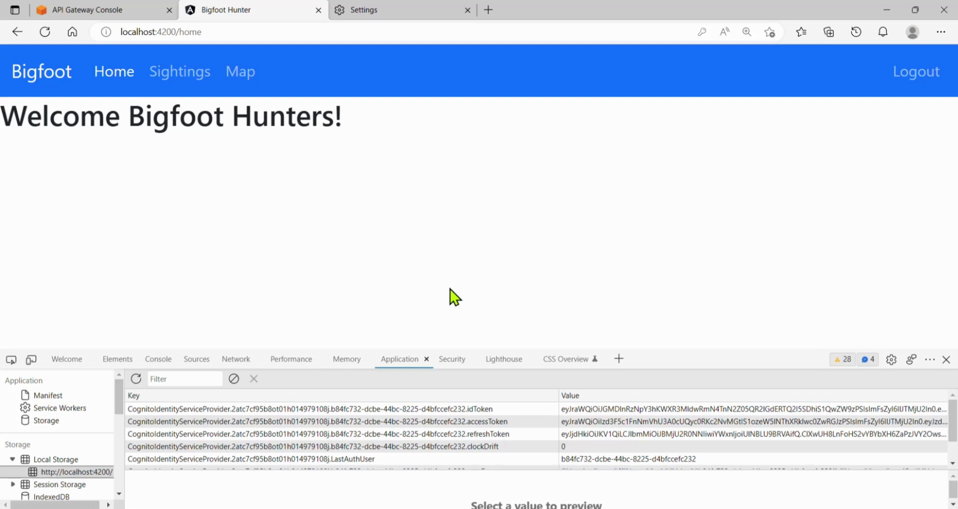
Step: From the AWS console, reach the Authorizers page of the bigfoot-hunter-no-auth API in API Gateway
{"action": "left_click", "coordinate": [98, 10]}
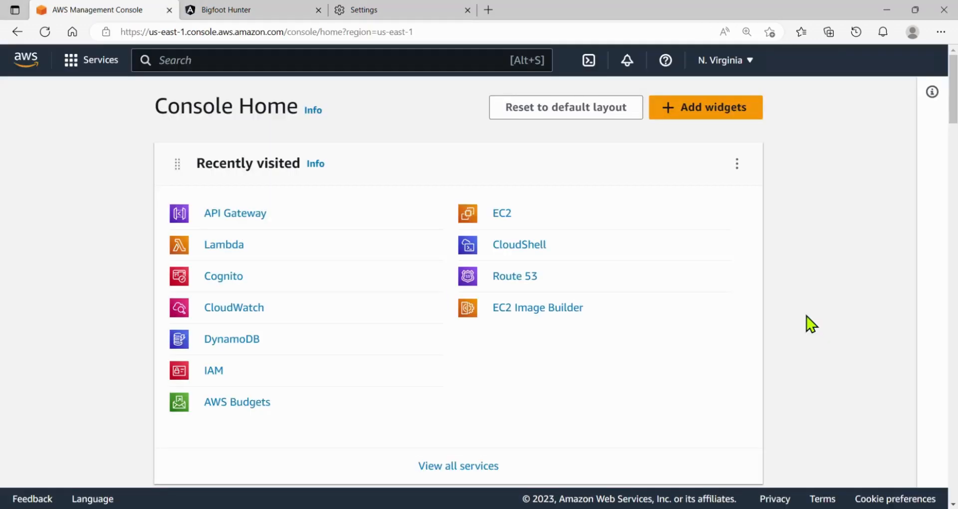
{"action": "mouse_move", "coordinate": [814, 277]}
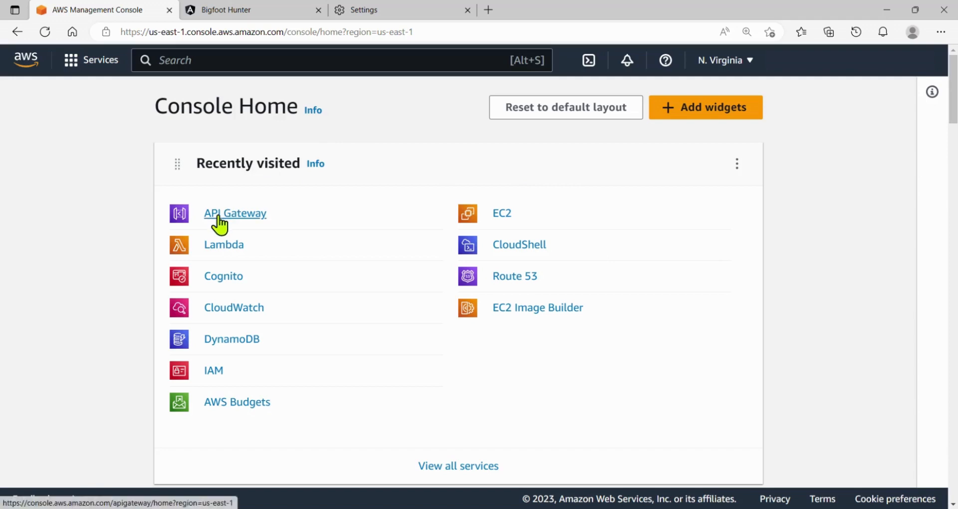
{"action": "left_click", "coordinate": [234, 213]}
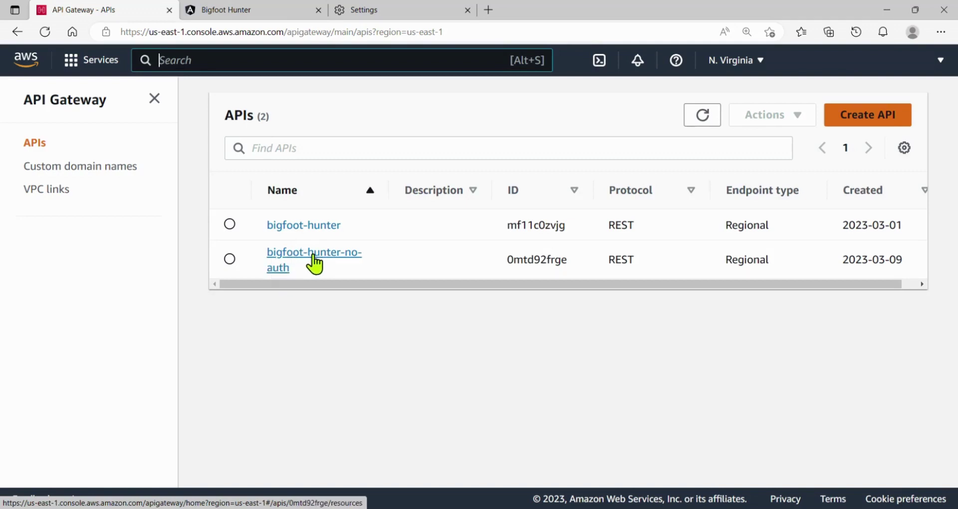
{"action": "left_click", "coordinate": [313, 259]}
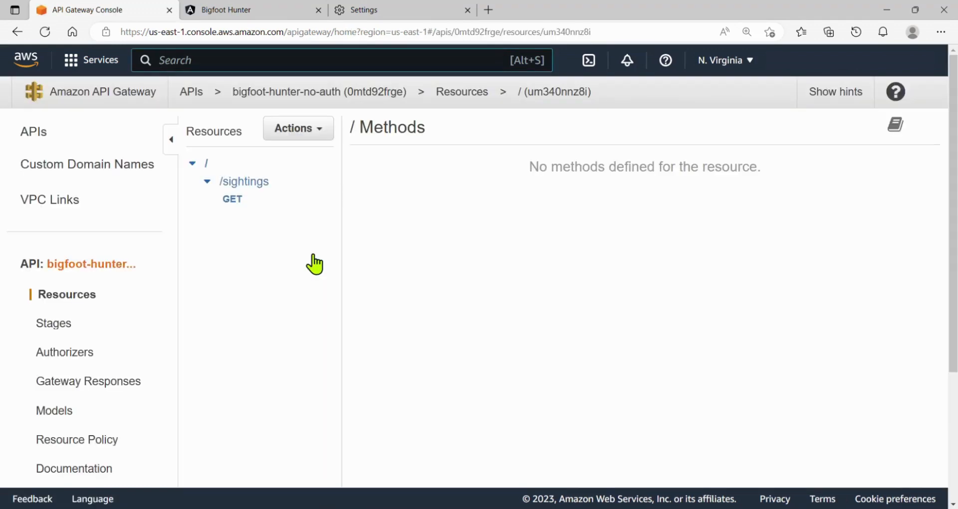
{"action": "mouse_move", "coordinate": [73, 327]}
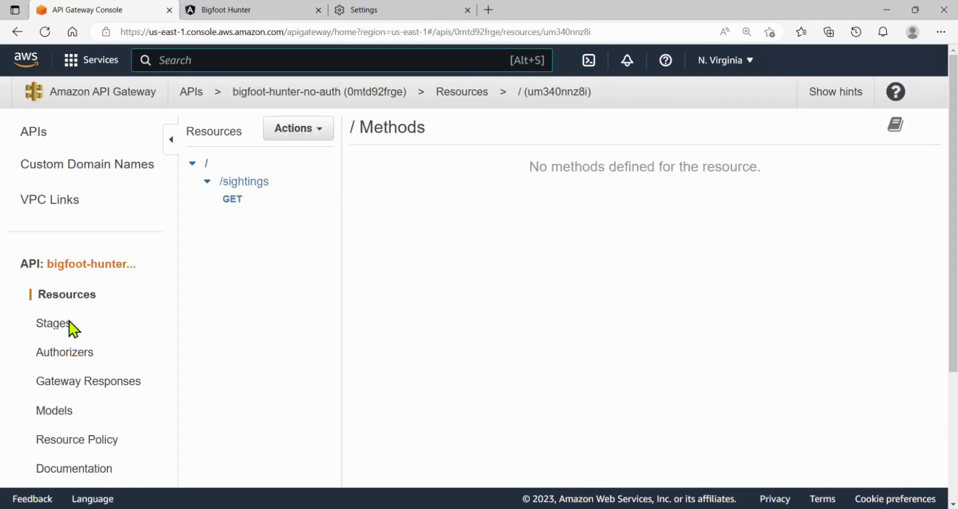
{"action": "mouse_move", "coordinate": [64, 352]}
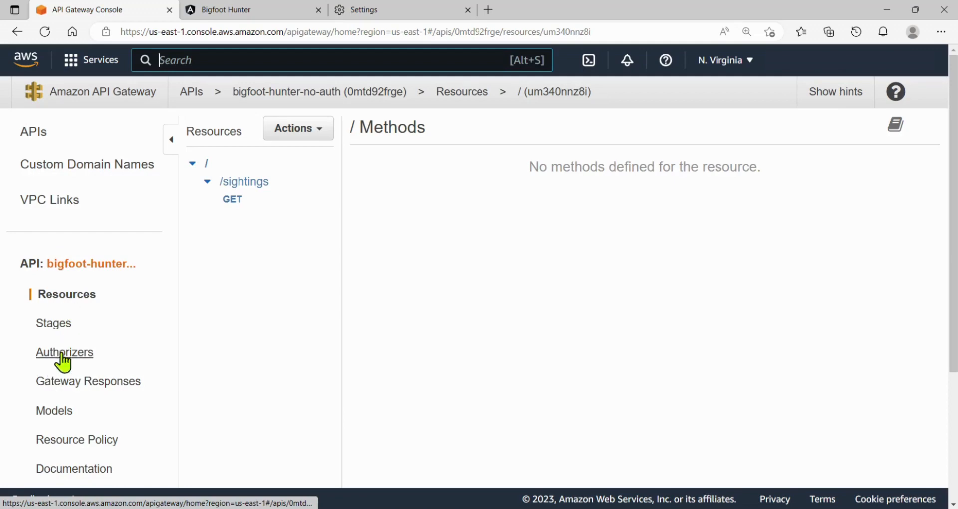
{"action": "left_click", "coordinate": [64, 352]}
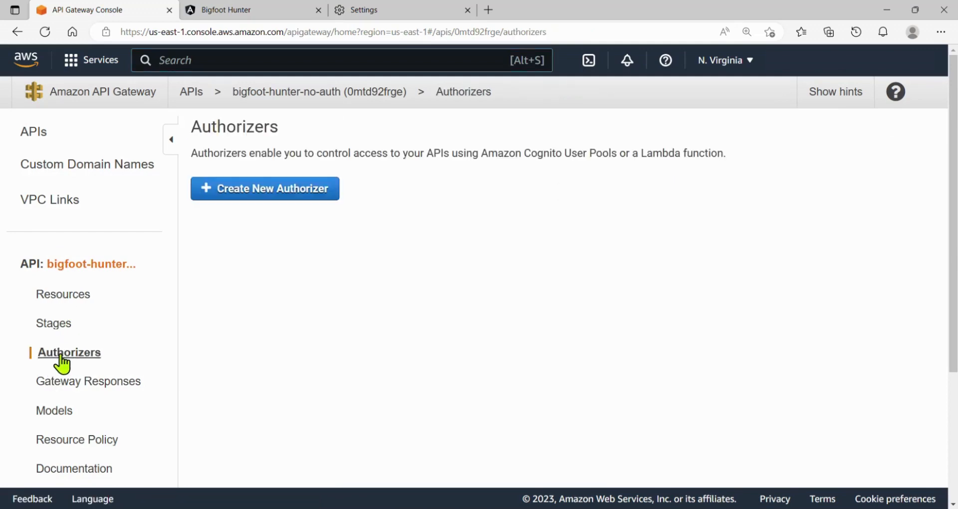
{"action": "mouse_move", "coordinate": [264, 189]}
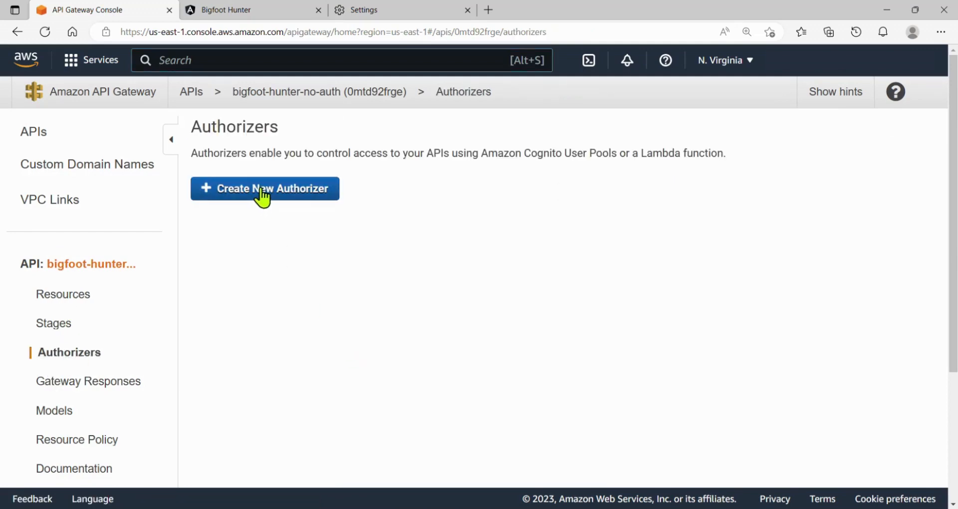
Step: Start a new Cognito authorizer named bigfoot-youtube-1 on the bigfoot-users user pool
{"action": "left_click", "coordinate": [265, 189]}
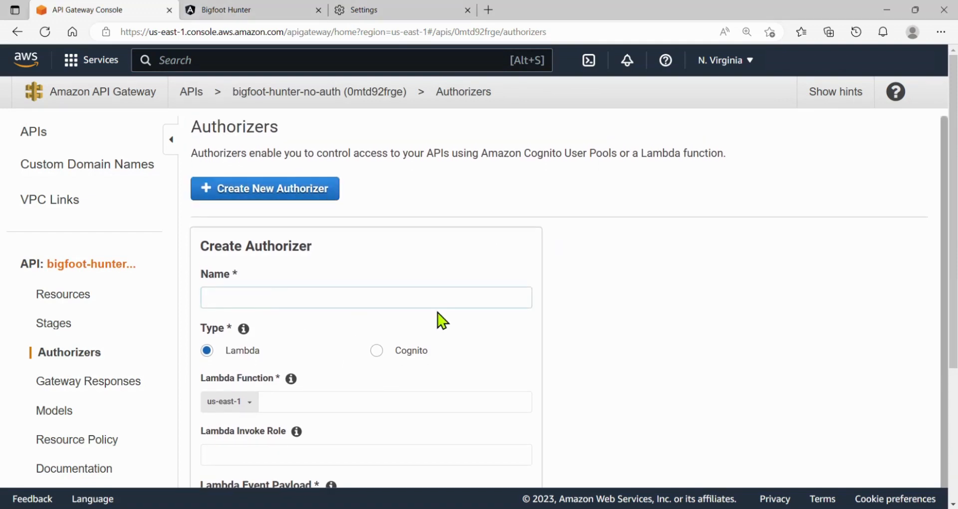
{"action": "type", "text": "bigfoot-"}
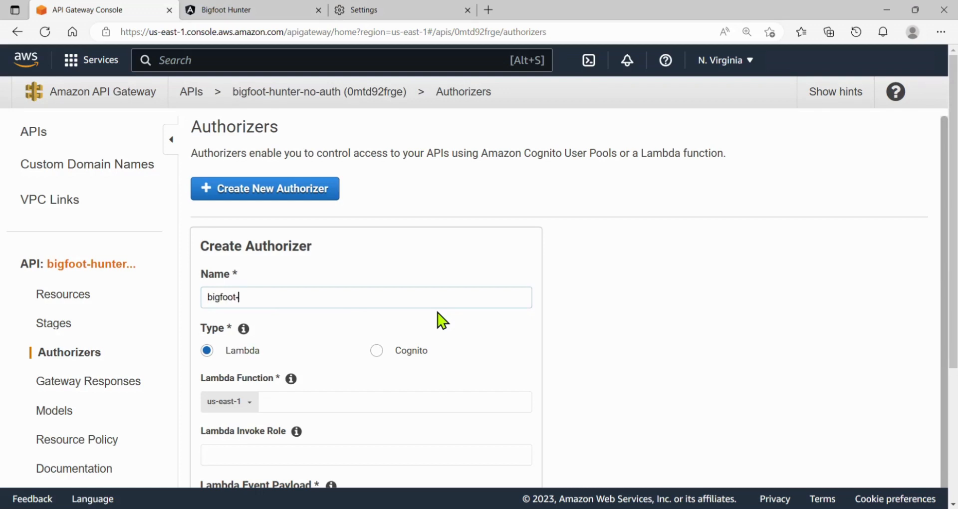
{"action": "type", "text": "youtube-1"}
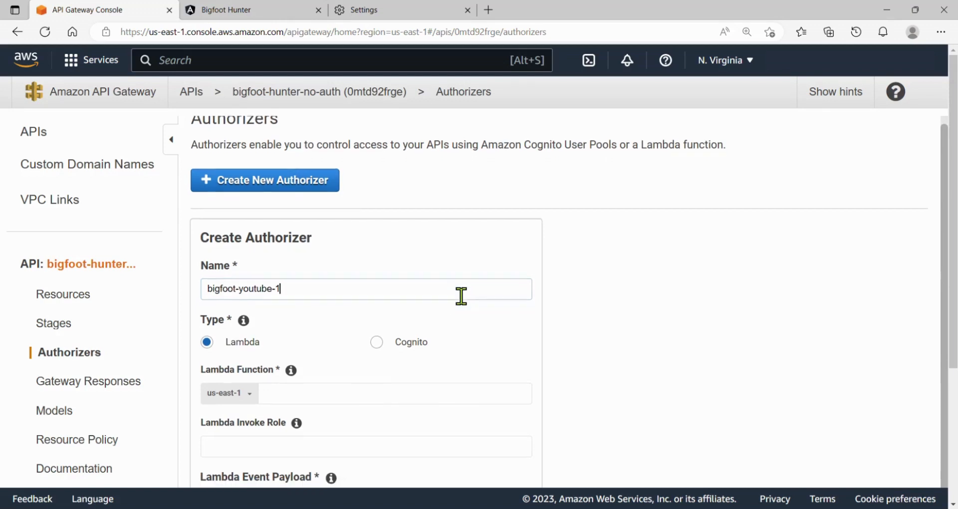
{"action": "mouse_move", "coordinate": [377, 344]}
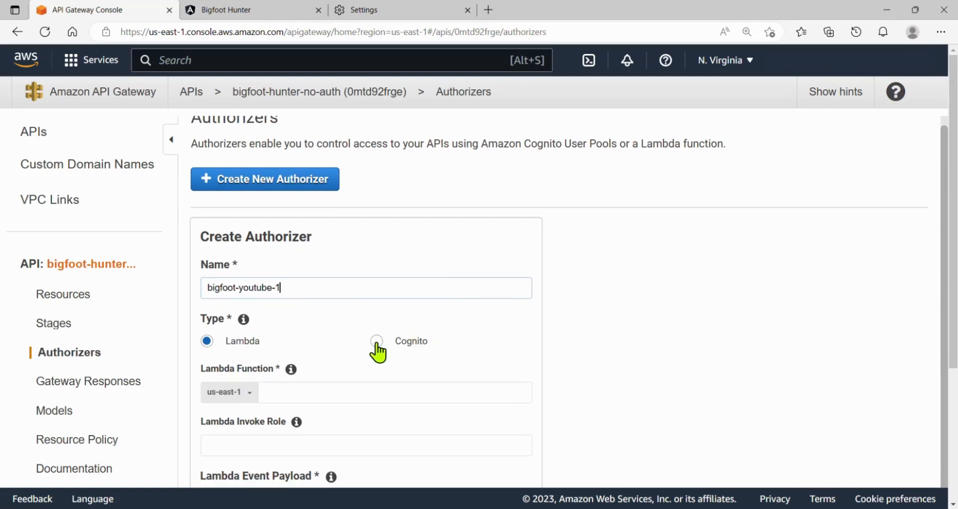
{"action": "left_click", "coordinate": [376, 341]}
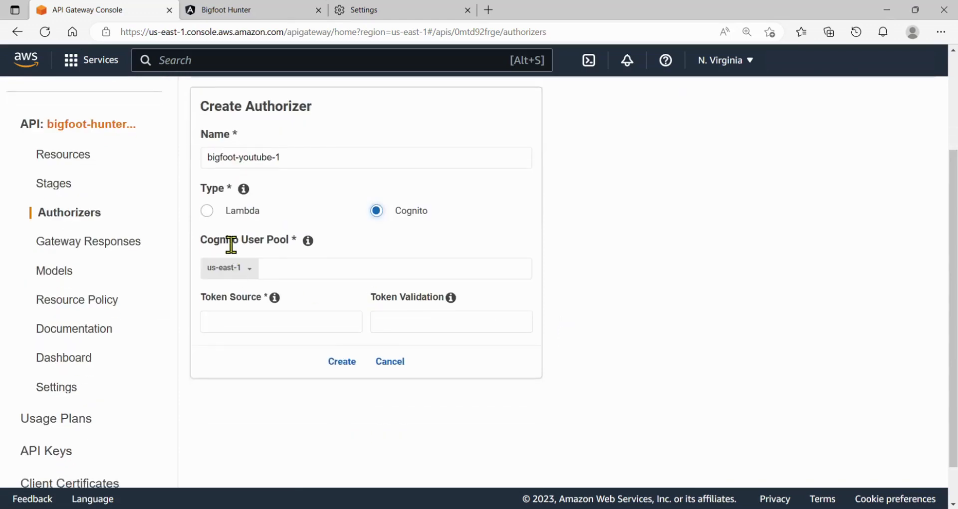
{"action": "left_click", "coordinate": [395, 268]}
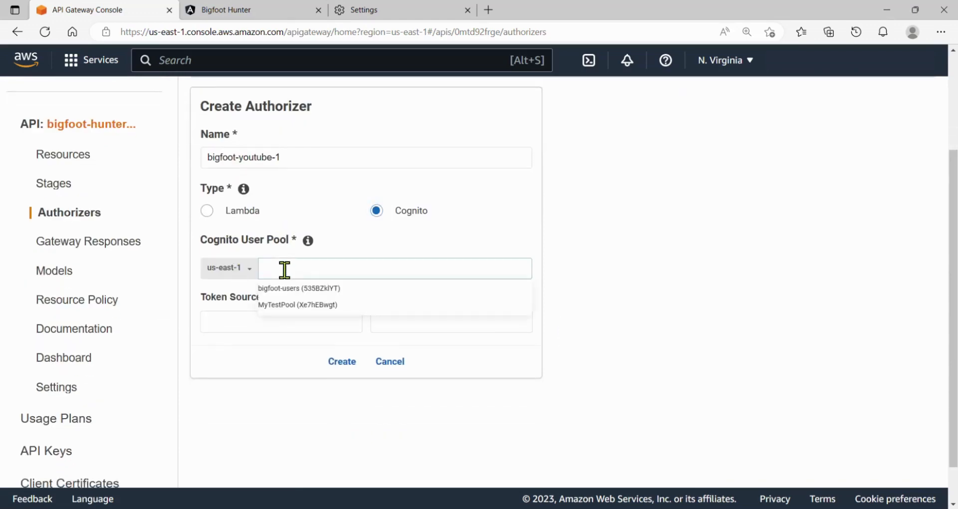
{"action": "mouse_move", "coordinate": [322, 287]}
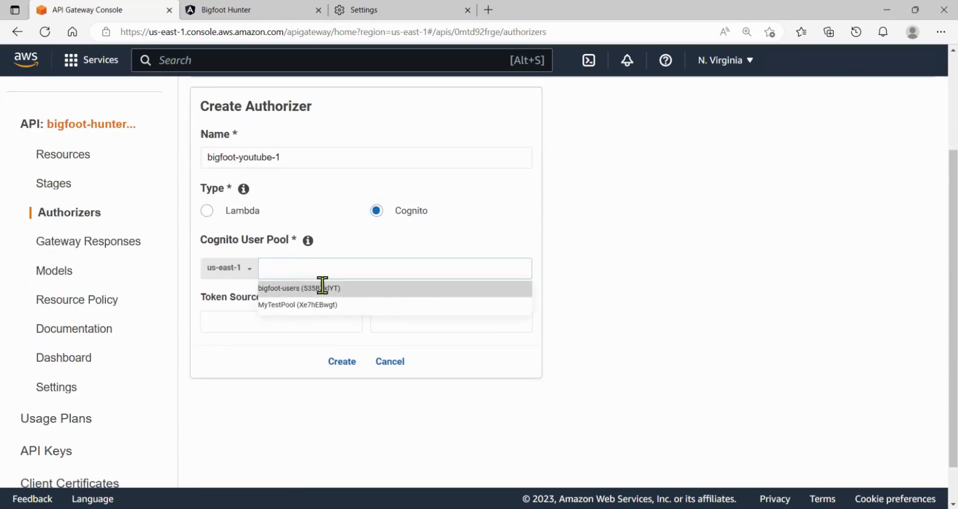
{"action": "left_click", "coordinate": [298, 288]}
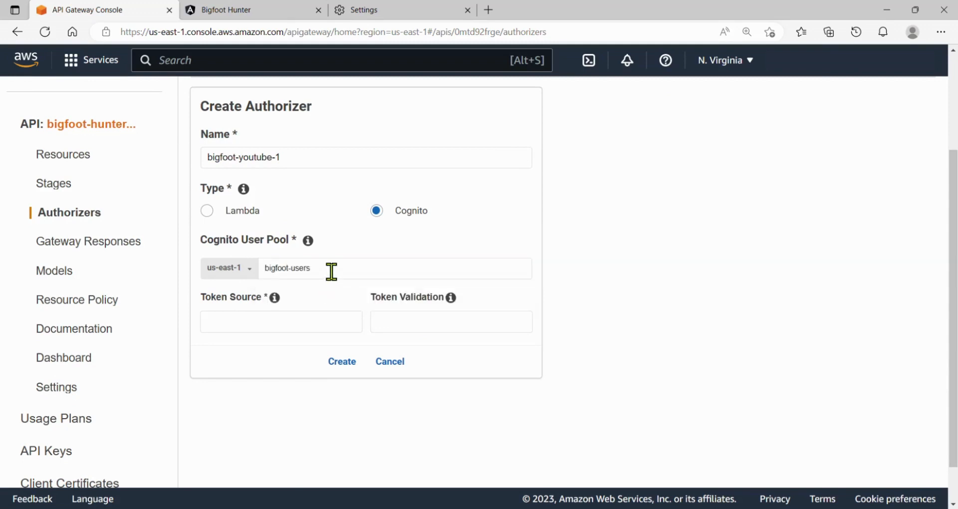
{"action": "mouse_move", "coordinate": [308, 310]}
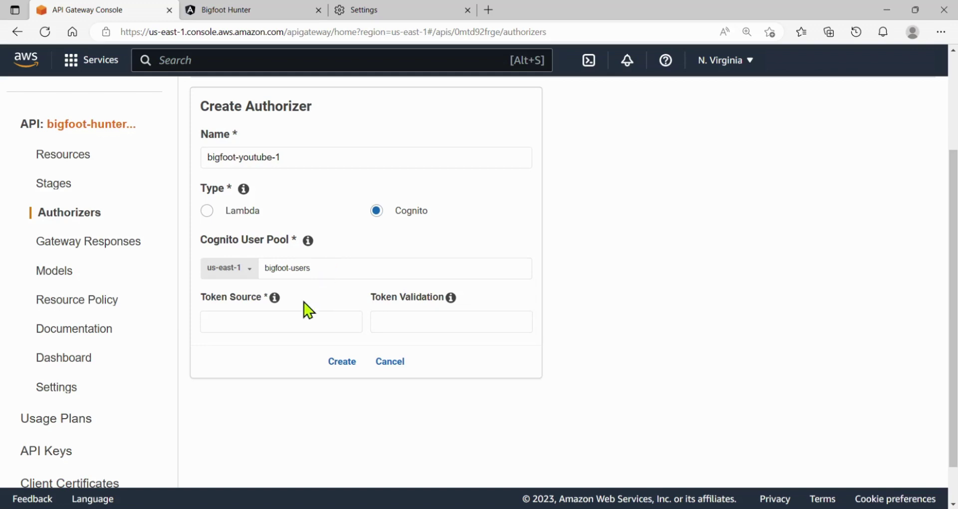
{"action": "mouse_move", "coordinate": [621, 359]}
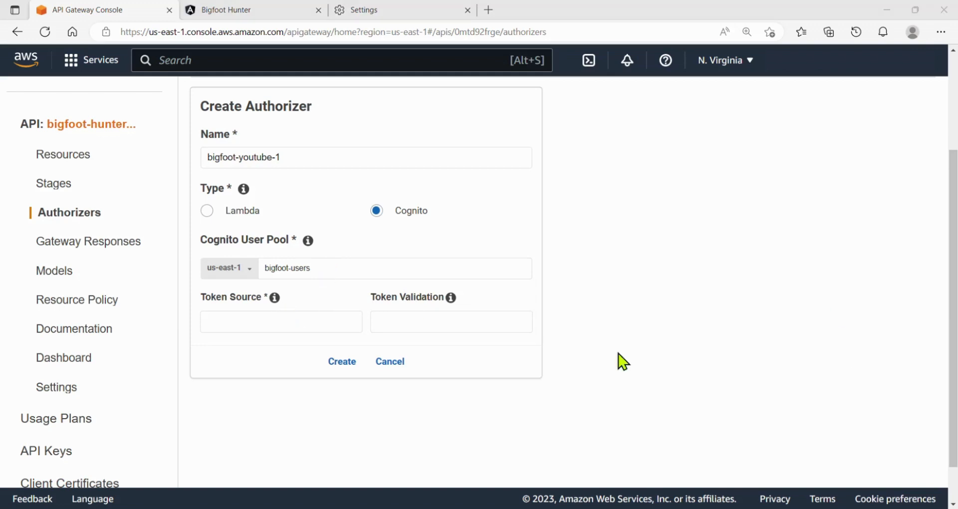
Step: Set the token source header to Authorization and create the authorizer
{"action": "left_click", "coordinate": [280, 321]}
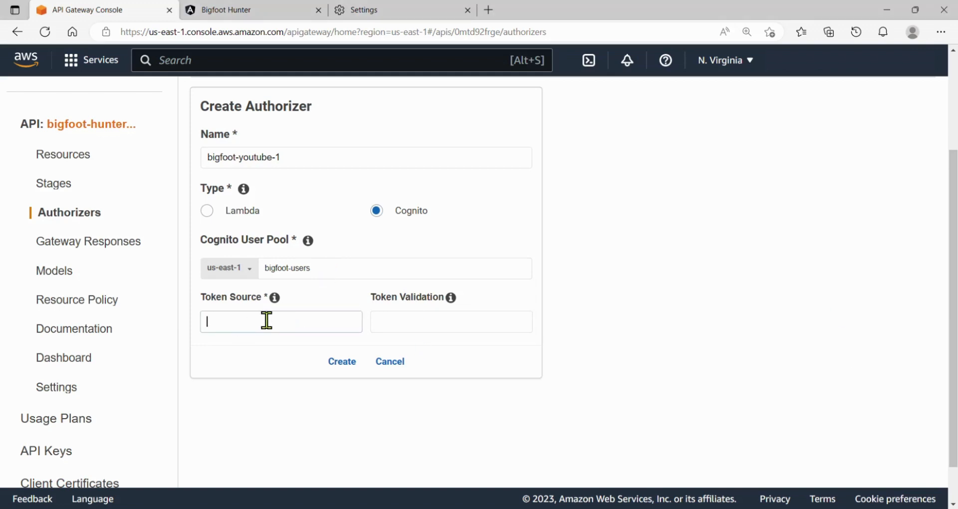
{"action": "type", "text": "Authoriz"}
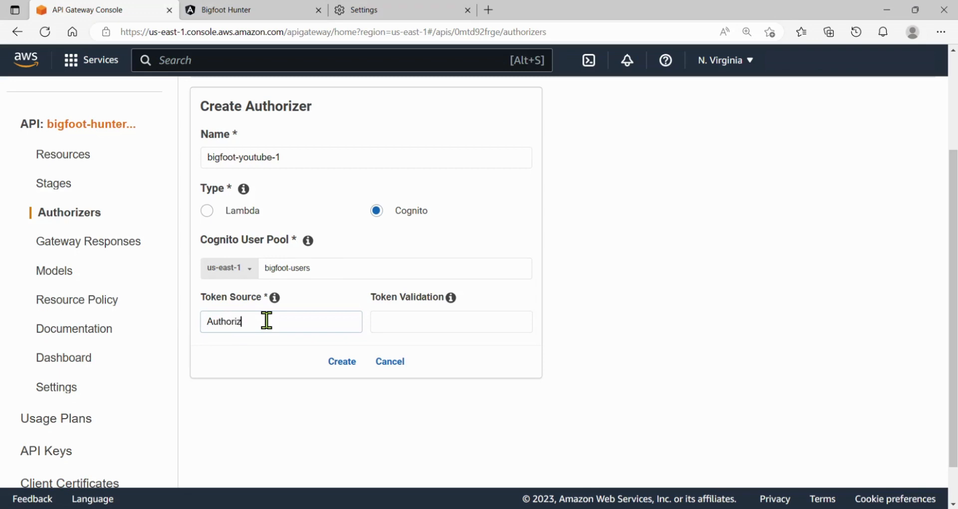
{"action": "type", "text": "ation"}
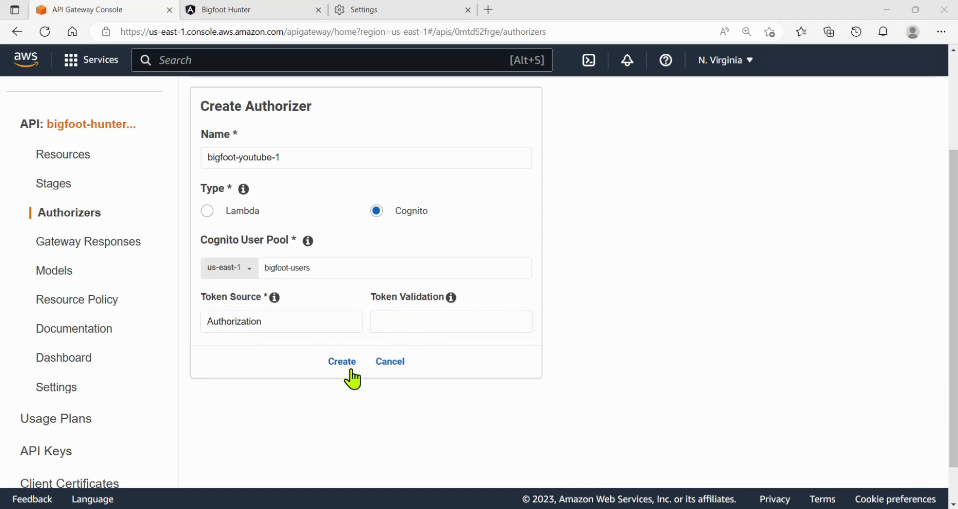
{"action": "left_click", "coordinate": [341, 361]}
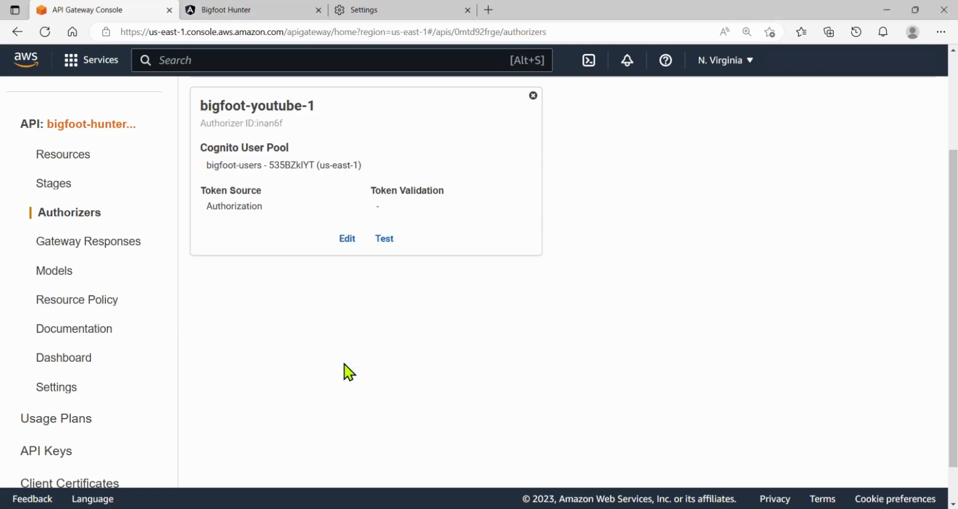
{"action": "mouse_move", "coordinate": [383, 243]}
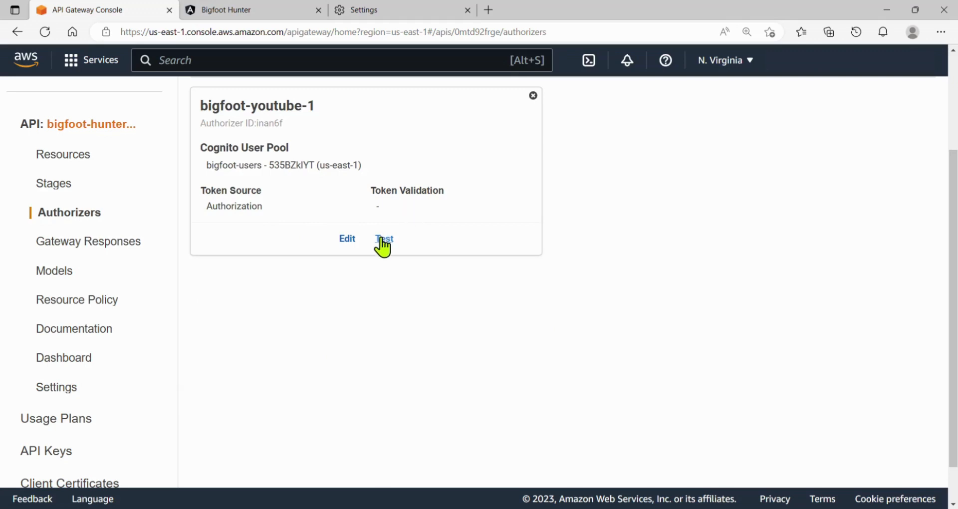
Step: Bring up the Test Authorizer dialog for bigfoot-youtube-1 with the token field empty
{"action": "left_click", "coordinate": [383, 238]}
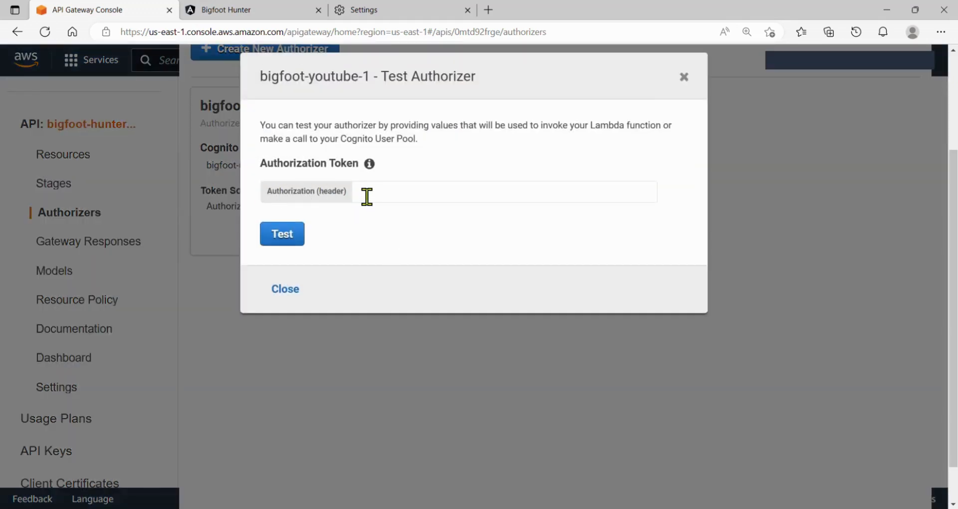
{"action": "mouse_move", "coordinate": [614, 190]}
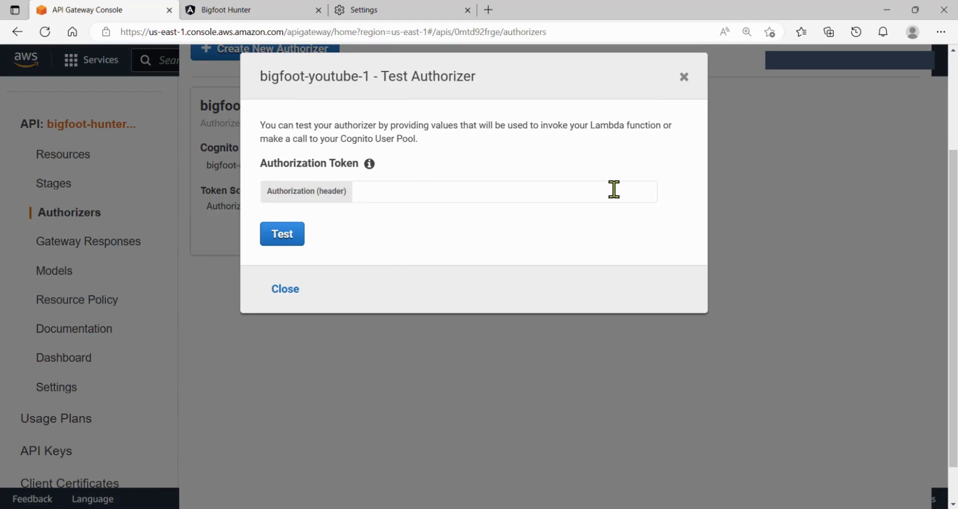
Step: In the Bigfoot Hunter tab, show developer tools Application storage for localhost:4200
{"action": "left_click", "coordinate": [252, 10]}
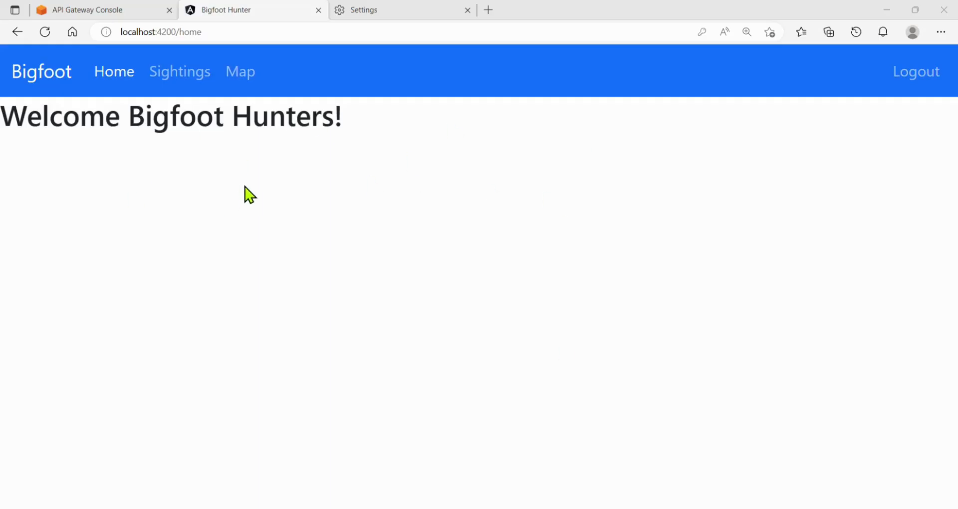
{"action": "mouse_move", "coordinate": [254, 200]}
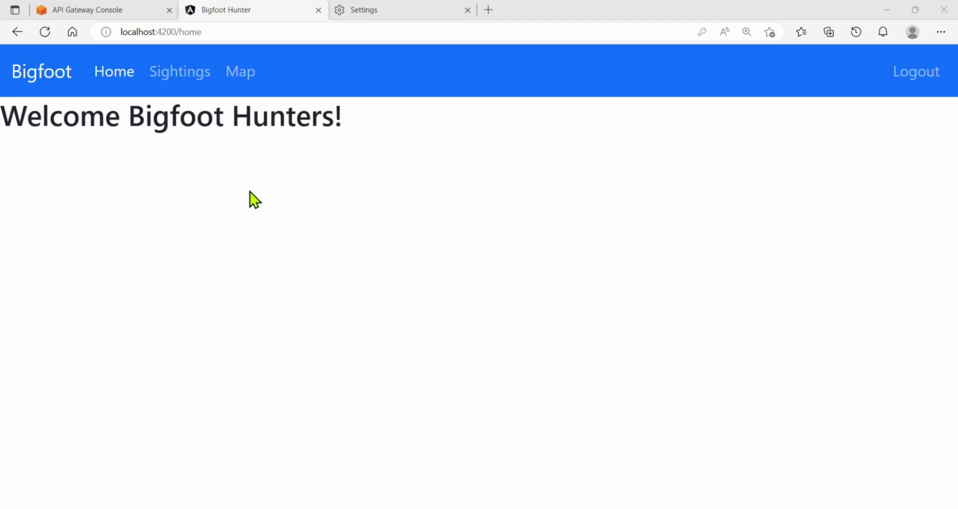
{"action": "mouse_move", "coordinate": [356, 211]}
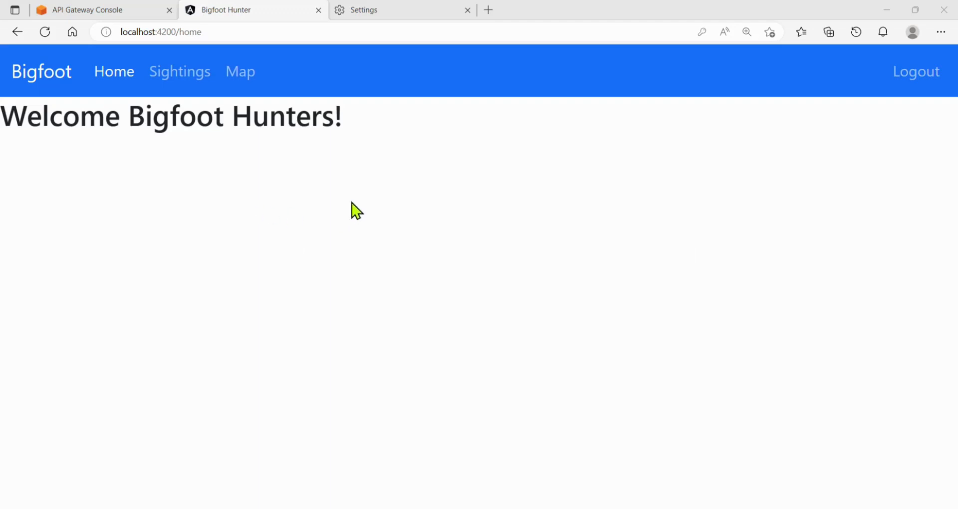
{"action": "mouse_move", "coordinate": [356, 199]}
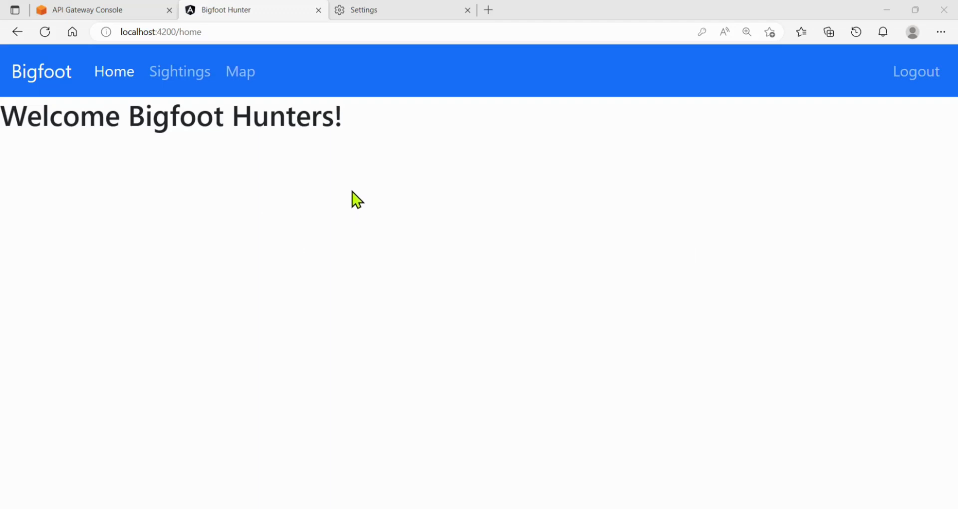
{"action": "right_click", "coordinate": [356, 199]}
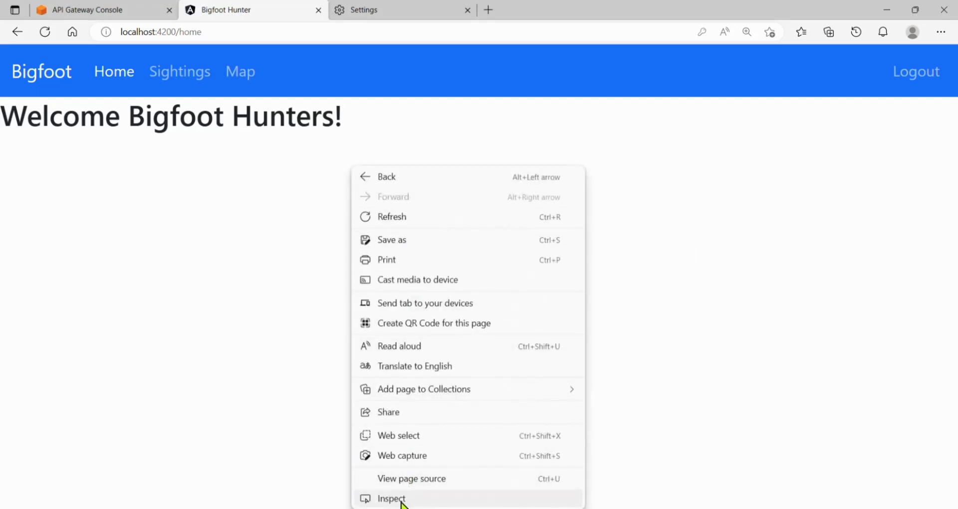
{"action": "left_click", "coordinate": [391, 498]}
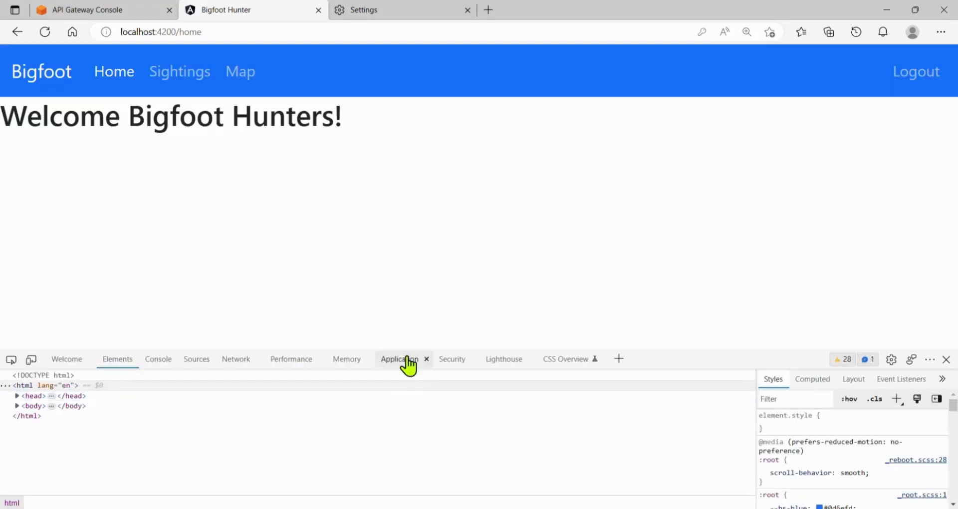
{"action": "left_click", "coordinate": [399, 358]}
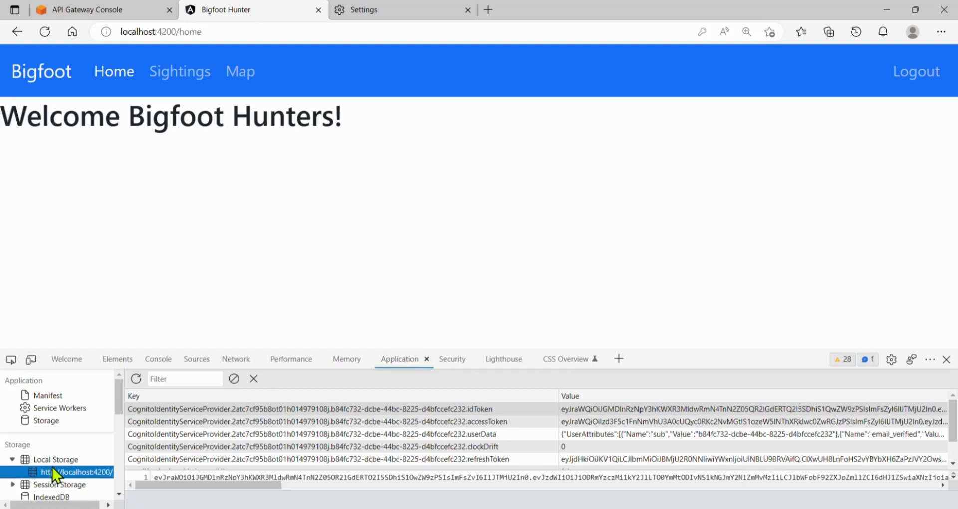
{"action": "mouse_move", "coordinate": [80, 472]}
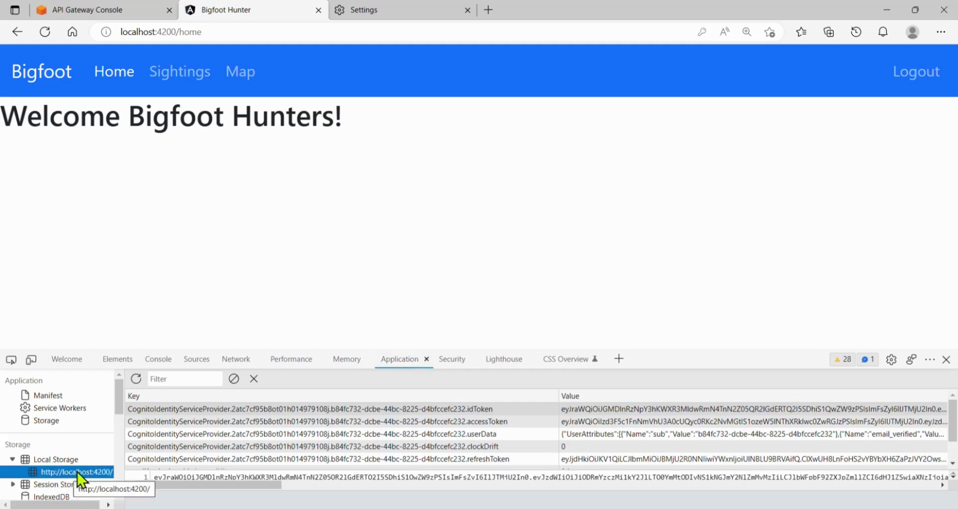
{"action": "mouse_move", "coordinate": [441, 425]}
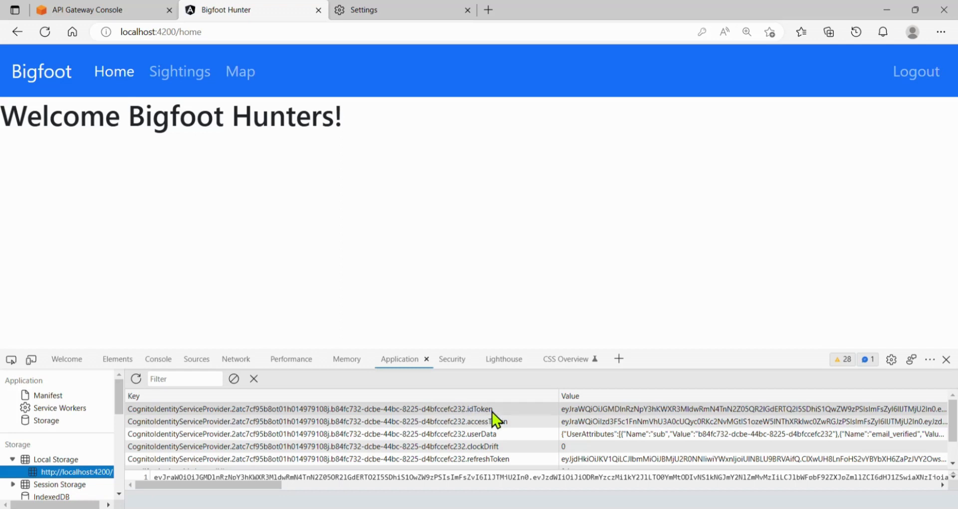
{"action": "mouse_move", "coordinate": [461, 436]}
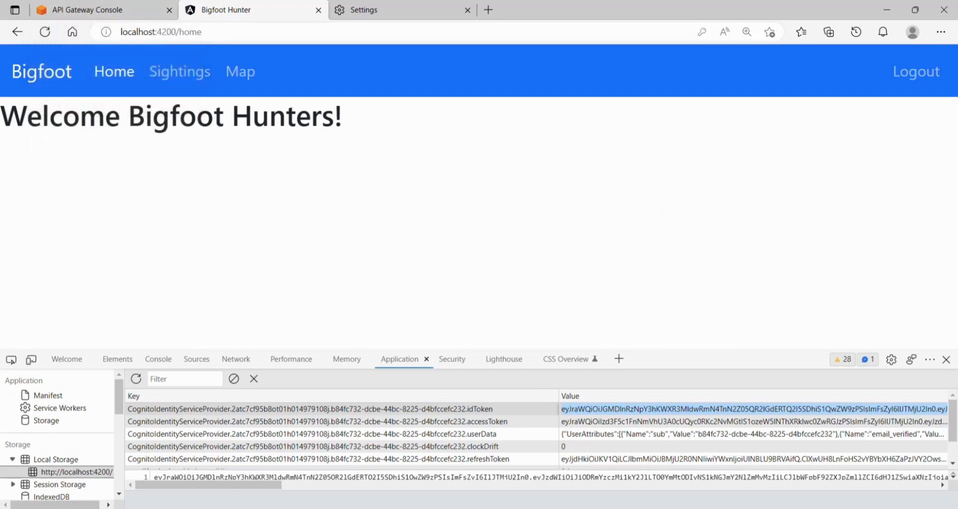
Step: Paste the copied idToken as the Authorization header and run the authorizer test
{"action": "left_click", "coordinate": [98, 10]}
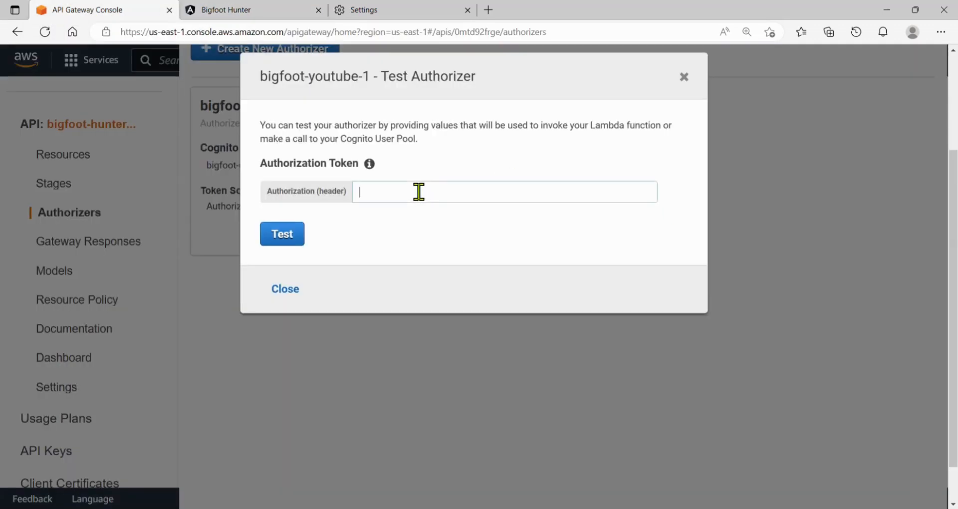
{"action": "mouse_move", "coordinate": [391, 189]}
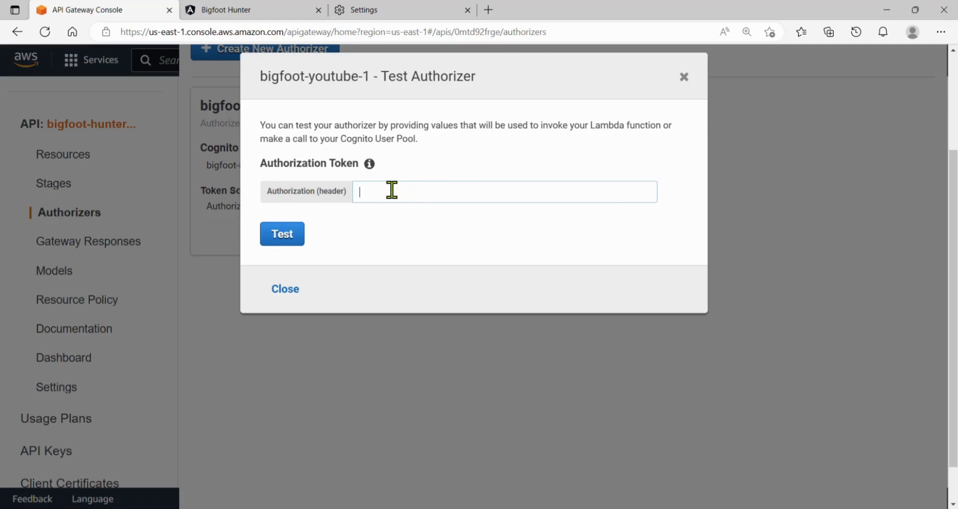
{"action": "right_click", "coordinate": [415, 192]}
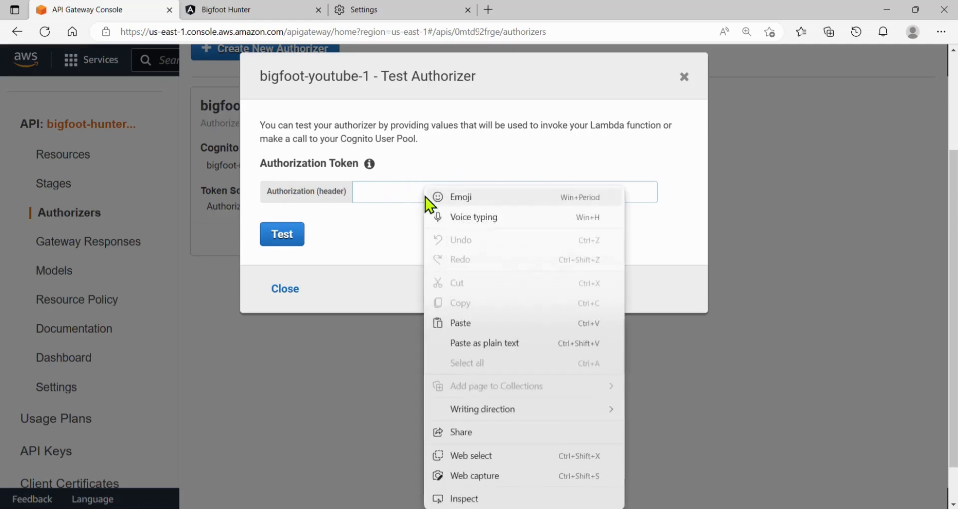
{"action": "left_click", "coordinate": [460, 322]}
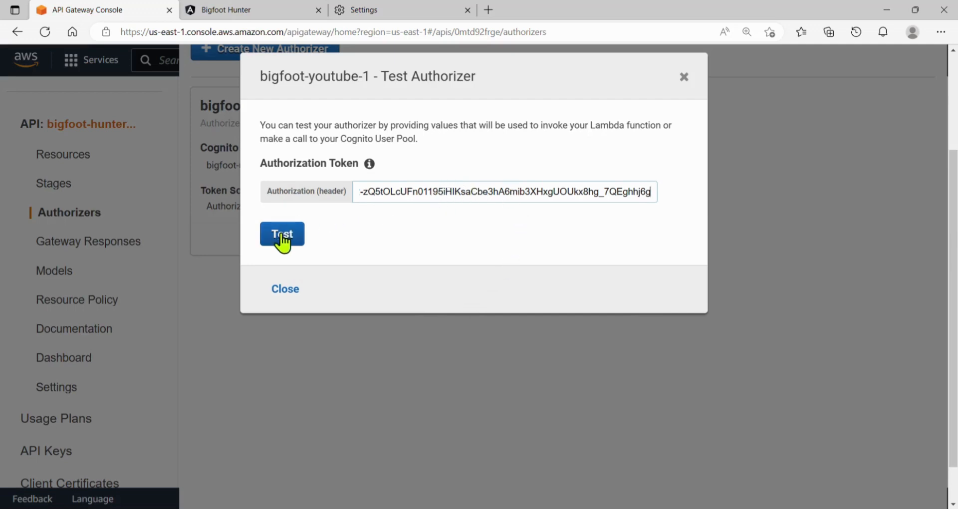
{"action": "left_click", "coordinate": [281, 238]}
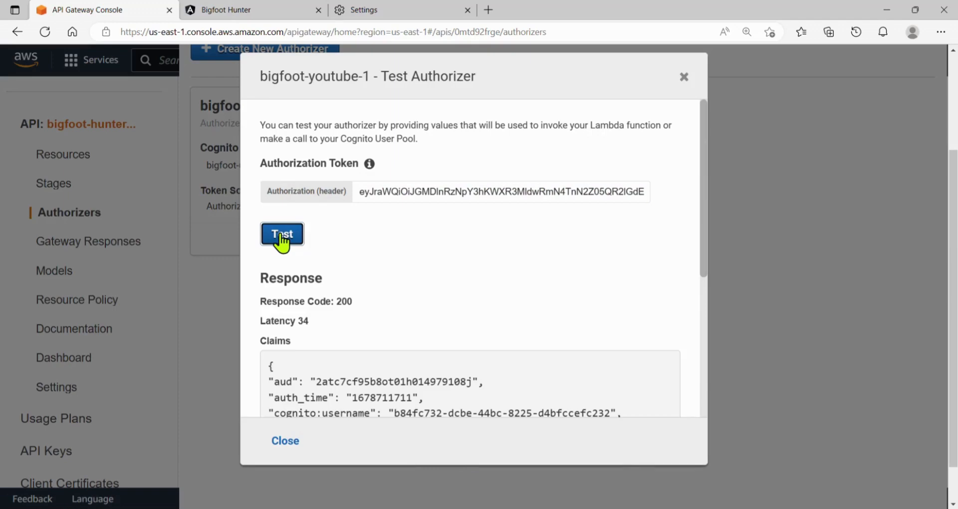
Step: Review the Response Code 200 result and scroll through the token's claims
{"action": "scroll", "scroll_direction": "down", "scroll_amount": 3}
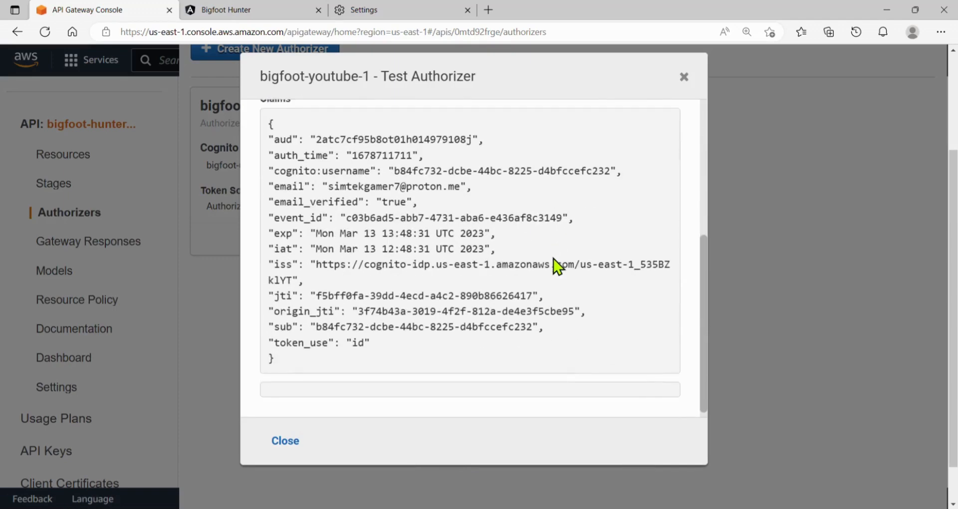
{"action": "scroll", "scroll_direction": "up", "scroll_amount": 3}
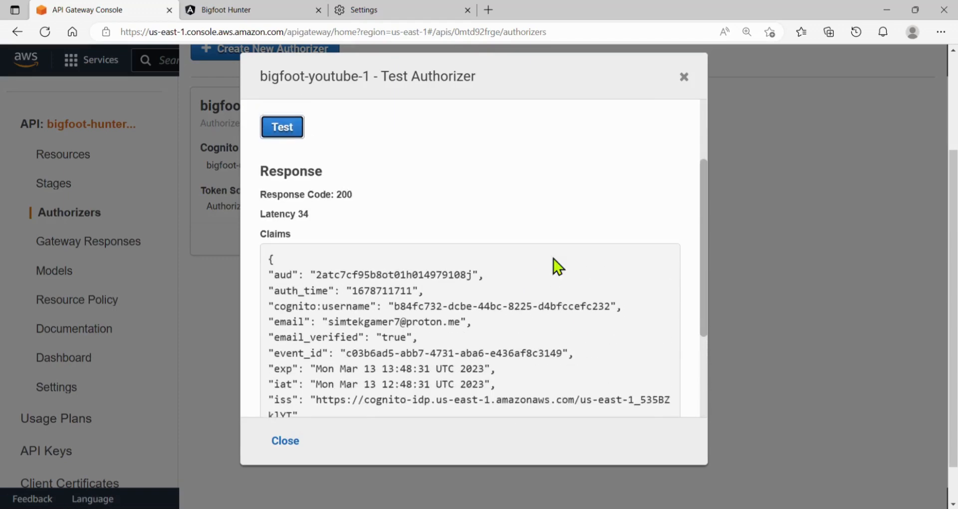
{"action": "scroll", "scroll_direction": "up", "scroll_amount": 3}
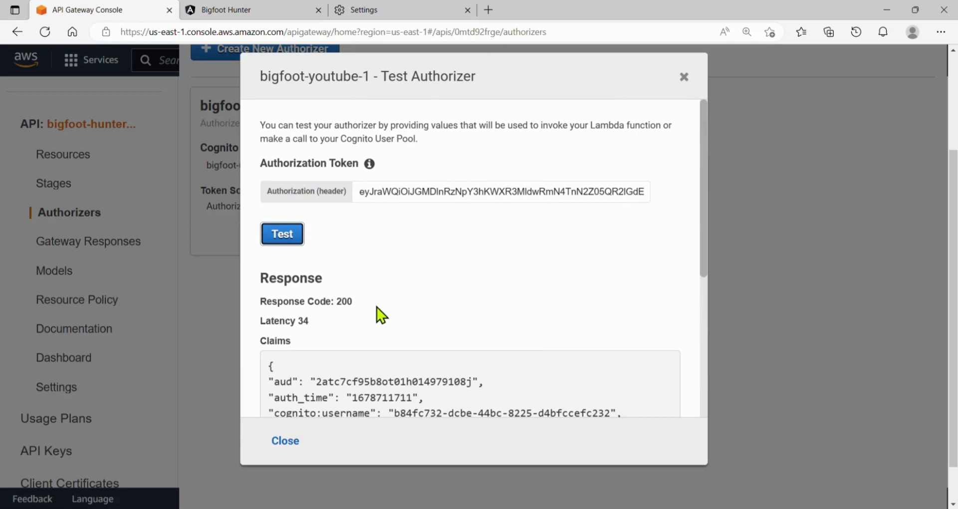
{"action": "double_click", "coordinate": [305, 300]}
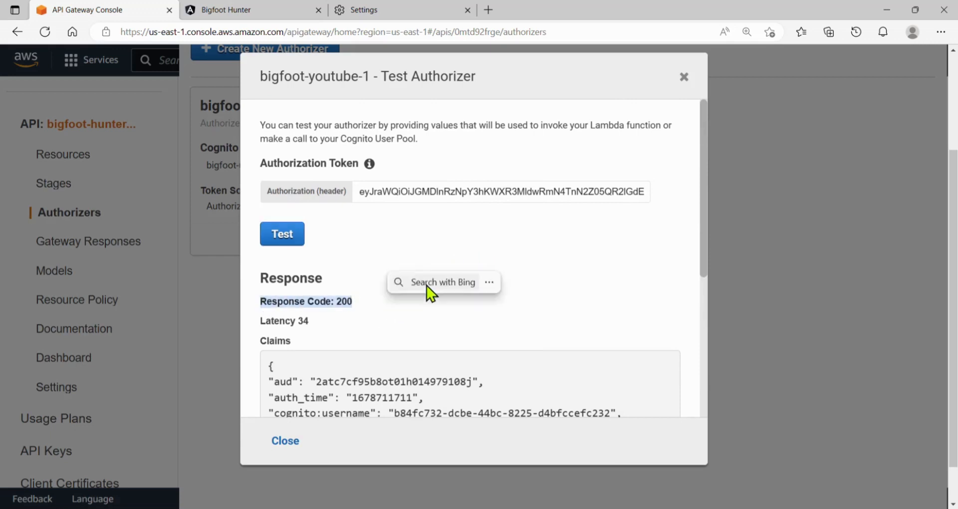
{"action": "scroll", "scroll_direction": "down", "scroll_amount": 3}
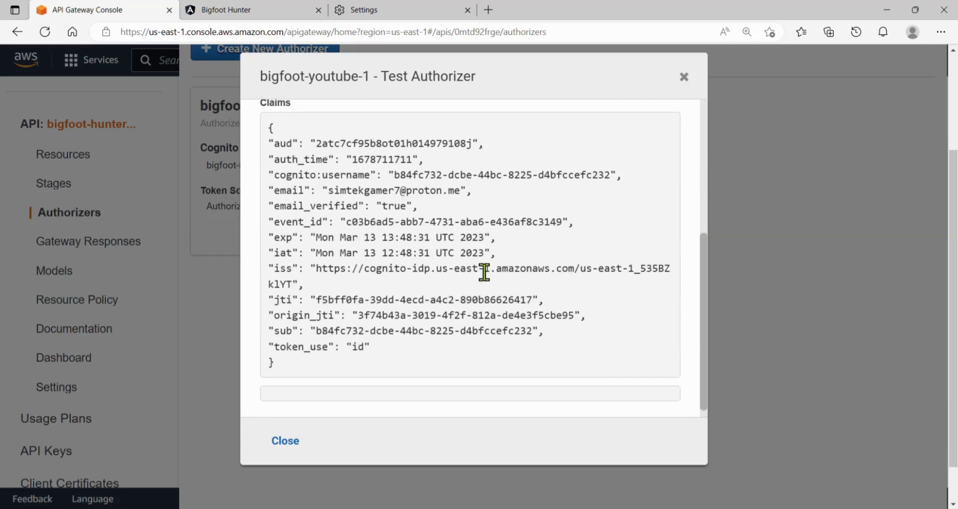
{"action": "mouse_move", "coordinate": [339, 252]}
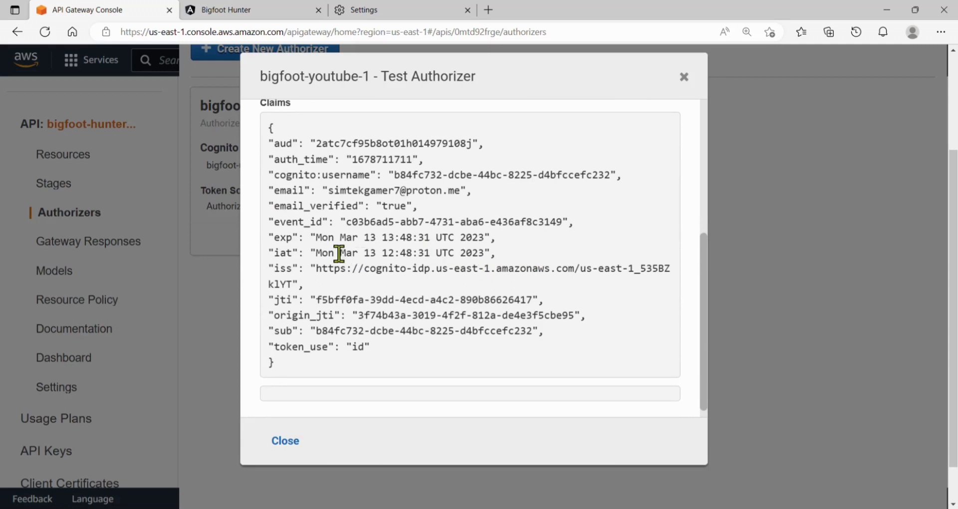
{"action": "mouse_move", "coordinate": [285, 440]}
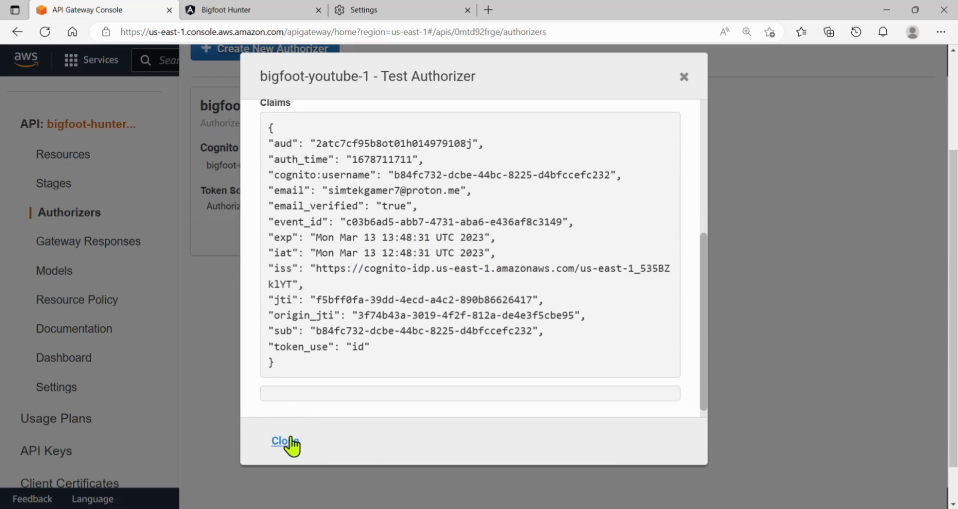
Step: Close the test dialog and show the Method Request settings of GET /sightings under Resources
{"action": "left_click", "coordinate": [282, 440]}
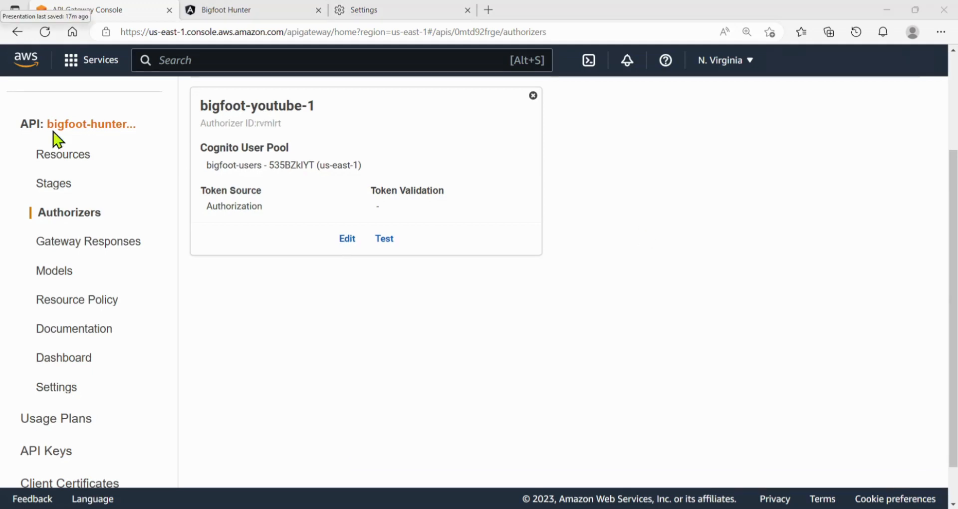
{"action": "mouse_move", "coordinate": [62, 154]}
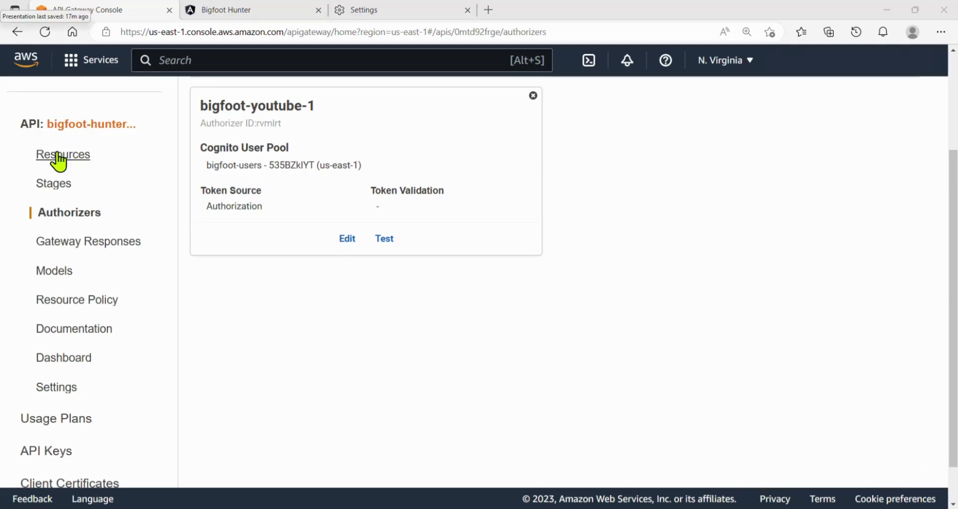
{"action": "left_click", "coordinate": [62, 153]}
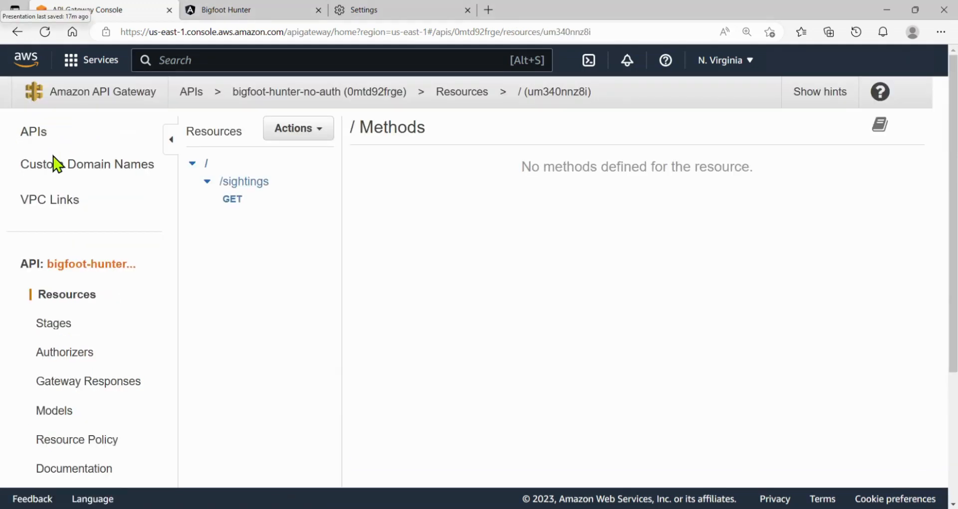
{"action": "left_click", "coordinate": [244, 181]}
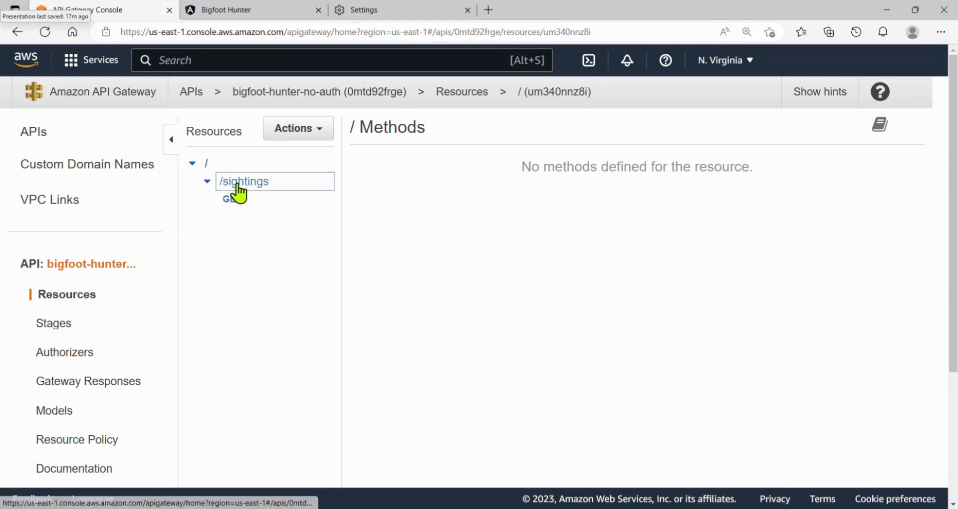
{"action": "left_click", "coordinate": [232, 199]}
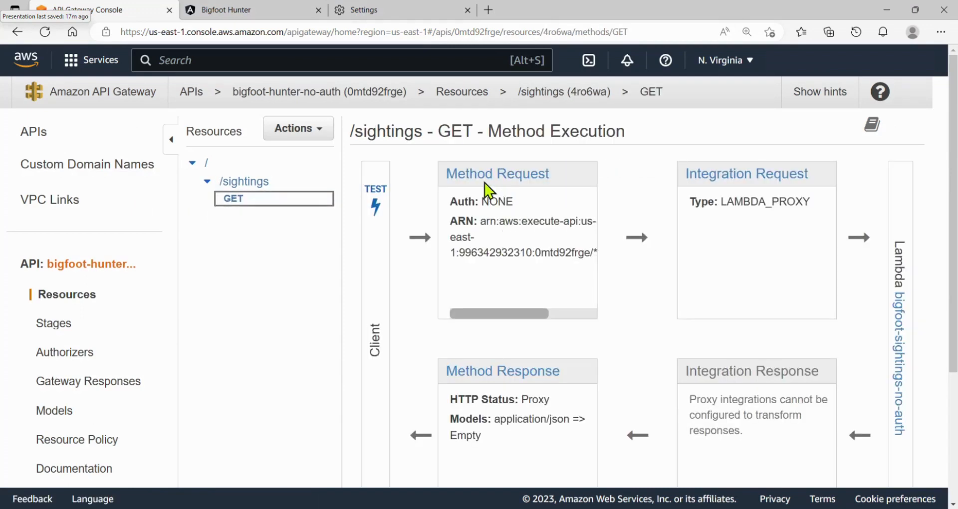
{"action": "mouse_move", "coordinate": [496, 173]}
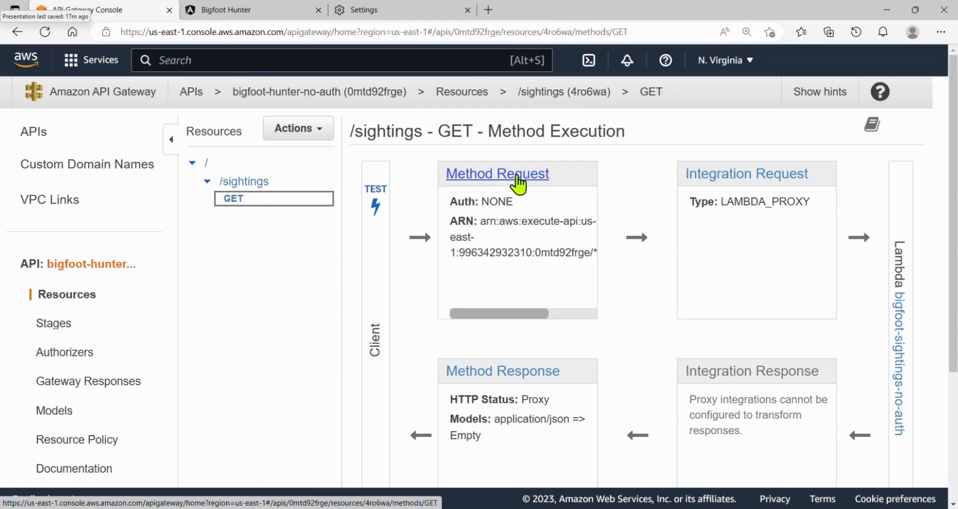
{"action": "left_click", "coordinate": [496, 173]}
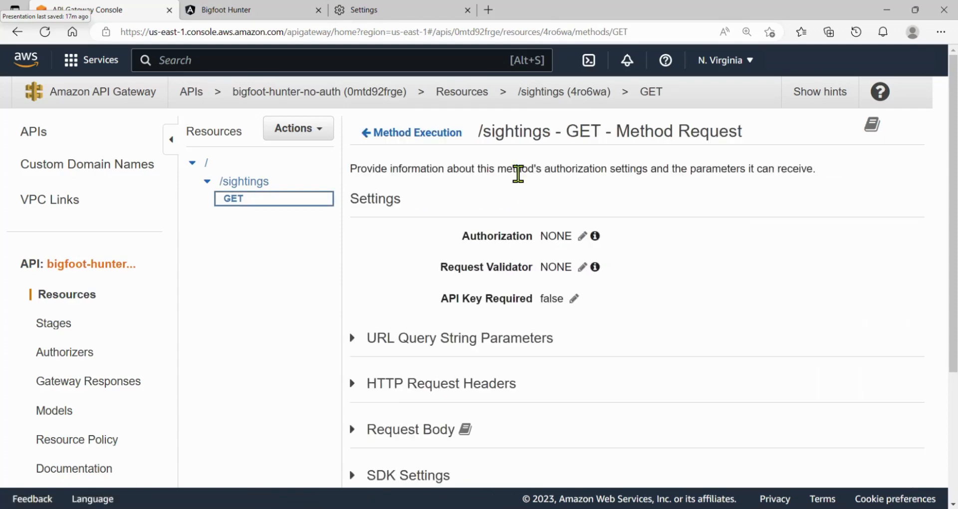
{"action": "mouse_move", "coordinate": [542, 258]}
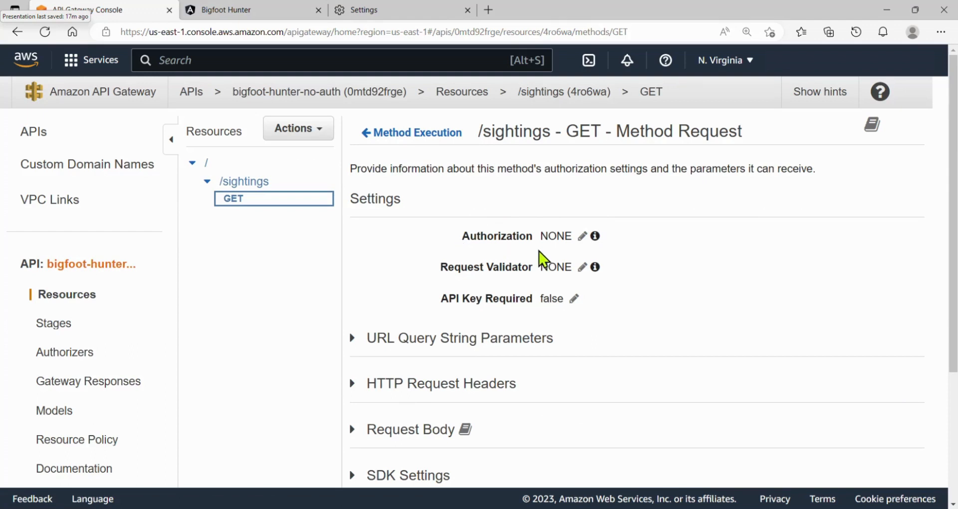
{"action": "mouse_move", "coordinate": [549, 237]}
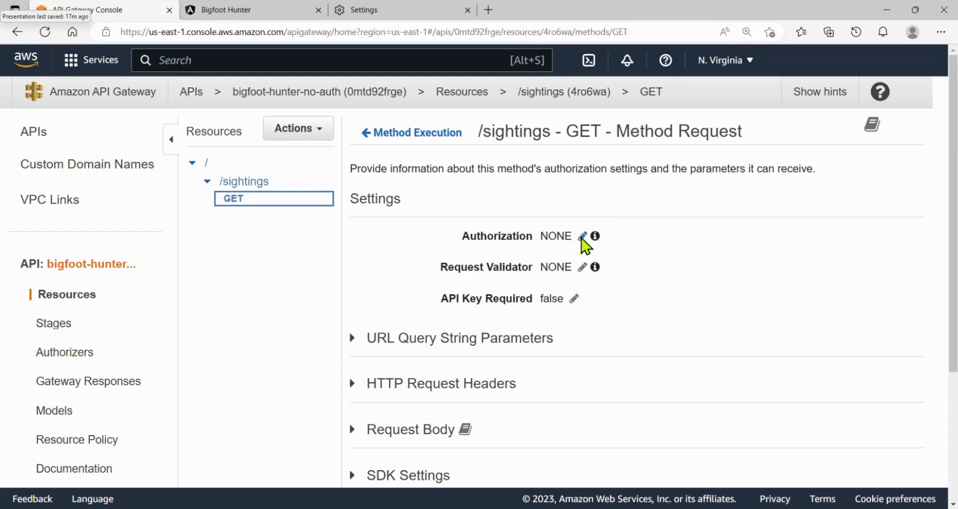
Step: Set GET /sightings authorization to the bigfoot-youtube-1 Cognito authorizer and confirm it
{"action": "left_click", "coordinate": [582, 236]}
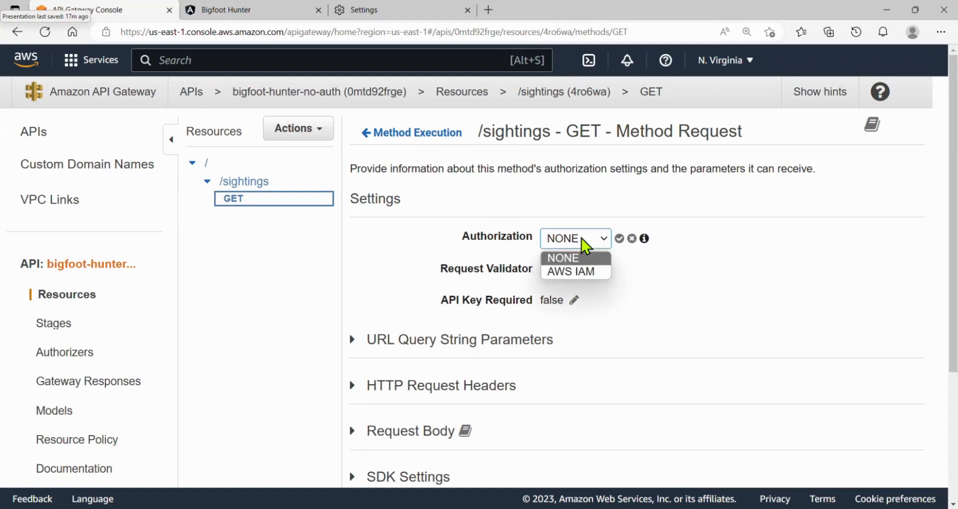
{"action": "mouse_move", "coordinate": [499, 189]}
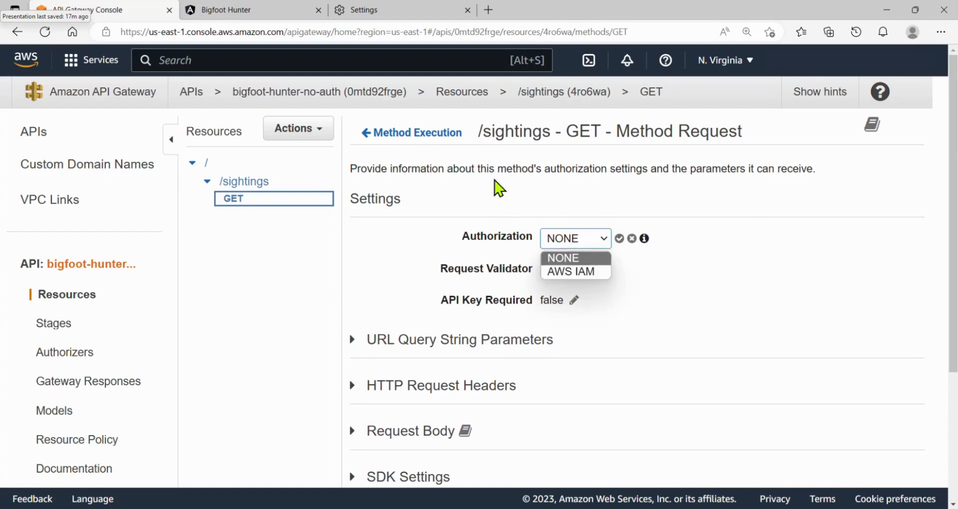
{"action": "left_click", "coordinate": [563, 258]}
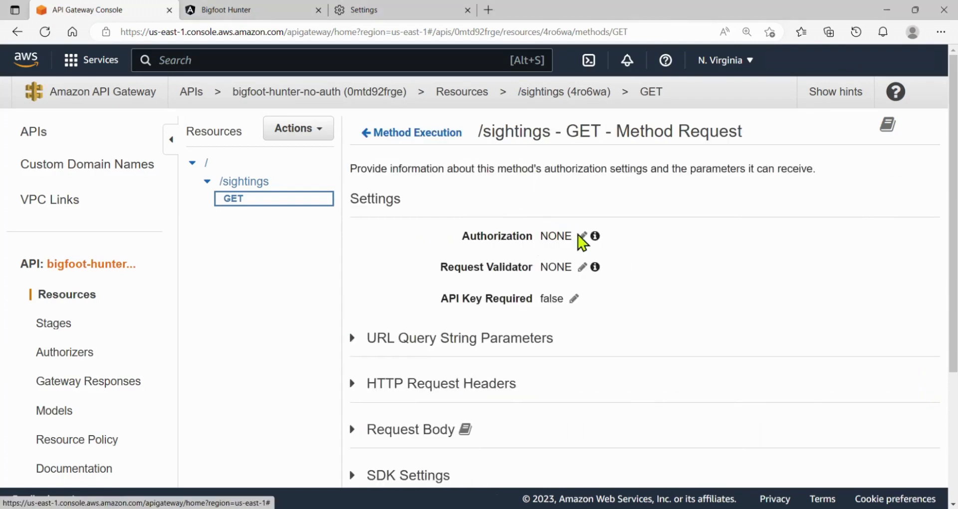
{"action": "left_click", "coordinate": [580, 236]}
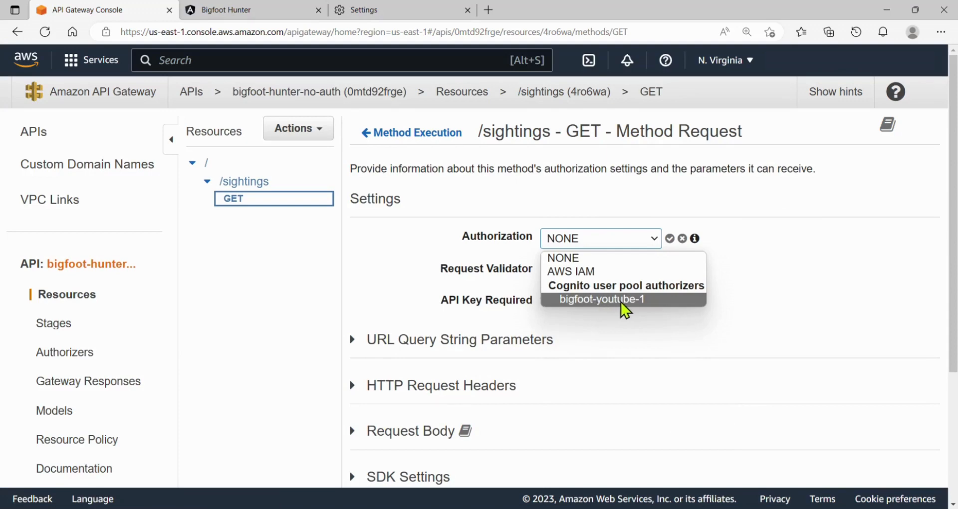
{"action": "left_click", "coordinate": [601, 299]}
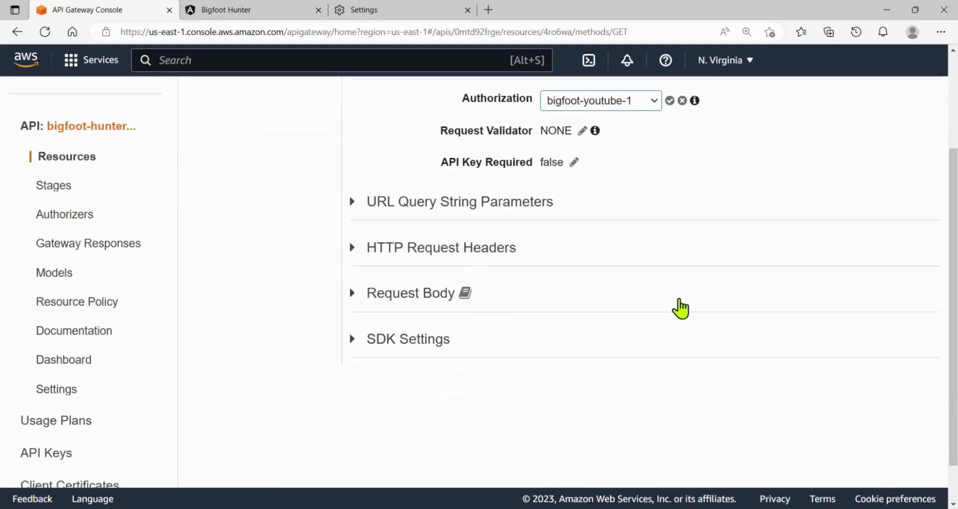
{"action": "scroll", "scroll_direction": "down", "scroll_amount": 3}
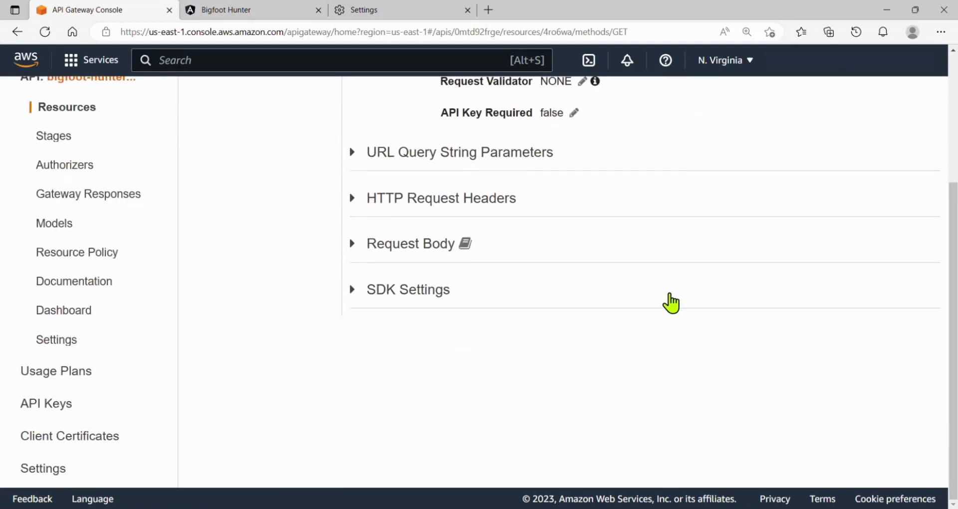
{"action": "scroll", "scroll_direction": "up", "scroll_amount": 3}
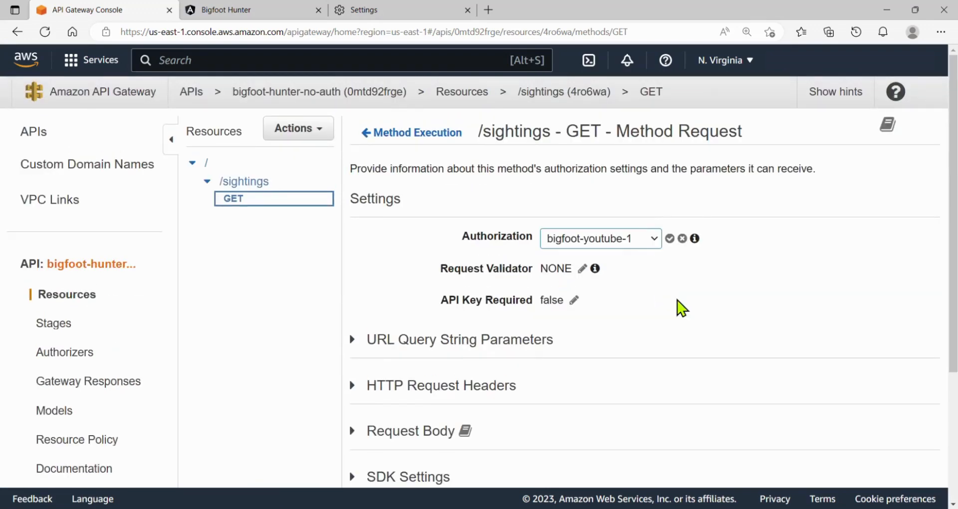
{"action": "mouse_move", "coordinate": [712, 259]}
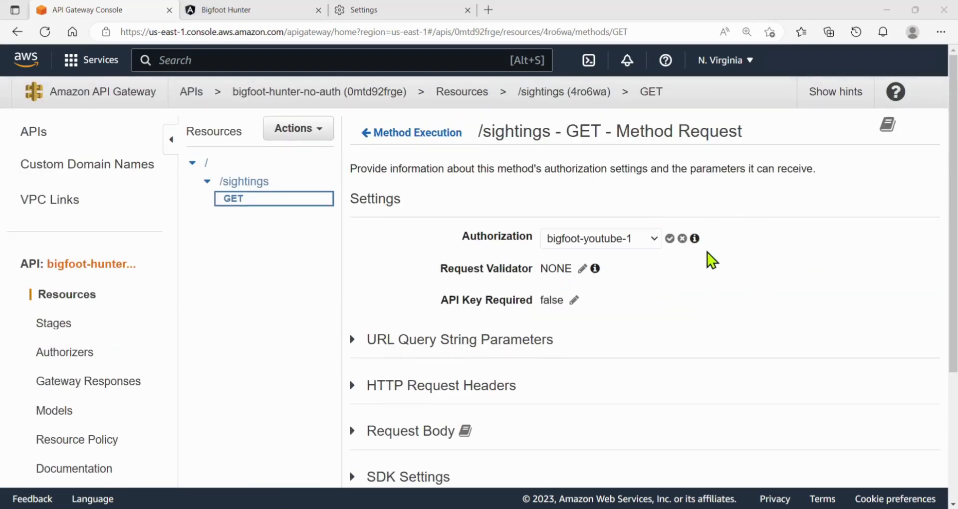
{"action": "left_click", "coordinate": [670, 239]}
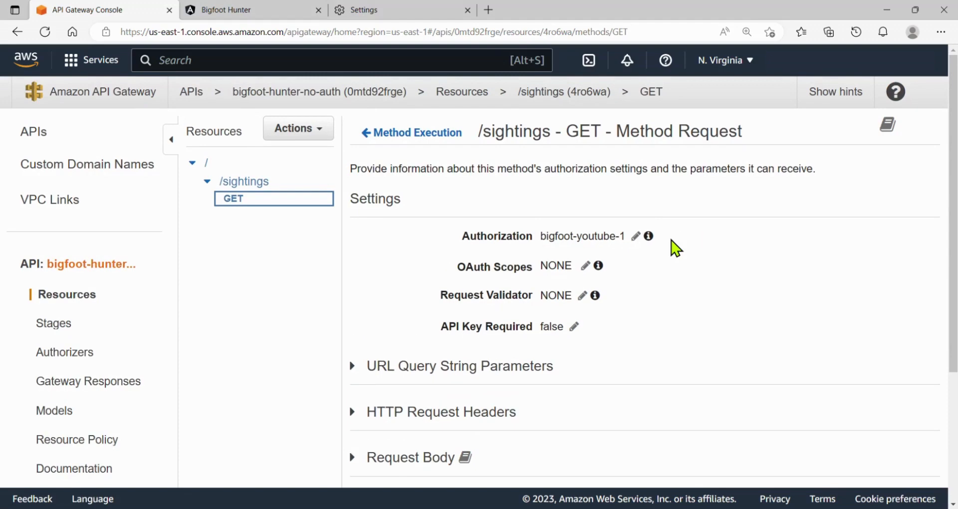
{"action": "mouse_move", "coordinate": [415, 133]}
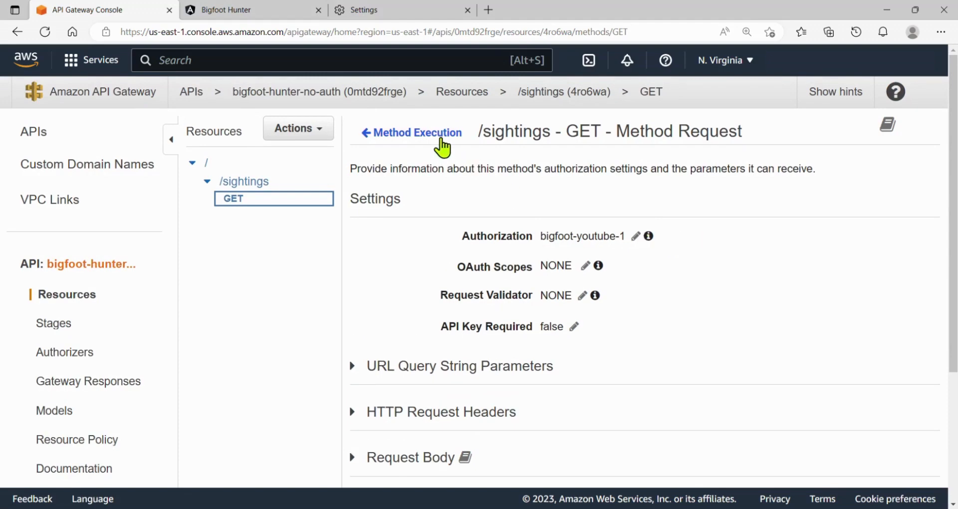
Step: Deploy the API to the dev stage via Actions > Deploy API
{"action": "left_click", "coordinate": [417, 133]}
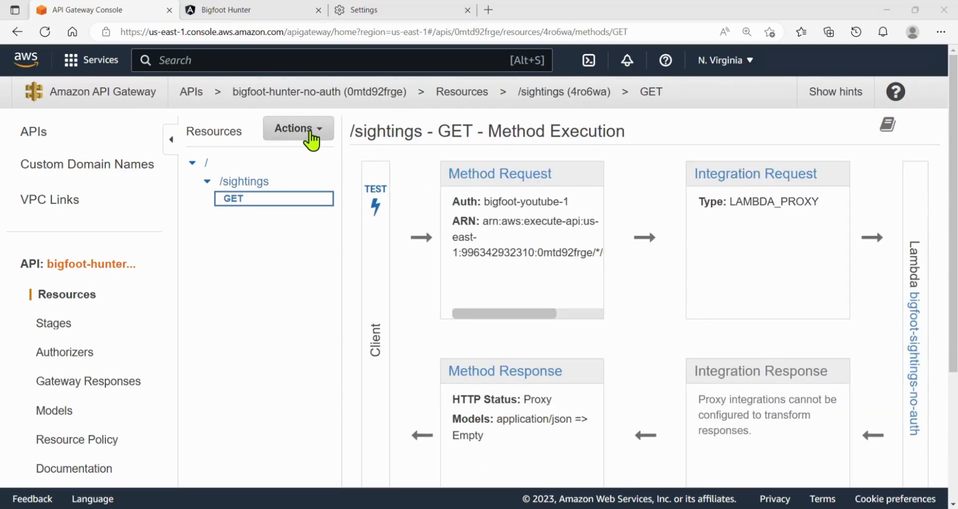
{"action": "left_click", "coordinate": [297, 128]}
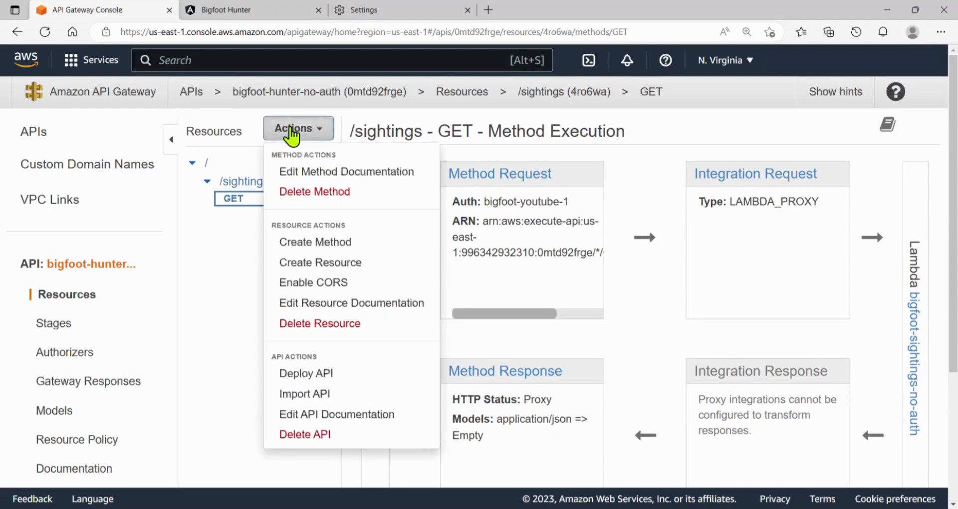
{"action": "left_click", "coordinate": [305, 373]}
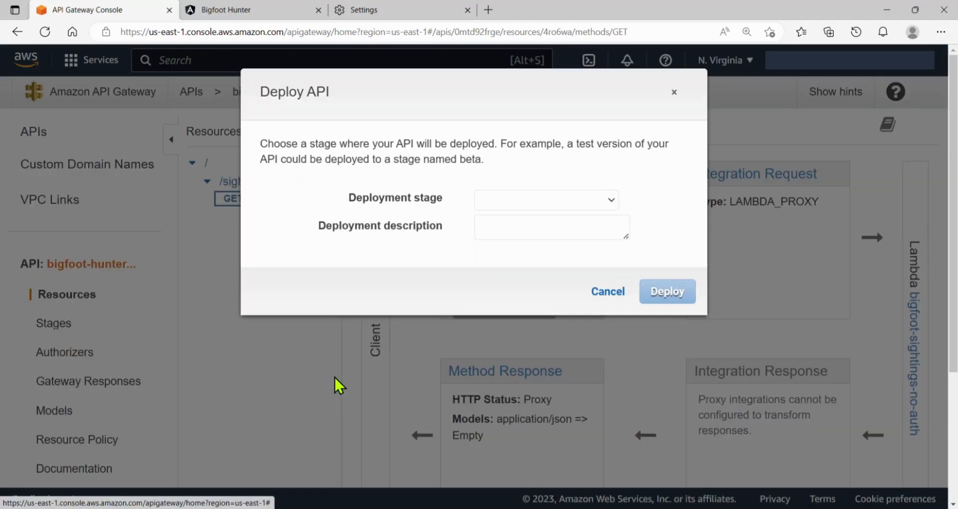
{"action": "left_click", "coordinate": [544, 199]}
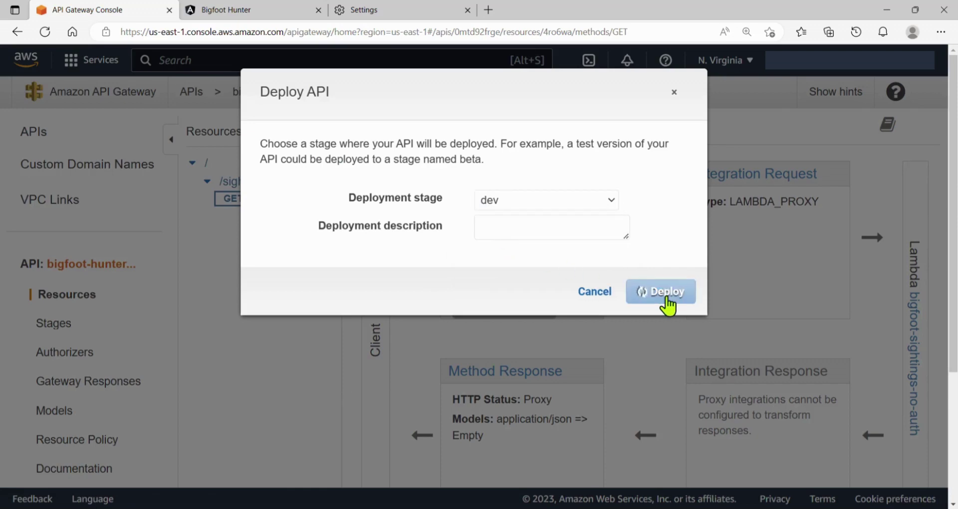
{"action": "left_click", "coordinate": [659, 290]}
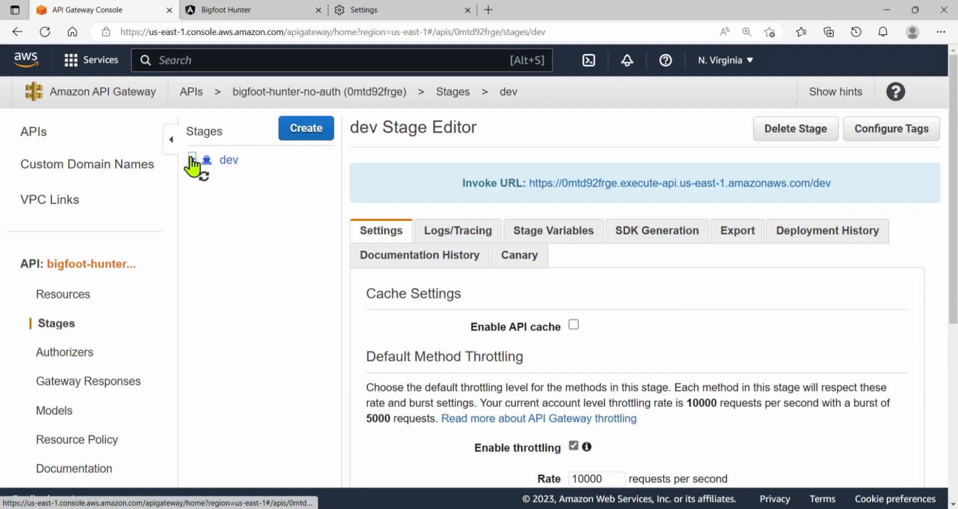
Step: Select the dev stage's GET /sightings method to show its invoke URL ending in /dev/sightings
{"action": "left_click", "coordinate": [242, 213]}
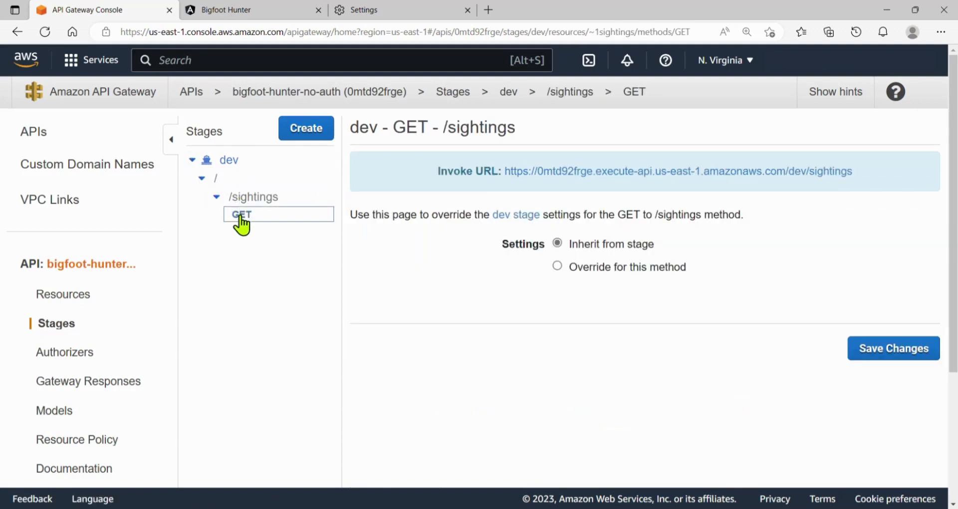
{"action": "mouse_move", "coordinate": [700, 171]}
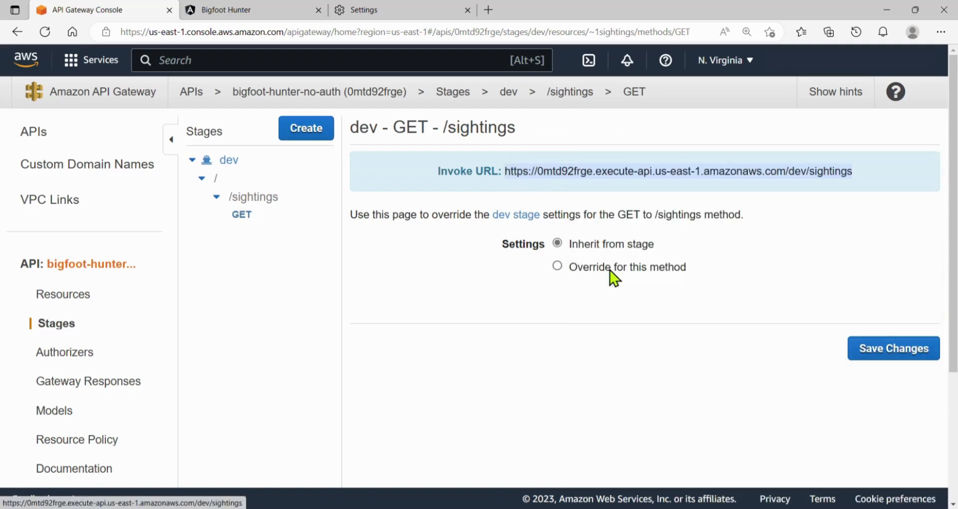
{"action": "mouse_move", "coordinate": [586, 192]}
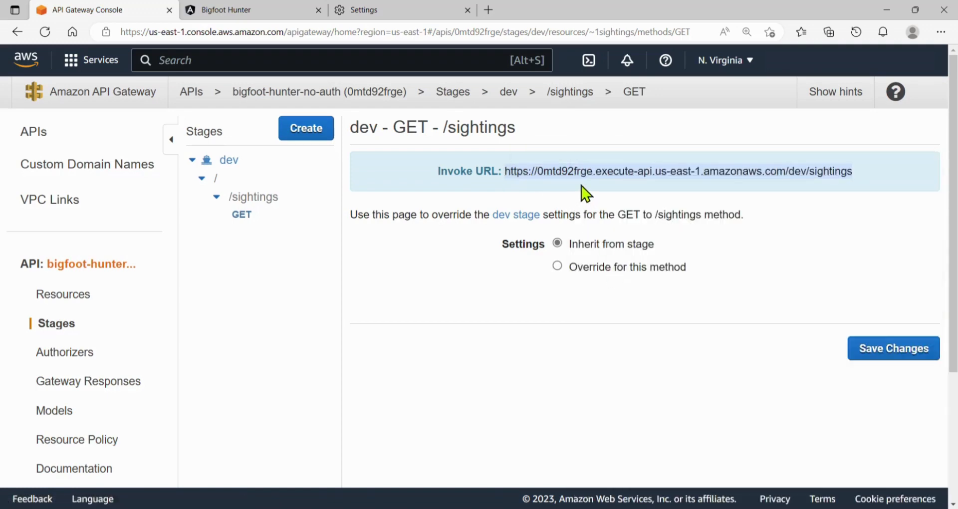
{"action": "mouse_move", "coordinate": [685, 171]}
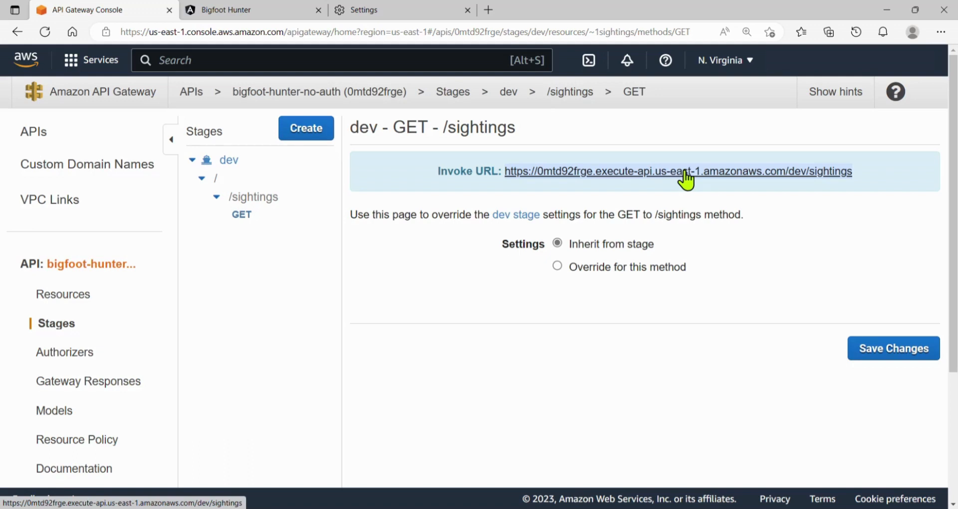
{"action": "mouse_move", "coordinate": [641, 181]}
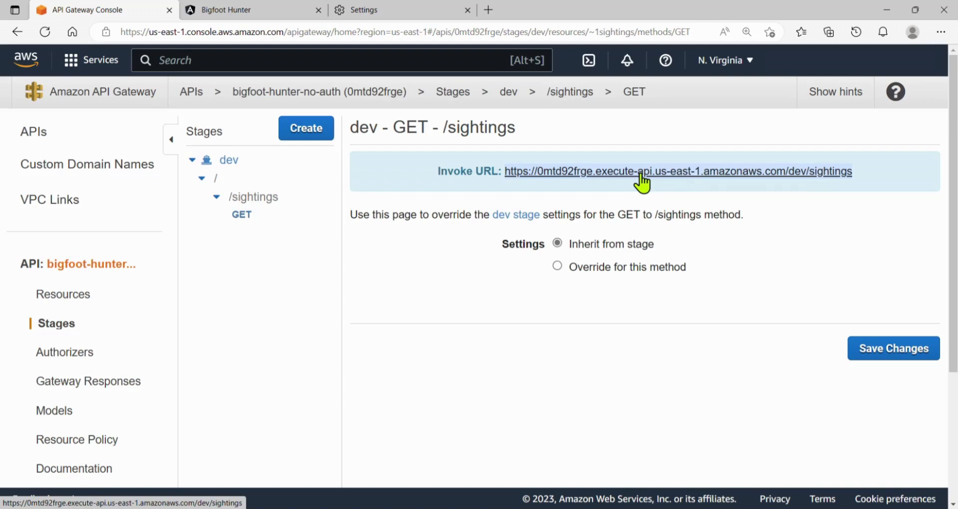
Step: Log out of Bigfoot Hunter and sign back in to refresh the Cognito tokens
{"action": "left_click", "coordinate": [251, 10]}
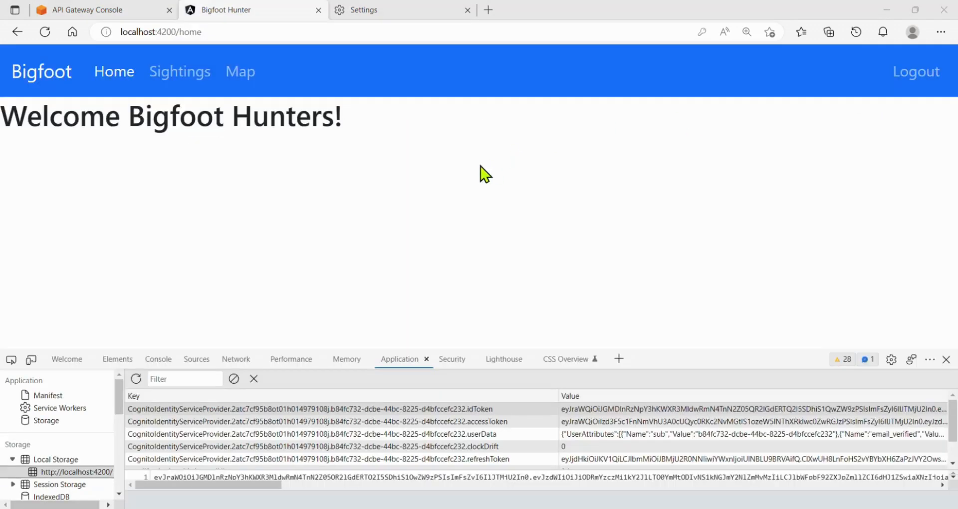
{"action": "mouse_move", "coordinate": [258, 116]}
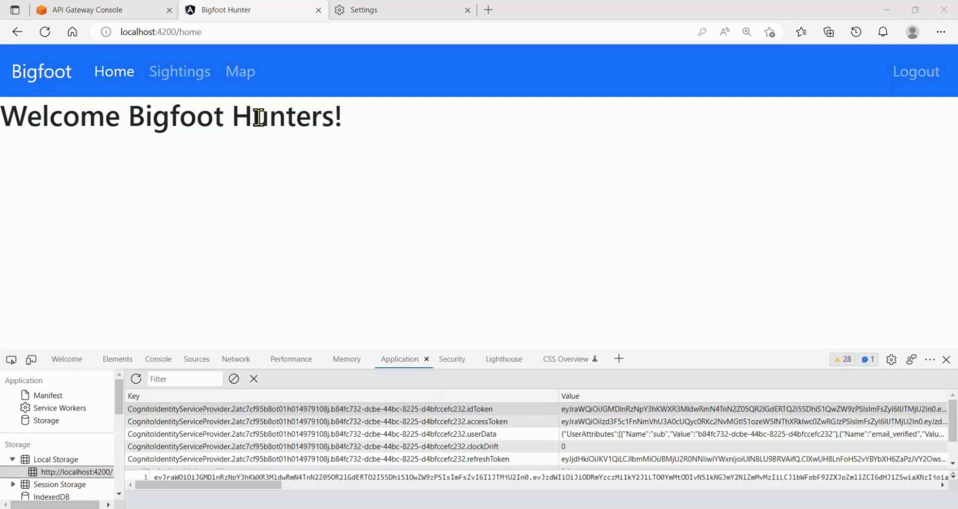
{"action": "mouse_move", "coordinate": [113, 72]}
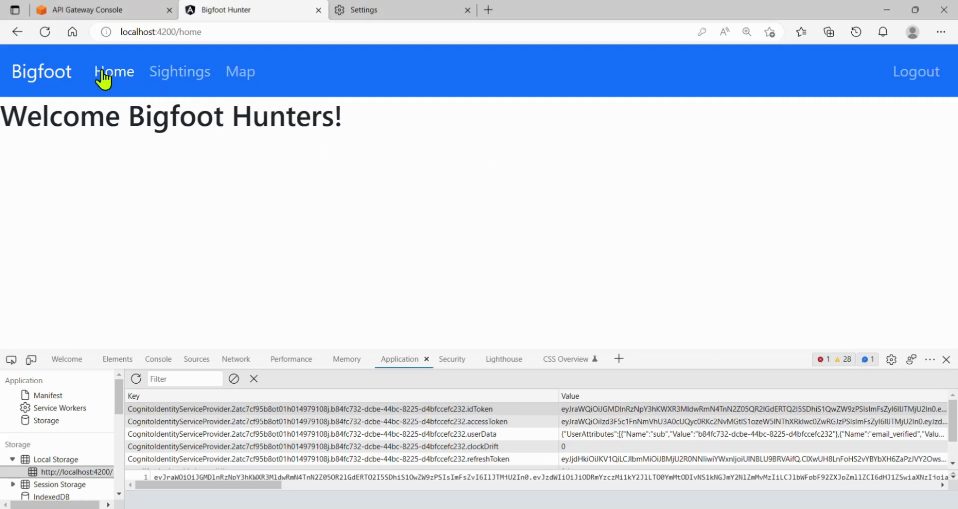
{"action": "left_click", "coordinate": [915, 71]}
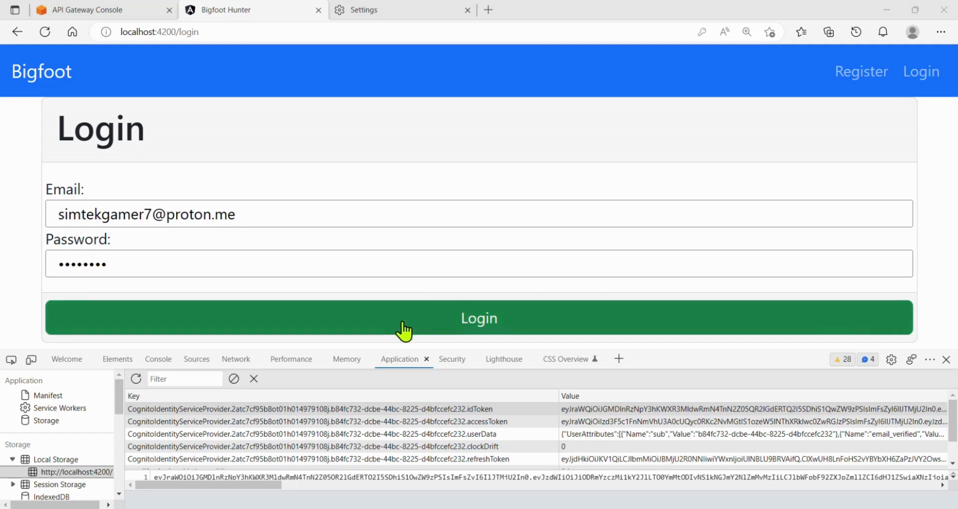
{"action": "left_click", "coordinate": [478, 317]}
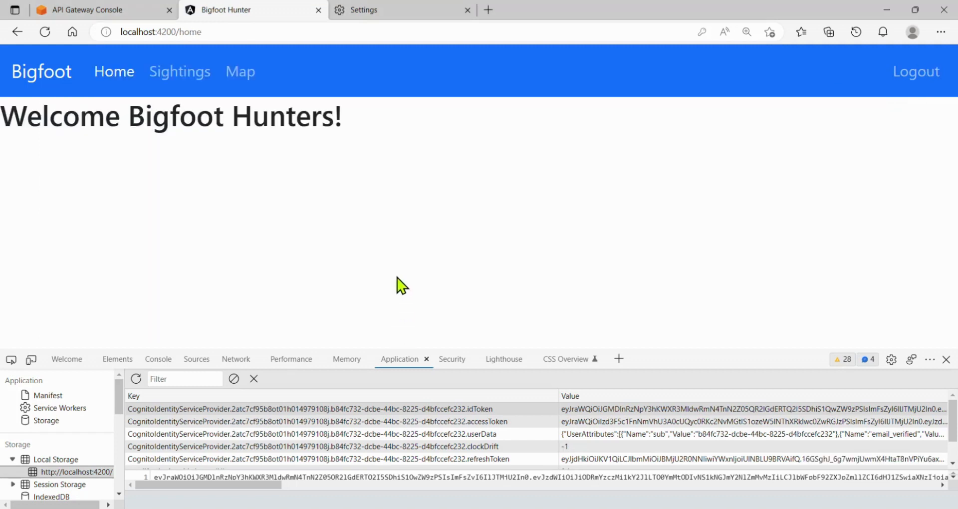
{"action": "mouse_move", "coordinate": [180, 71]}
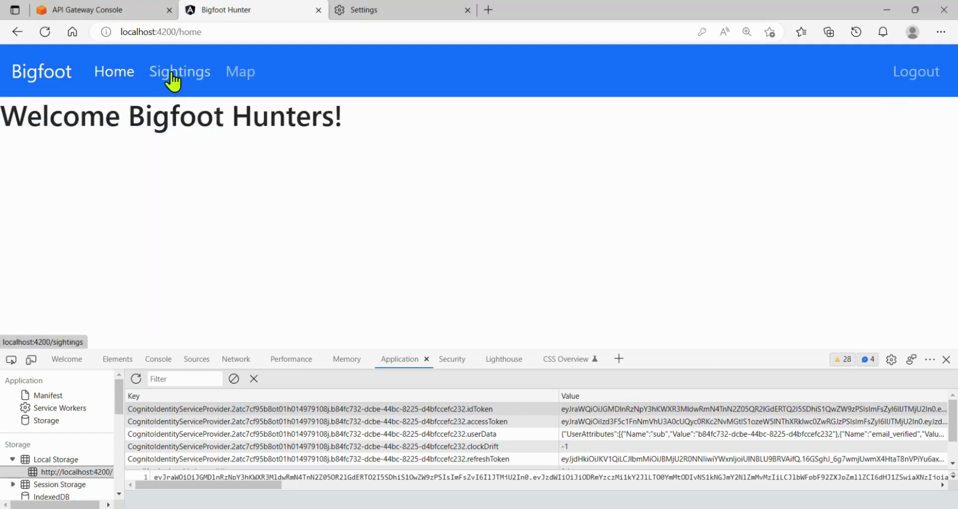
Step: Reload Sightings and view the Console showing the request failing with 401/CORS
{"action": "left_click", "coordinate": [178, 71]}
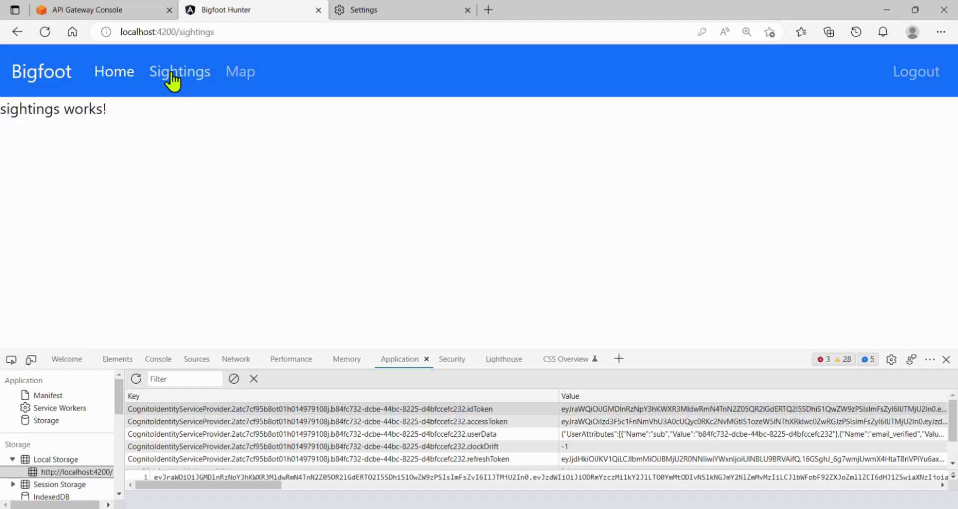
{"action": "left_click", "coordinate": [157, 358]}
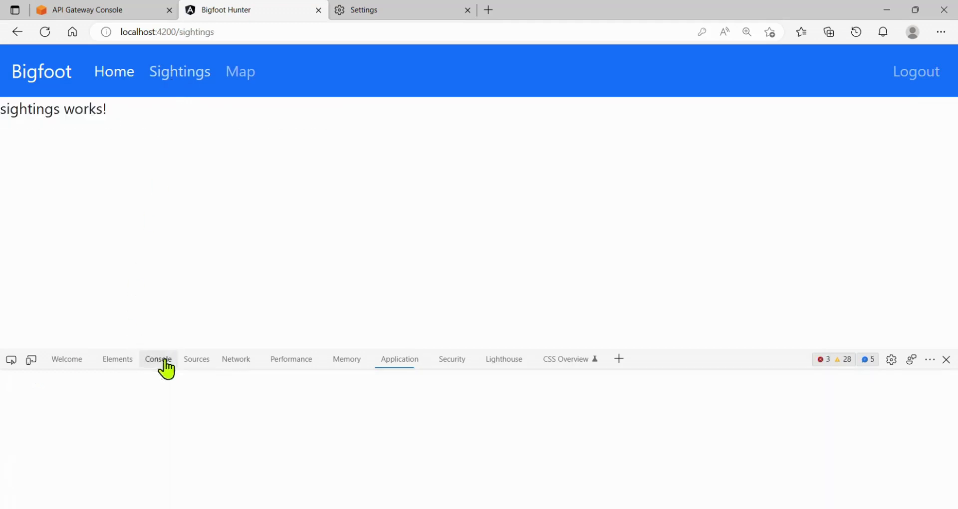
{"action": "left_click", "coordinate": [157, 359]}
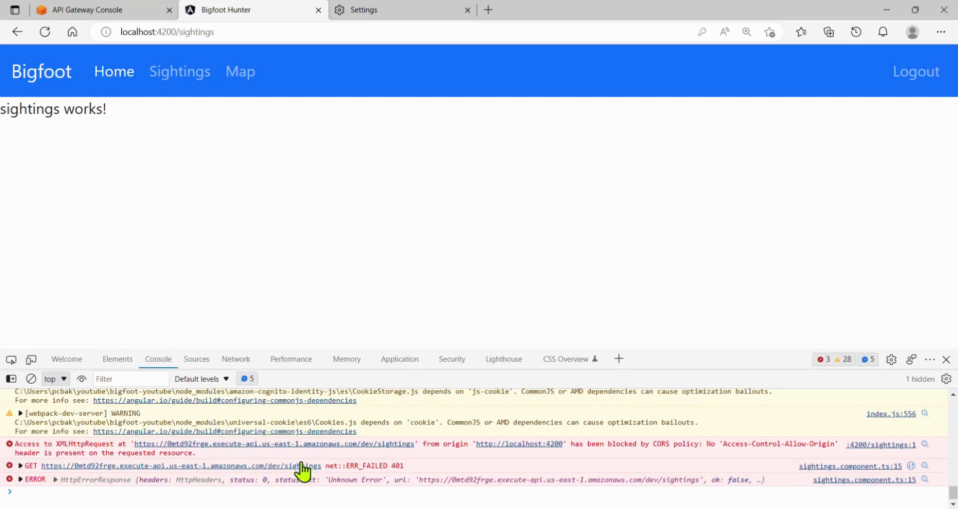
{"action": "mouse_move", "coordinate": [592, 455]}
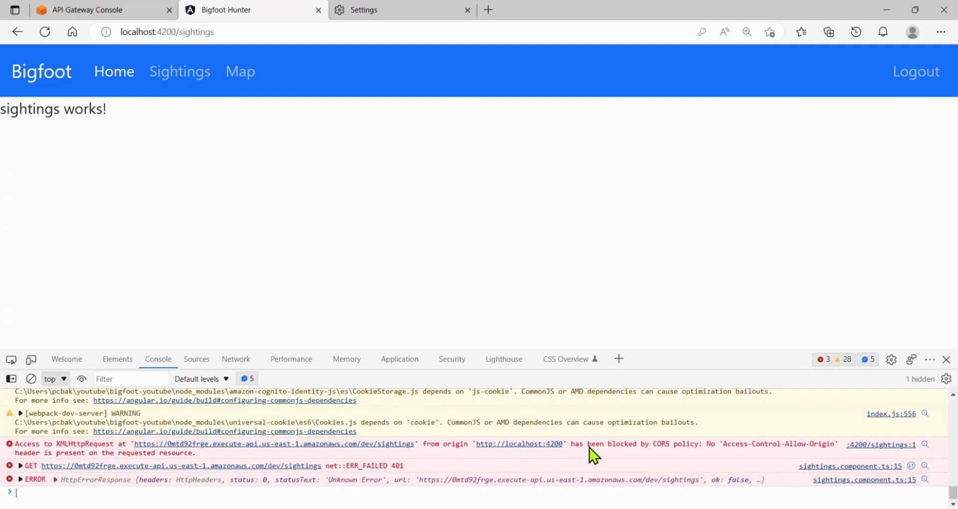
{"action": "mouse_move", "coordinate": [372, 456]}
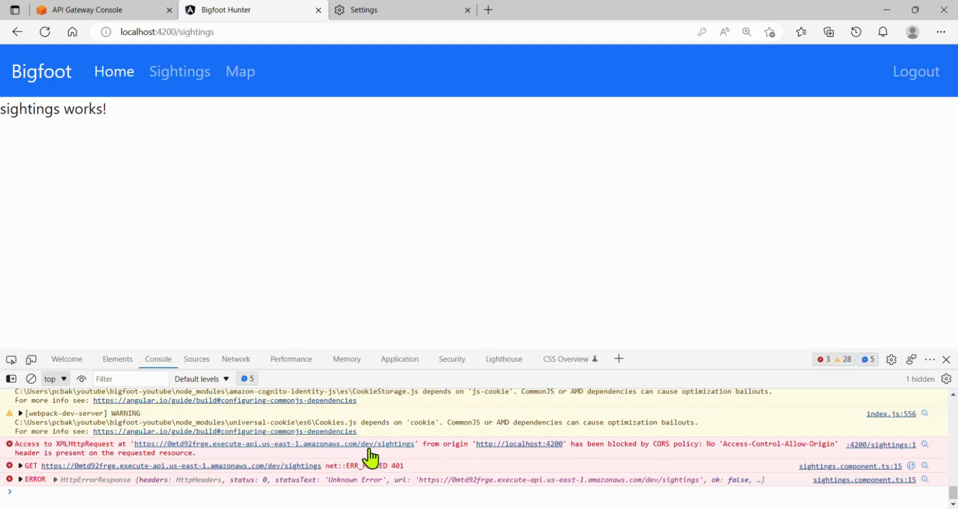
{"action": "mouse_move", "coordinate": [619, 452]}
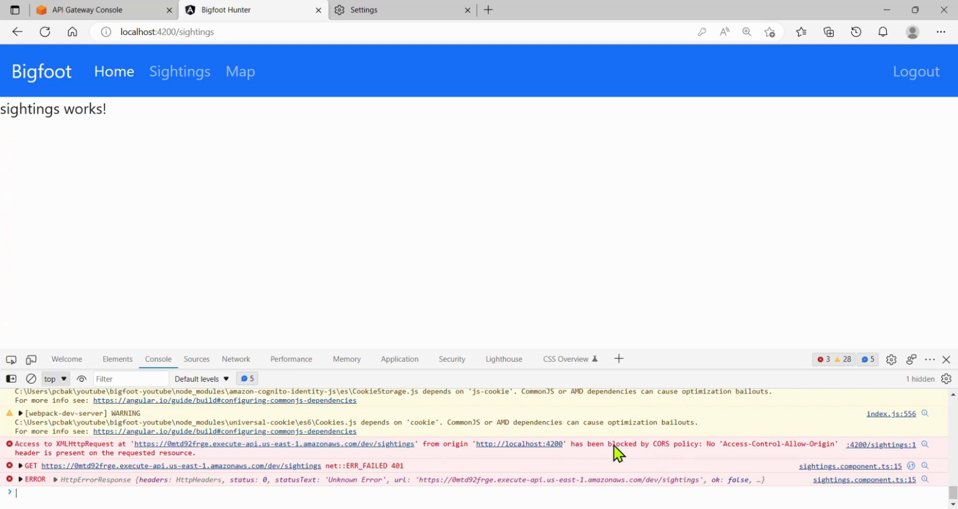
{"action": "mouse_move", "coordinate": [752, 457]}
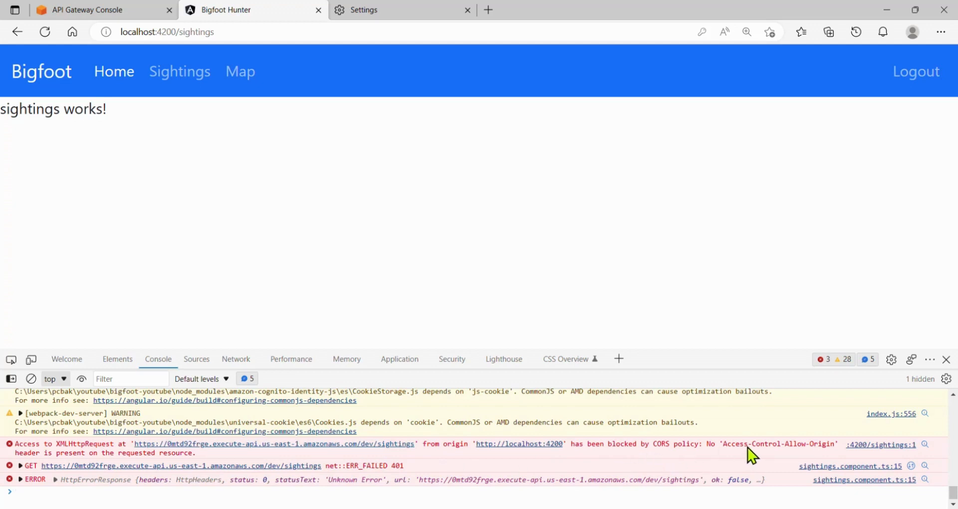
{"action": "mouse_move", "coordinate": [205, 455]}
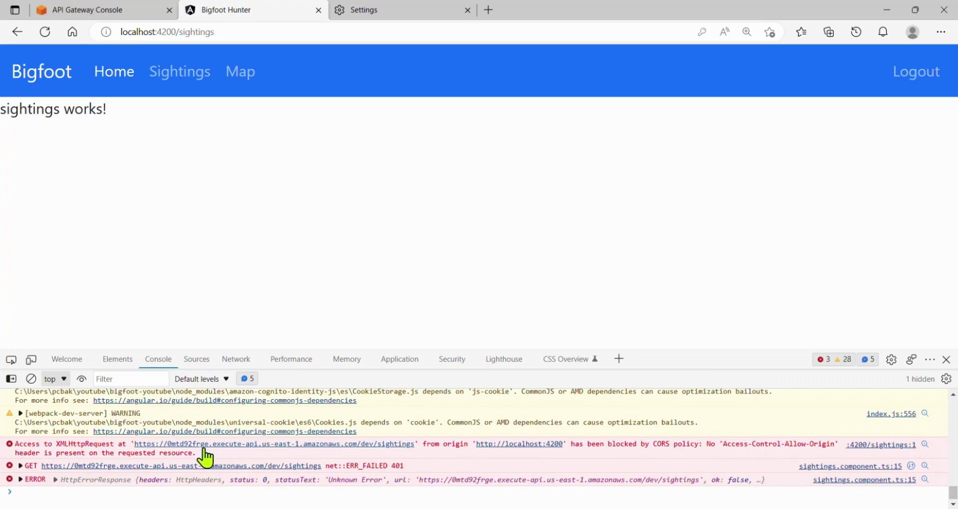
{"action": "left_click", "coordinate": [9, 491]}
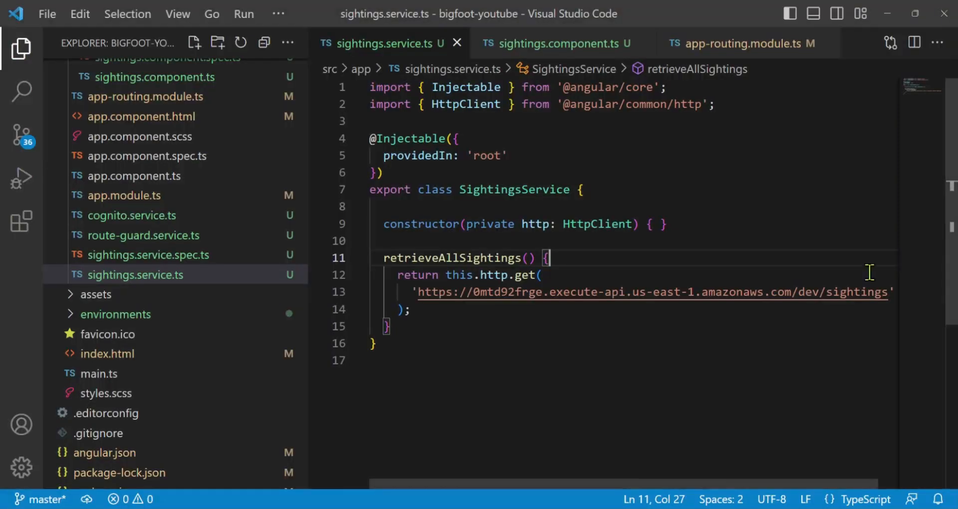
{"action": "mouse_move", "coordinate": [415, 43]}
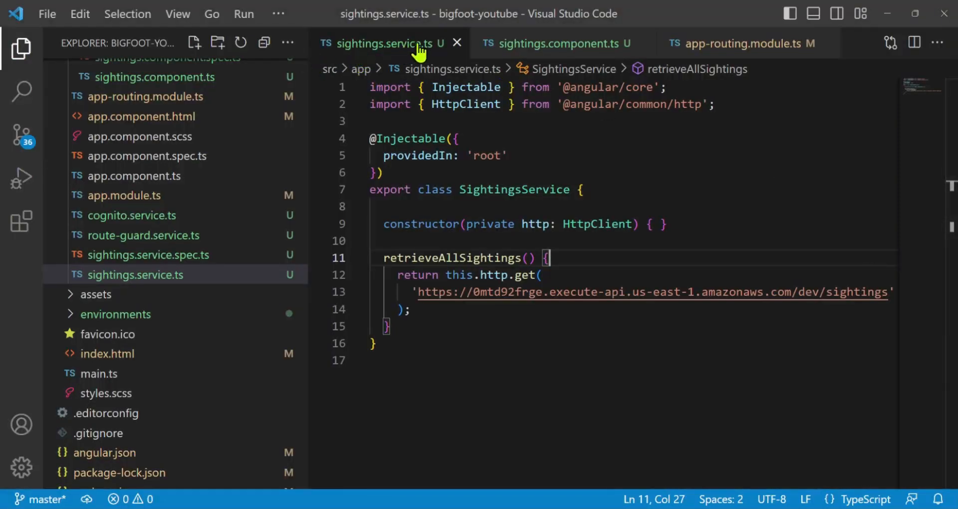
{"action": "mouse_move", "coordinate": [397, 43]}
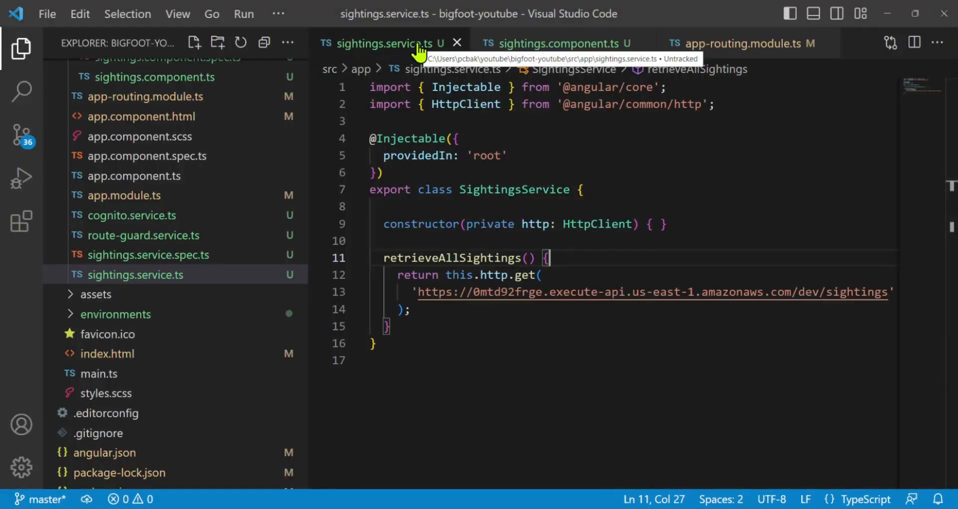
{"action": "mouse_move", "coordinate": [417, 83]}
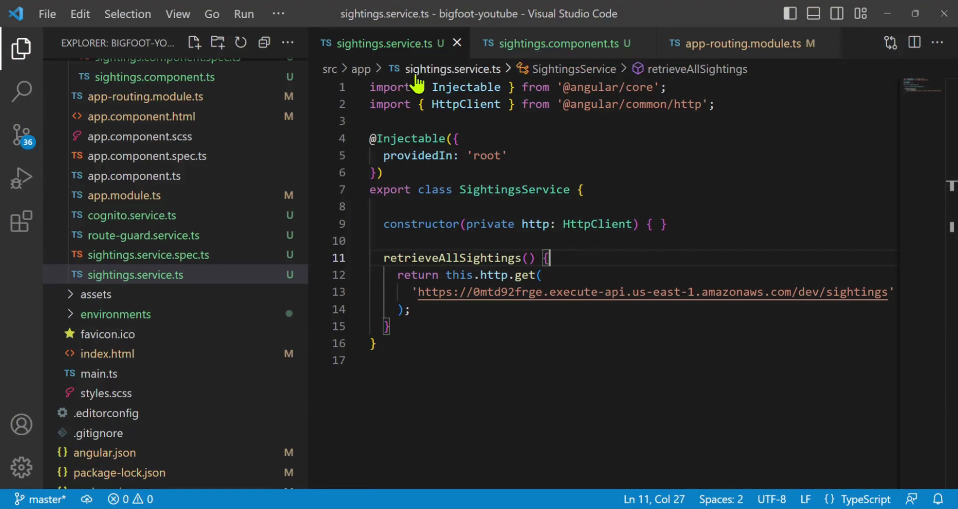
{"action": "mouse_move", "coordinate": [466, 103]}
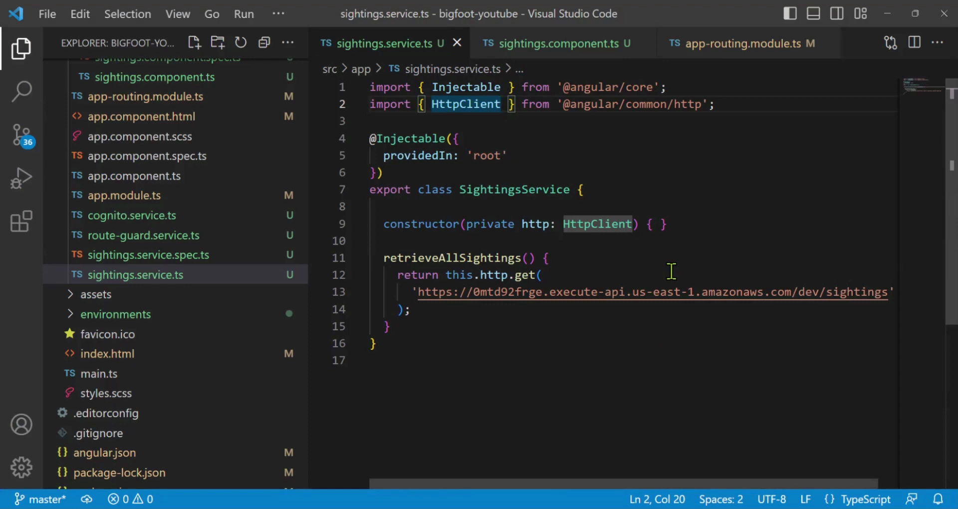
{"action": "type", "text": ", H"}
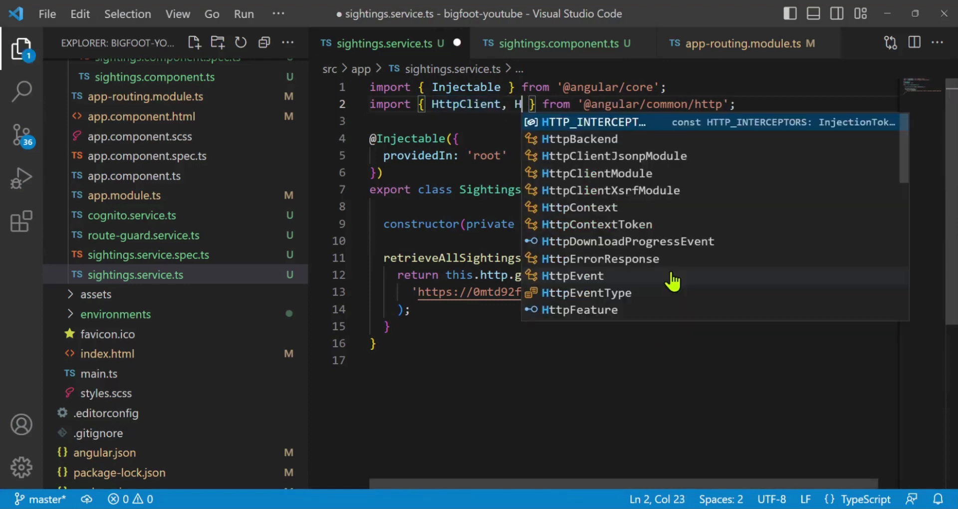
{"action": "type", "text": "ttpHeaders"}
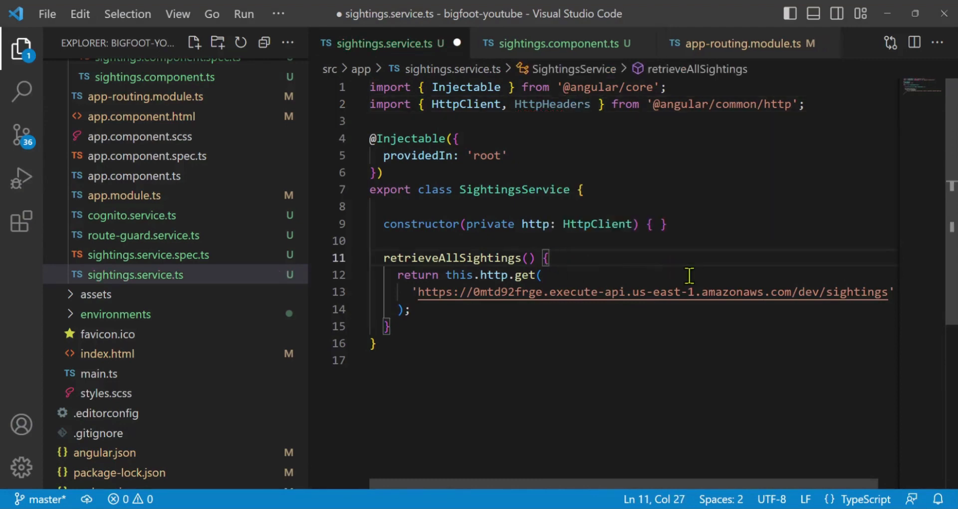
{"action": "key", "text": "Enter"}
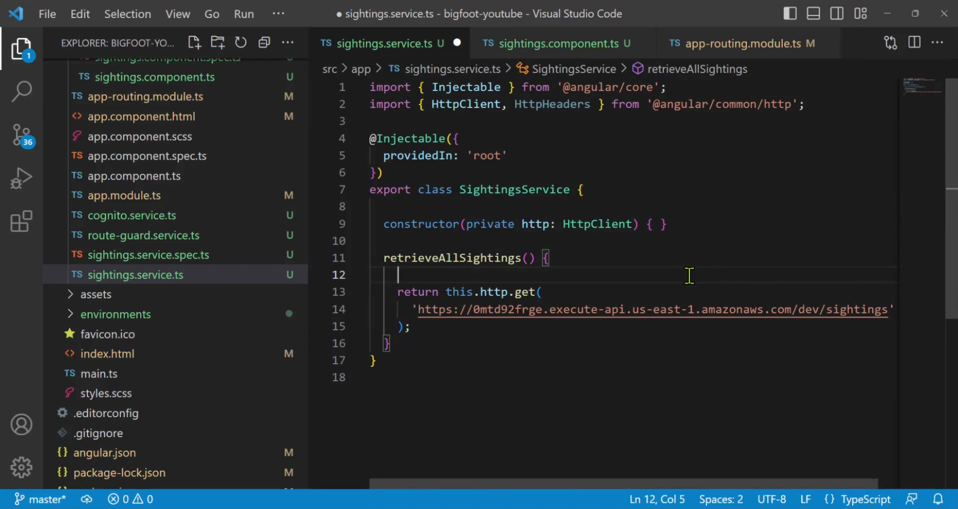
Step: Declare const header = new HttpHeaders({}) inside retrieveAllSightings
{"action": "type", "text": "const"}
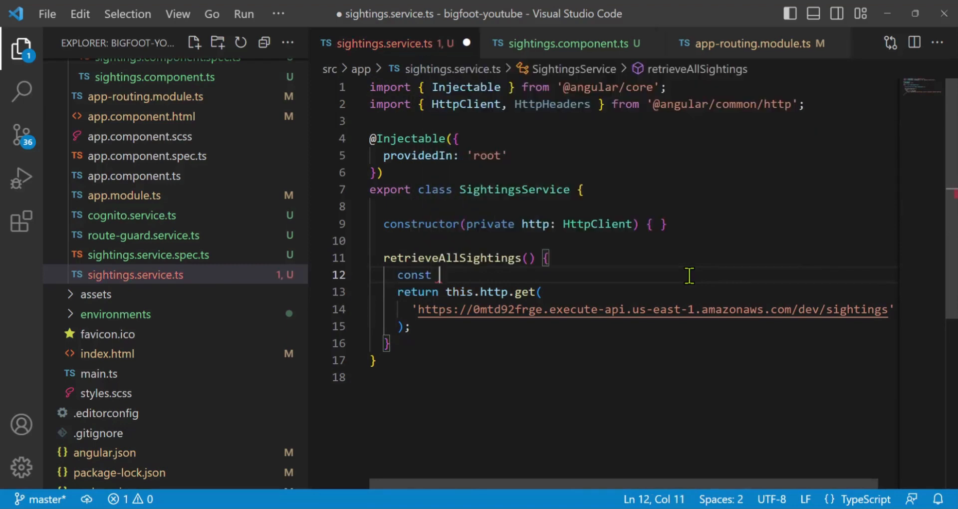
{"action": "type", "text": "header"}
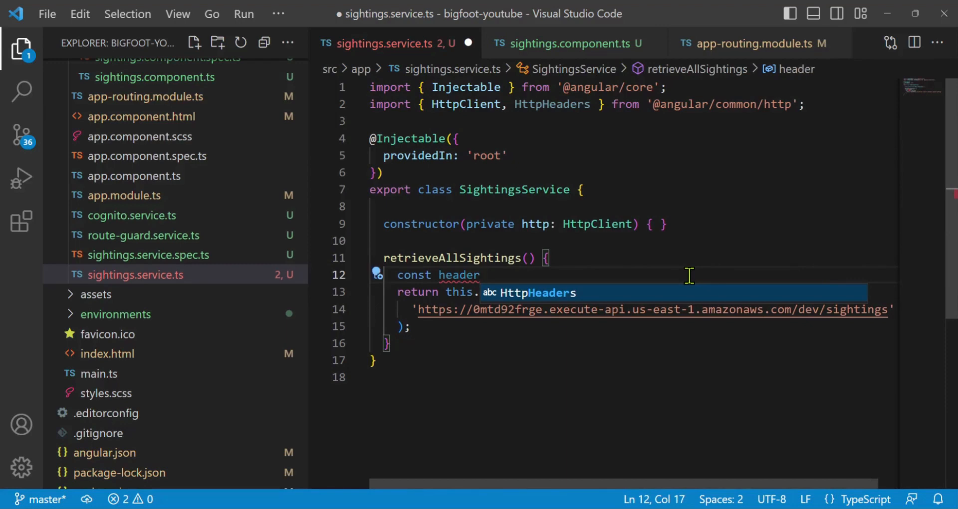
{"action": "type", "text": "= new HttpHeaders"}
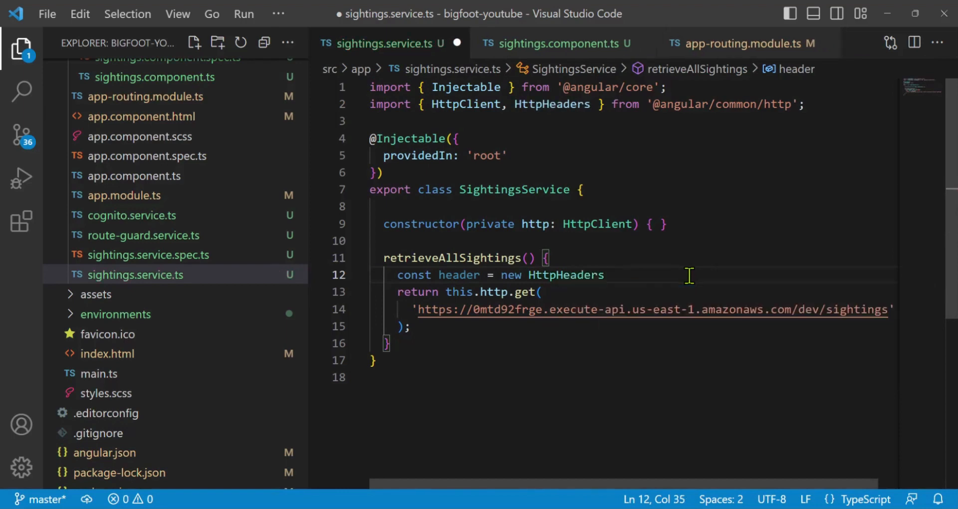
{"action": "type", "text": "({})"}
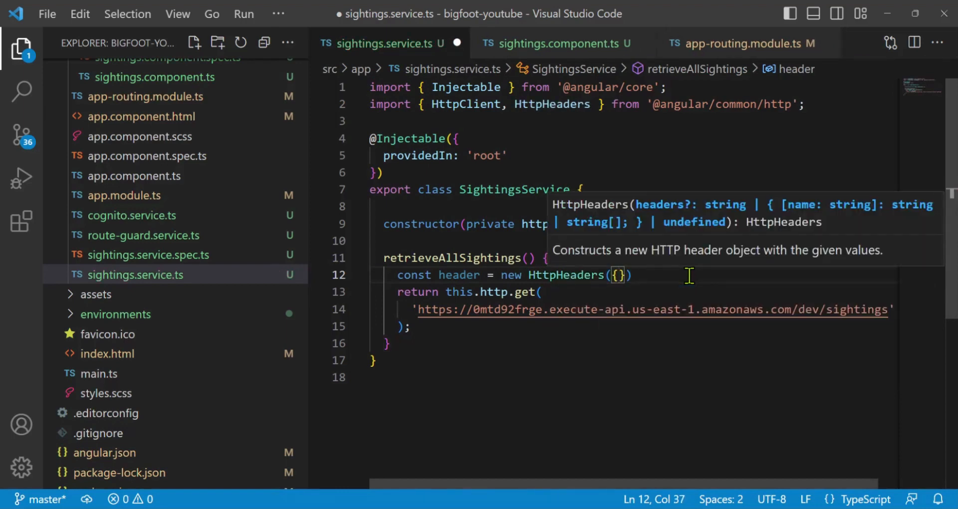
{"action": "key", "text": "Enter"}
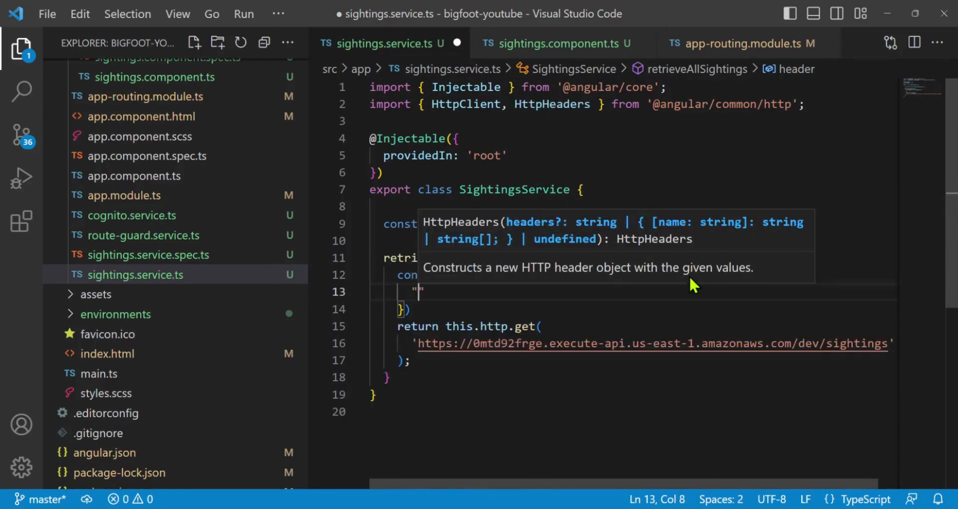
Step: Add the "Content-Type": "application/json" entry to the header object
{"action": "type", "text": "Content-Ty"}
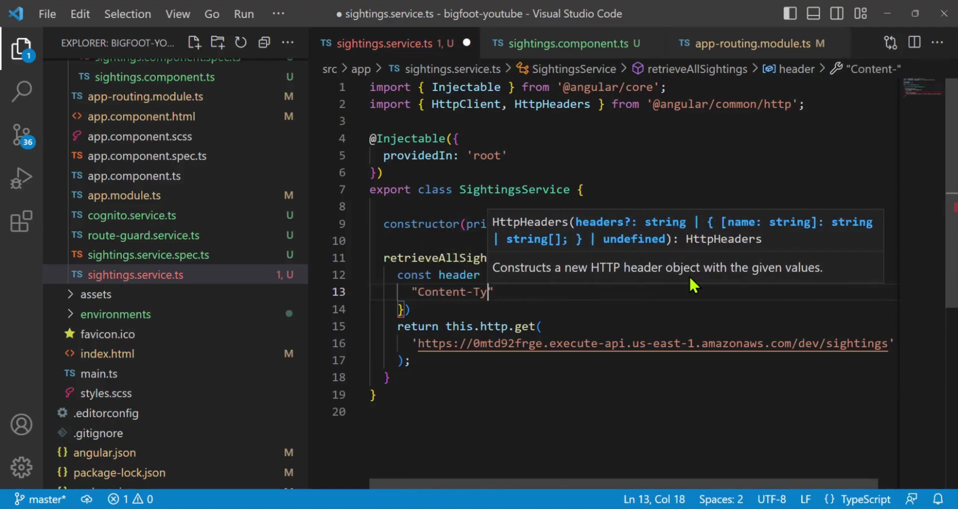
{"action": "type", "text": "pe\""}
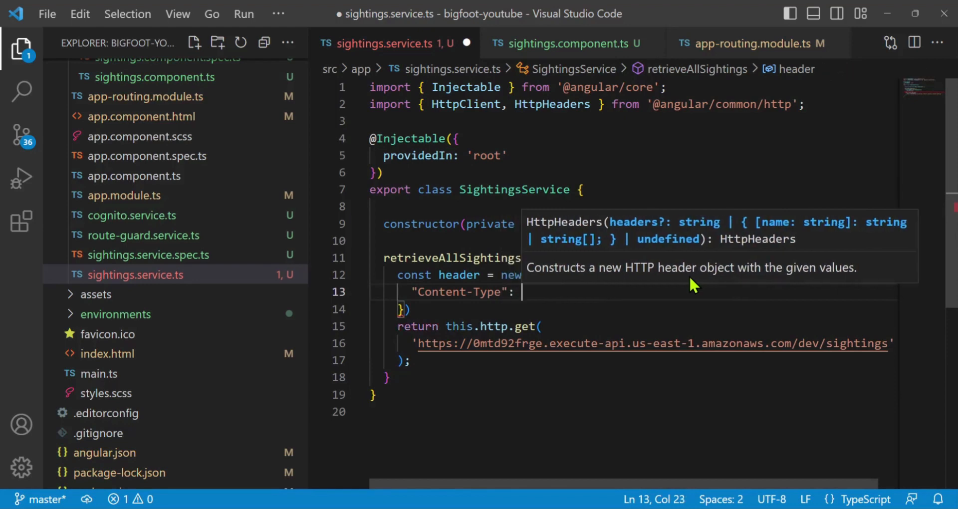
{"action": "type", "text": "application/"}
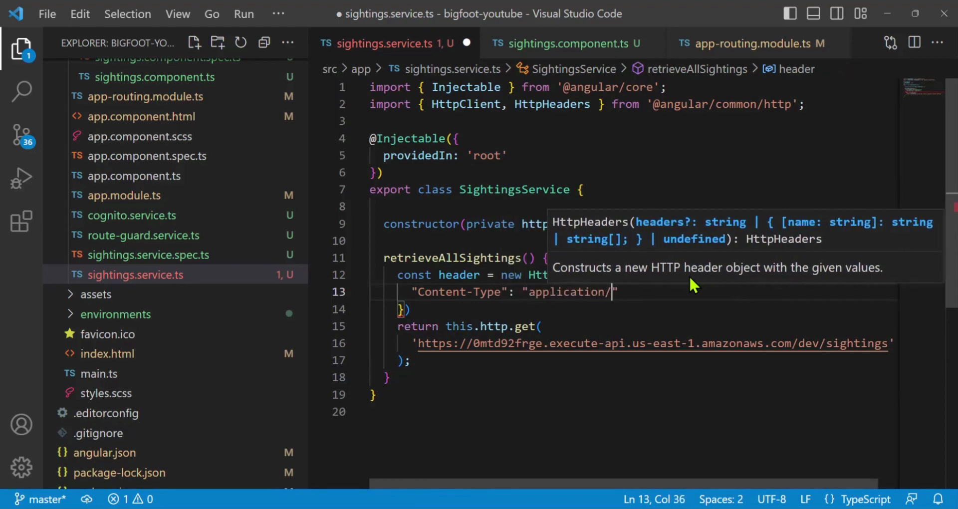
{"action": "type", "text": "json"}
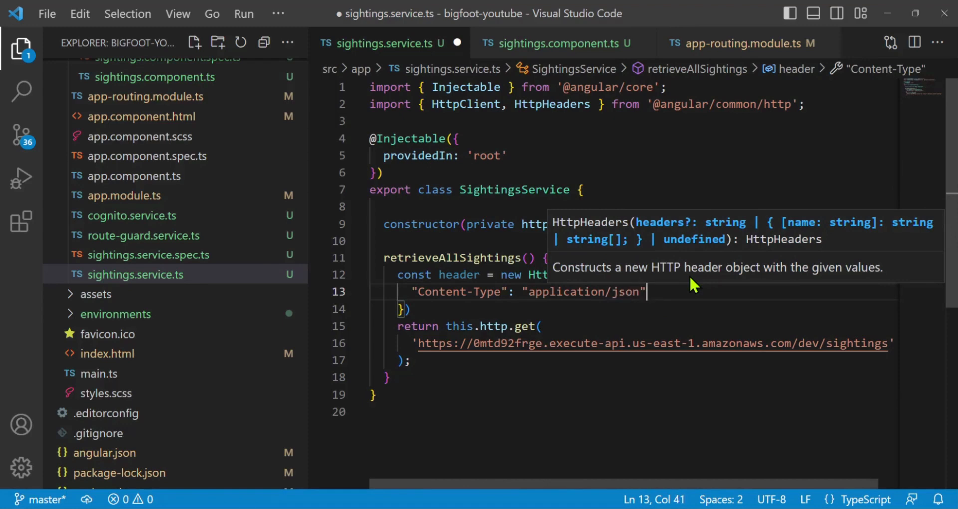
{"action": "key", "text": "Enter"}
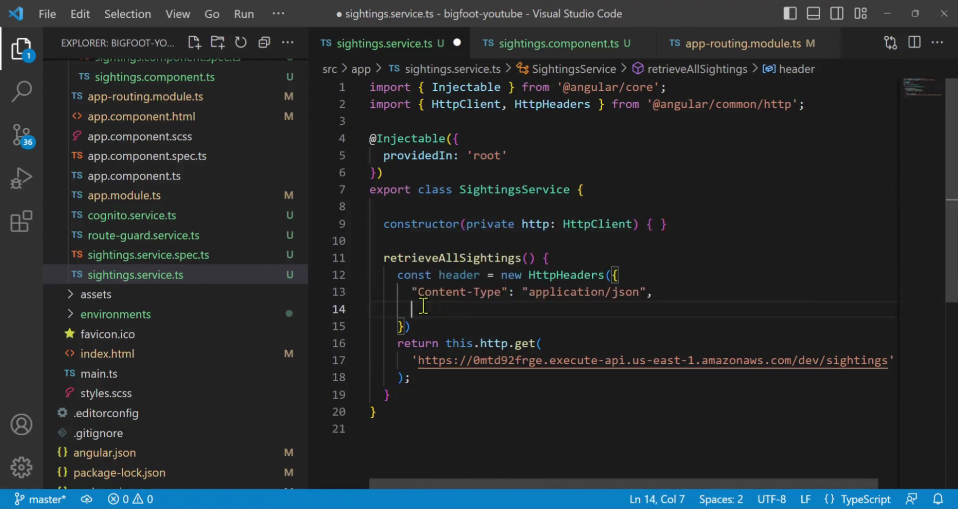
{"action": "mouse_move", "coordinate": [676, 204]}
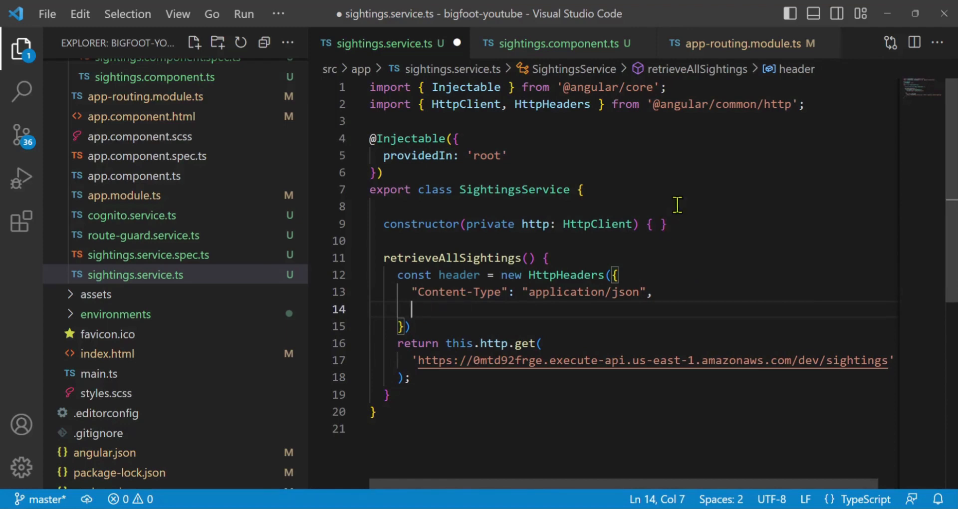
Step: Add an Authorization: token entry to the HttpHeaders object
{"action": "type", "text": "Authorization"}
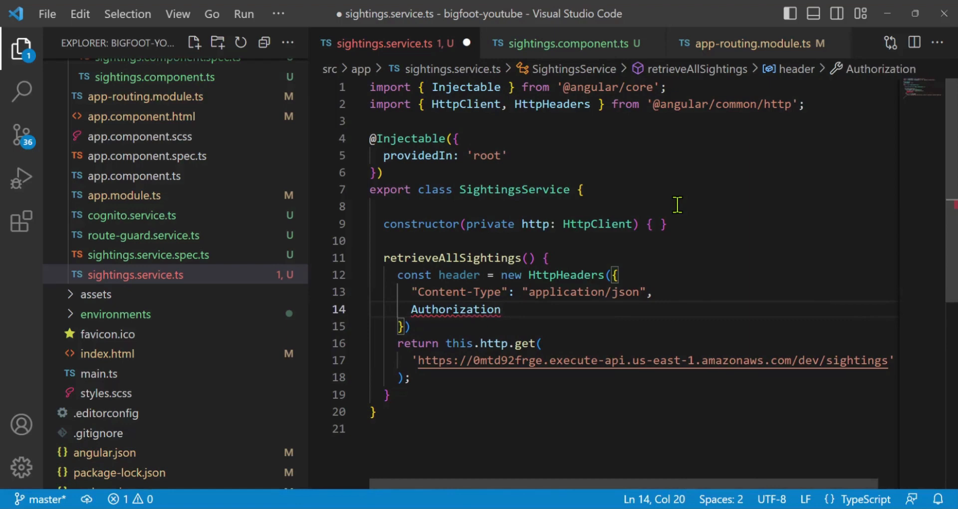
{"action": "type", "text": ":"}
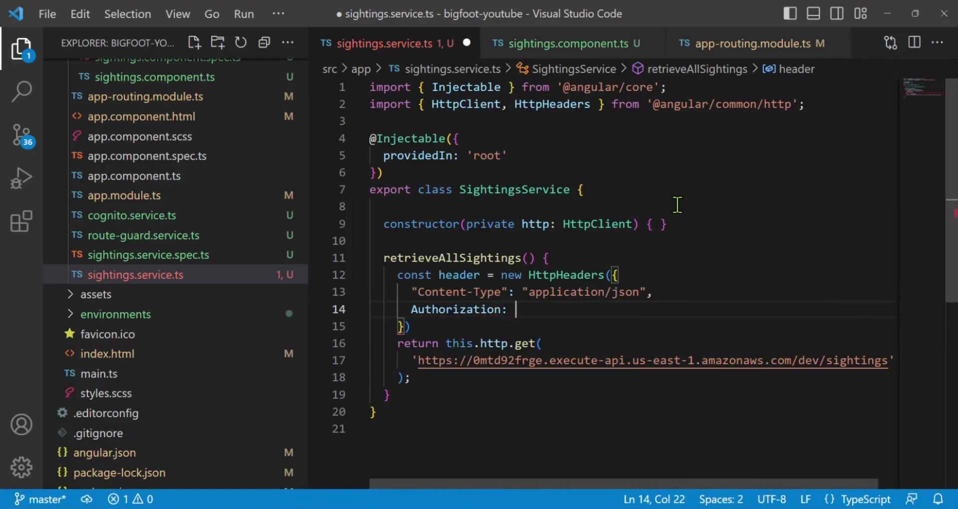
{"action": "type", "text": "t"}
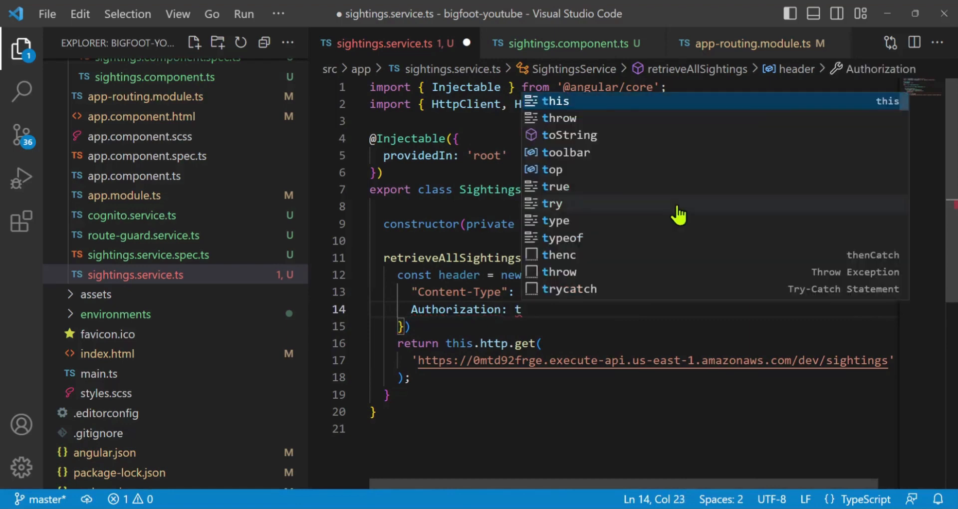
{"action": "type", "text": "oken"}
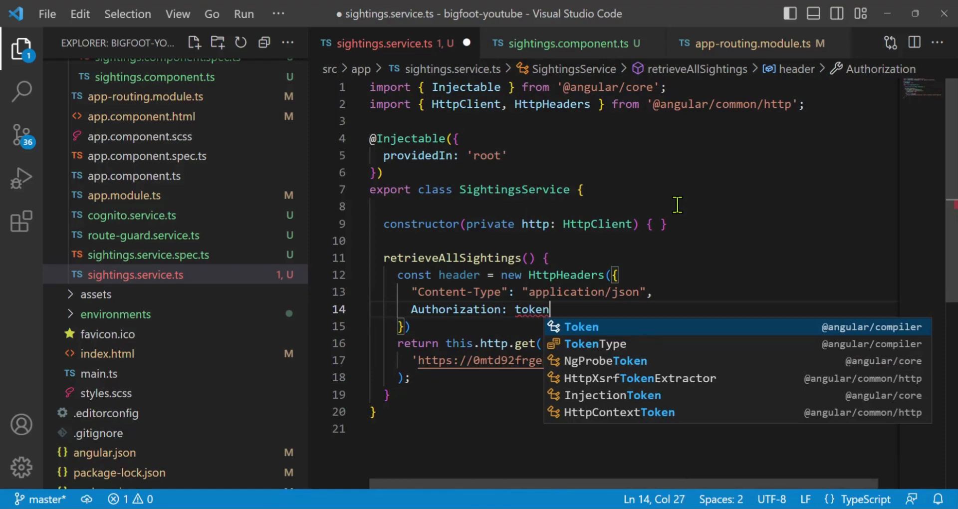
{"action": "key", "text": "Escape"}
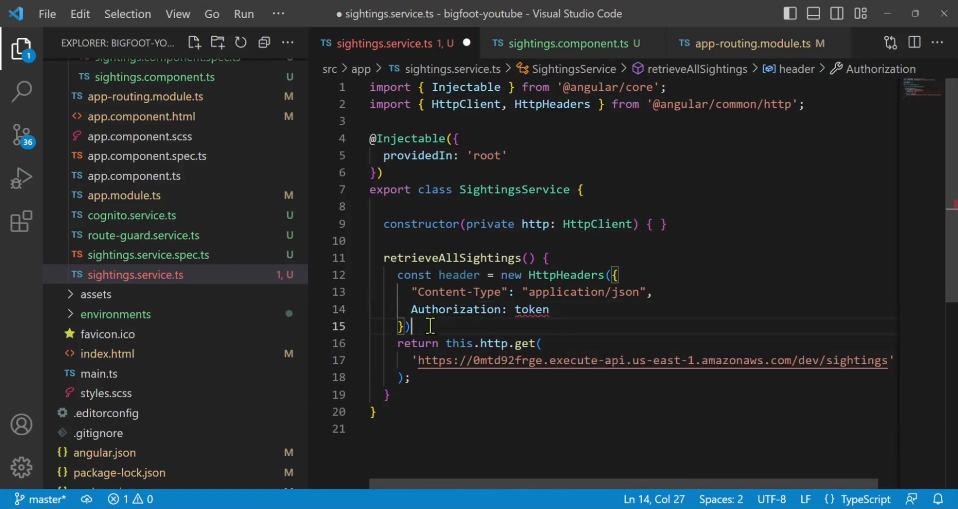
Step: Give retrieveAllSightings a token: any parameter and select the header variable name
{"action": "left_click", "coordinate": [560, 325]}
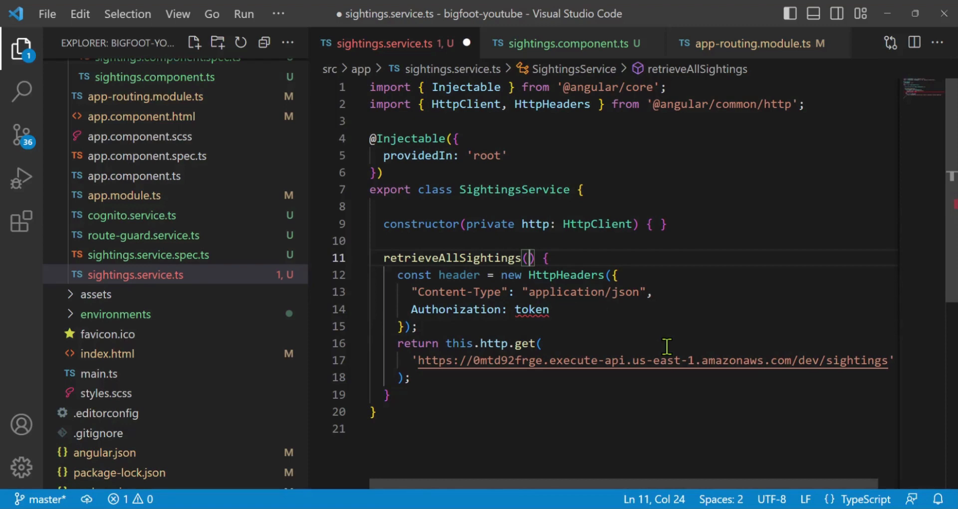
{"action": "type", "text": "token"}
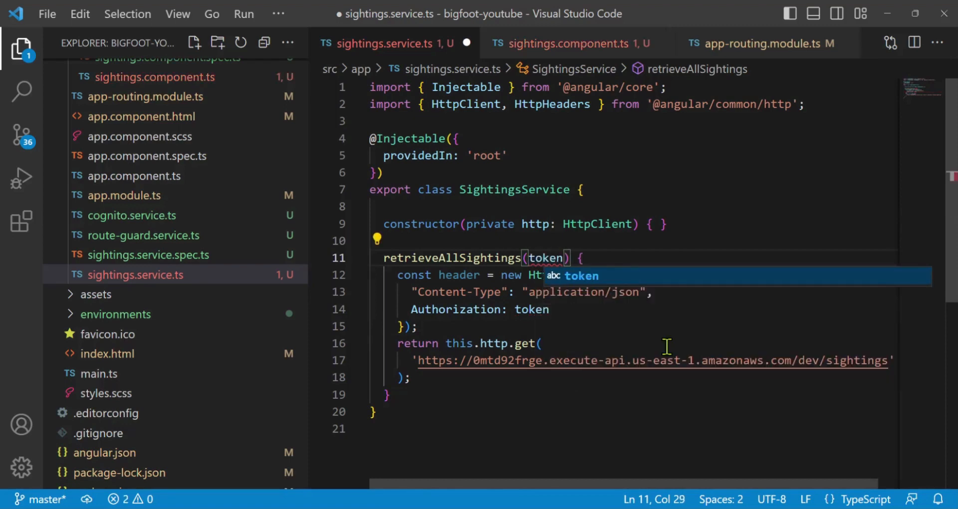
{"action": "type", "text": ":"}
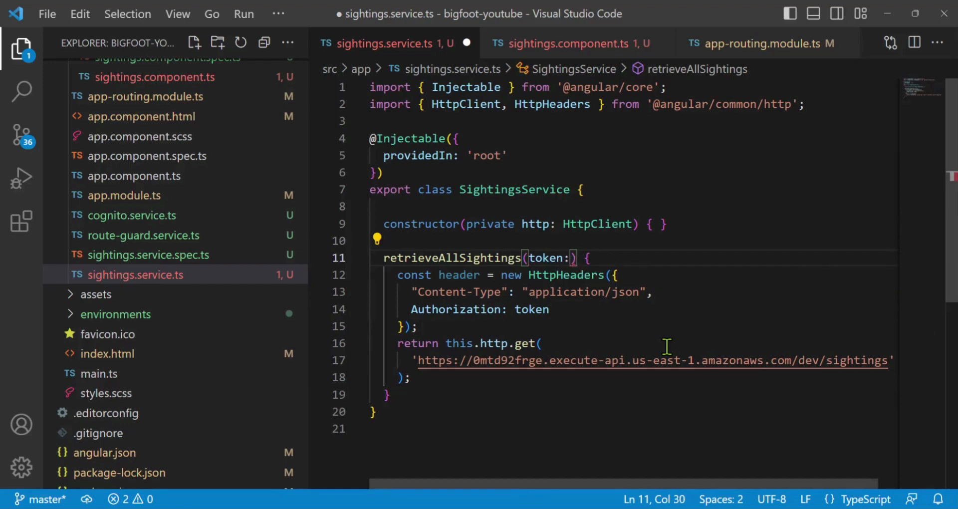
{"action": "type", "text": "any"}
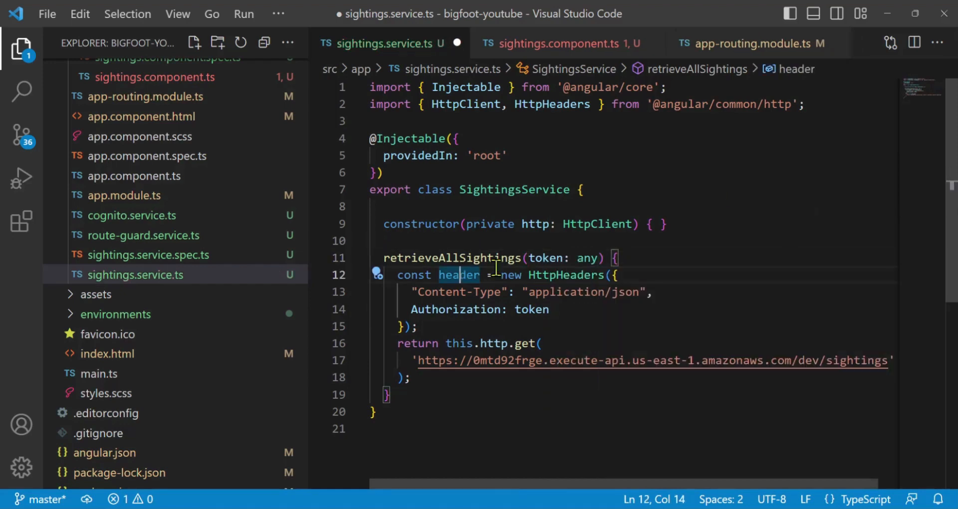
{"action": "double_click", "coordinate": [459, 275]}
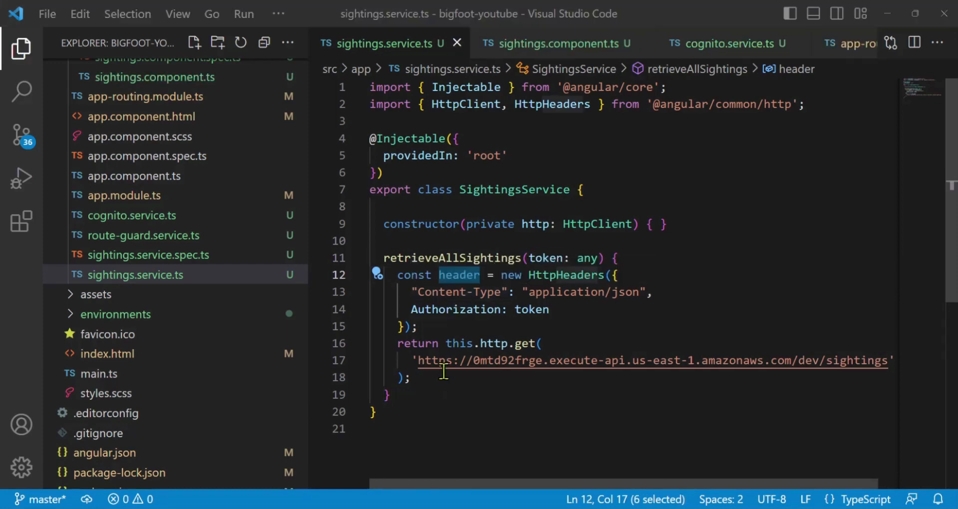
{"action": "mouse_move", "coordinate": [714, 366]}
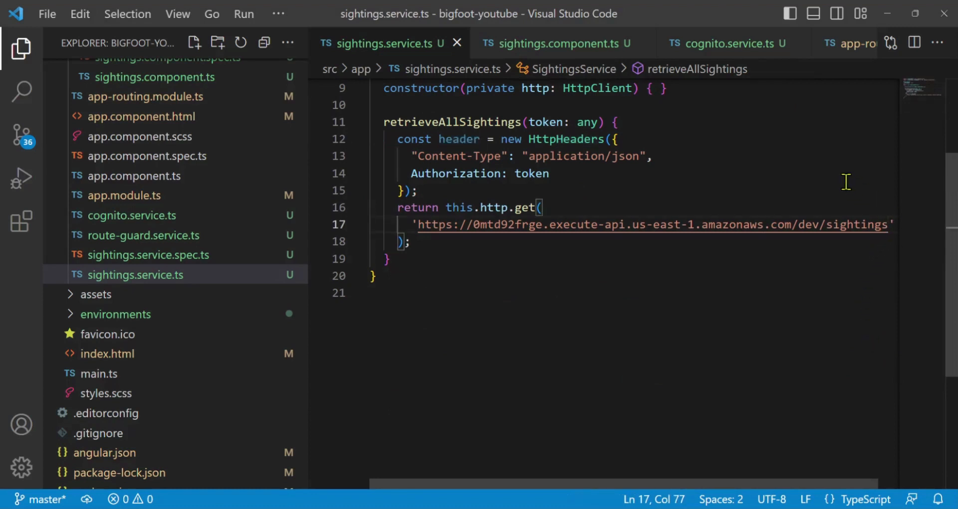
{"action": "mouse_move", "coordinate": [875, 230]}
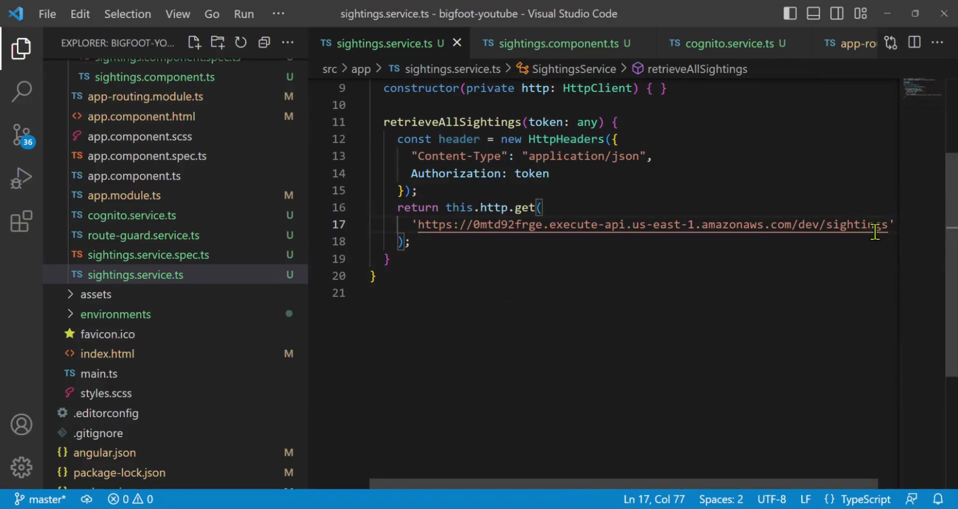
Step: Pass { headers: header } as the options argument of the this.http.get call
{"action": "left_click_drag", "start_coordinate": [299, 325], "coordinate": [268, 326]}
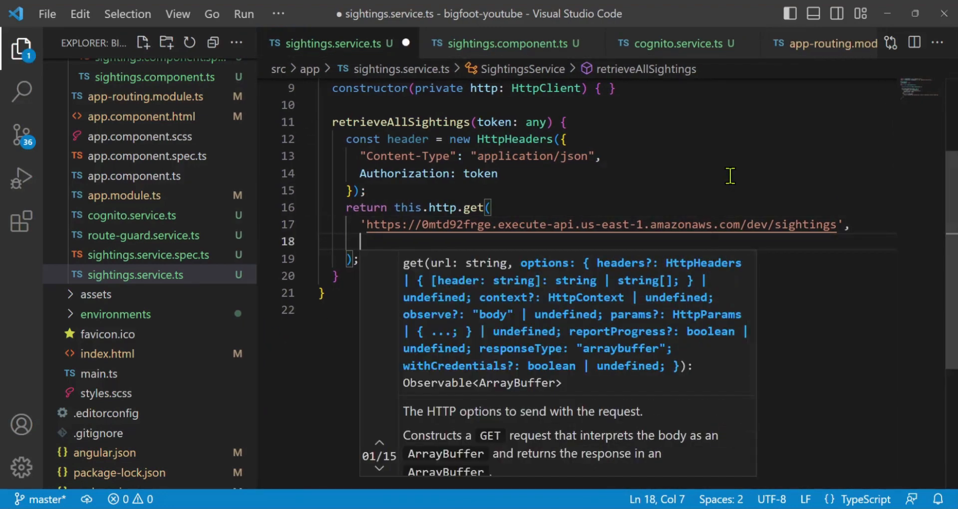
{"action": "type", "text": "{}"}
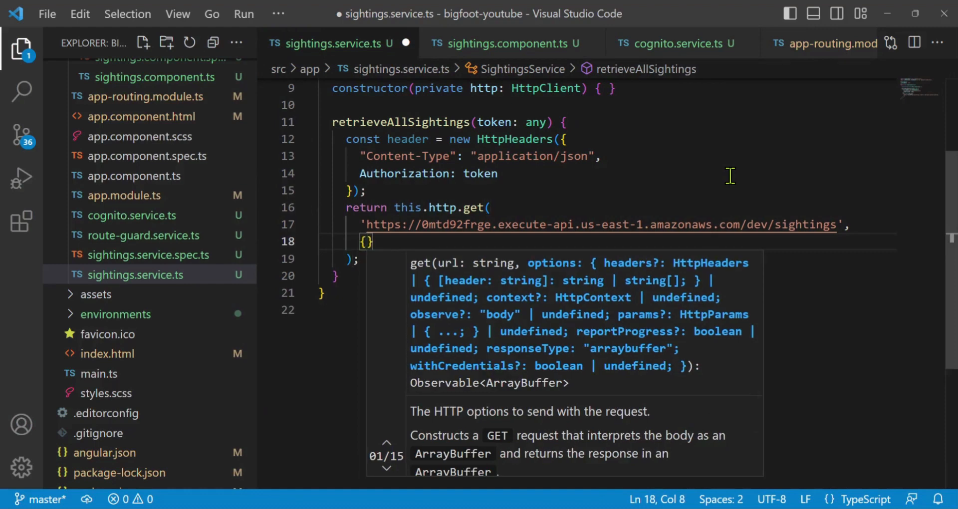
{"action": "type", "text": "headers"}
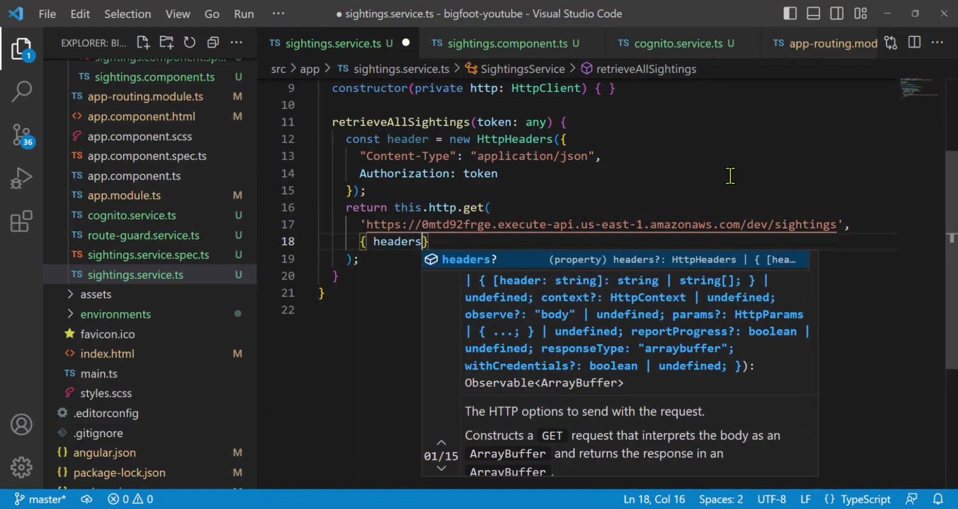
{"action": "type", "text": ": h"}
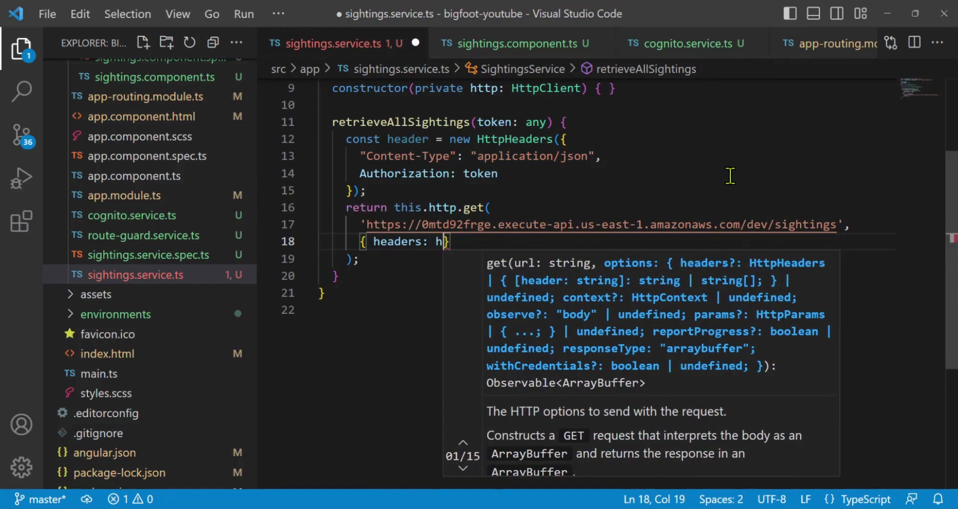
{"action": "type", "text": "eader"}
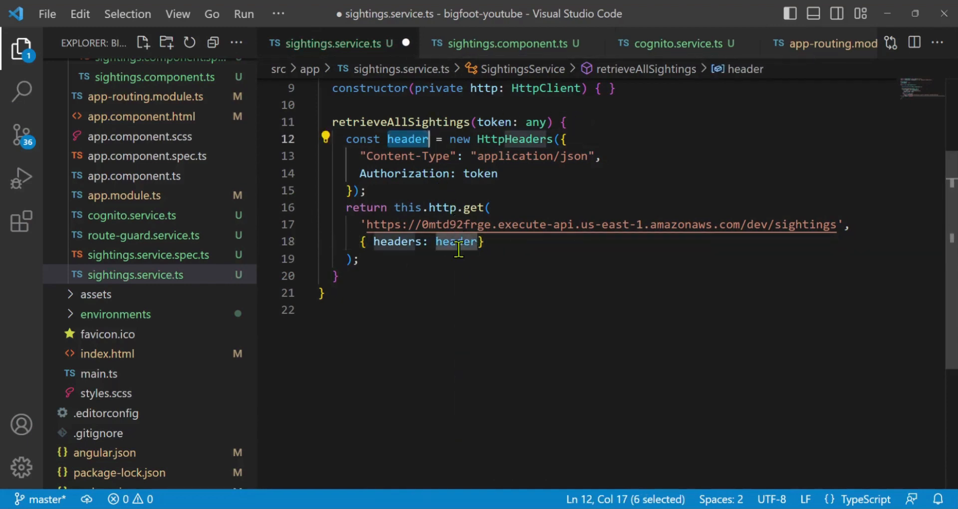
{"action": "left_click", "coordinate": [483, 240]}
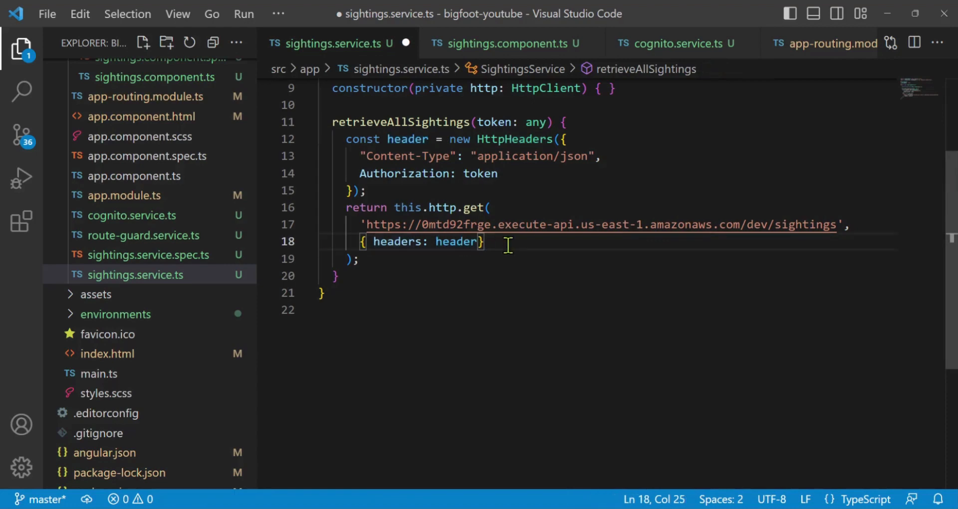
{"action": "mouse_move", "coordinate": [470, 279]}
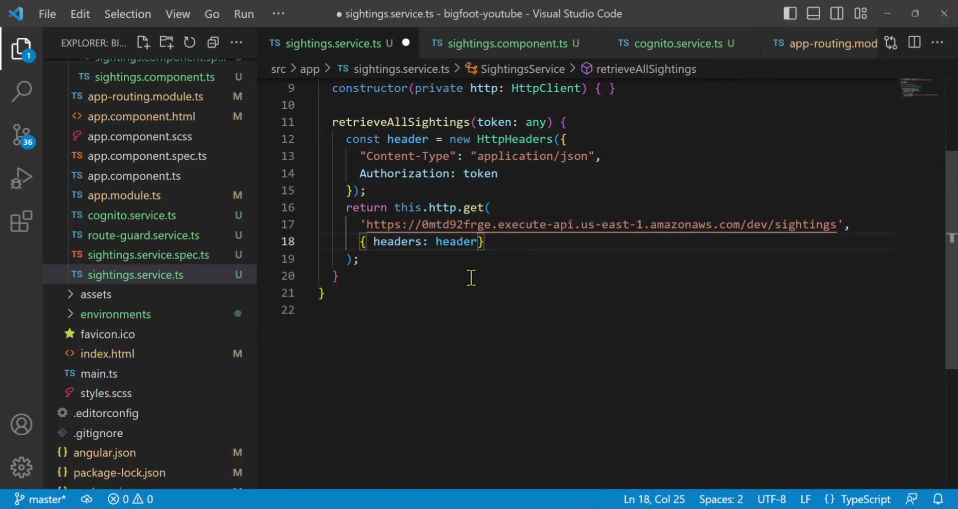
{"action": "mouse_move", "coordinate": [342, 71]}
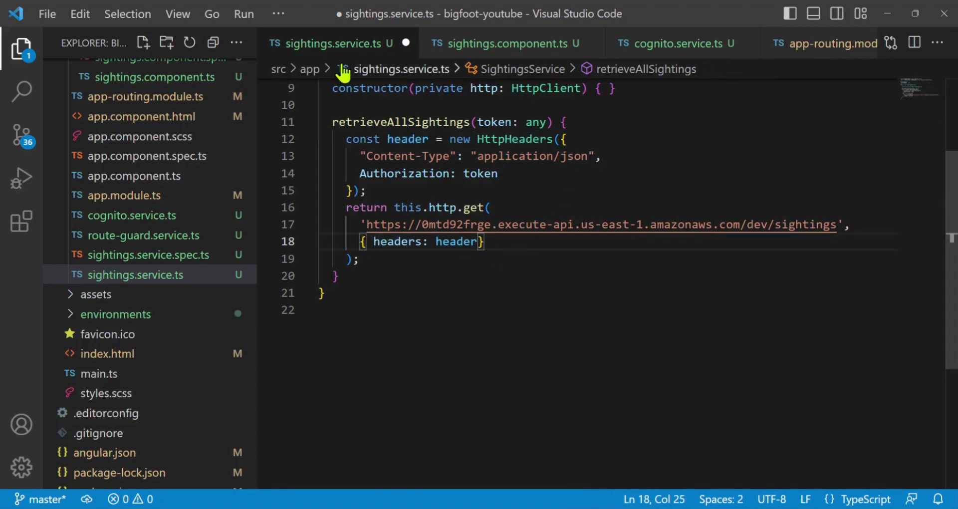
{"action": "mouse_move", "coordinate": [506, 43]}
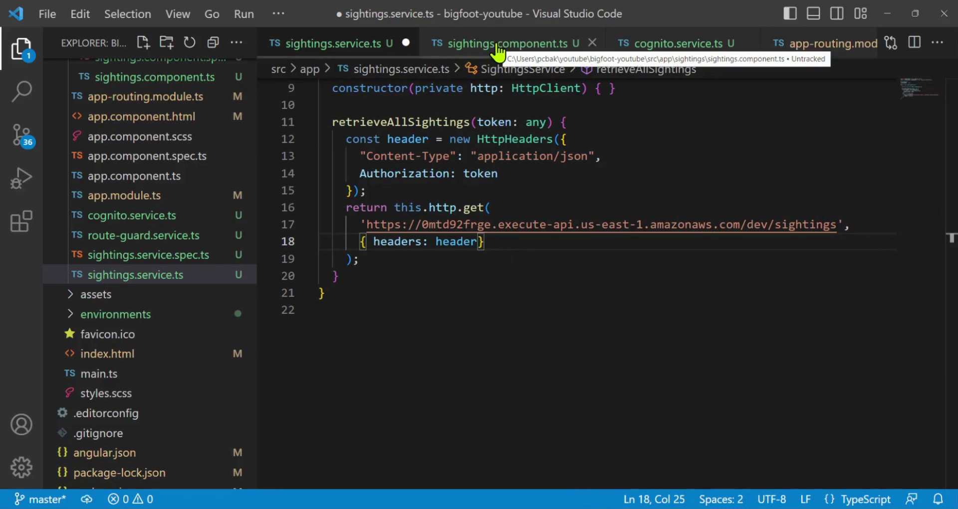
Step: Add private cognitoService: CognitoService as a second SightingsComponent constructor parameter
{"action": "left_click", "coordinate": [509, 43]}
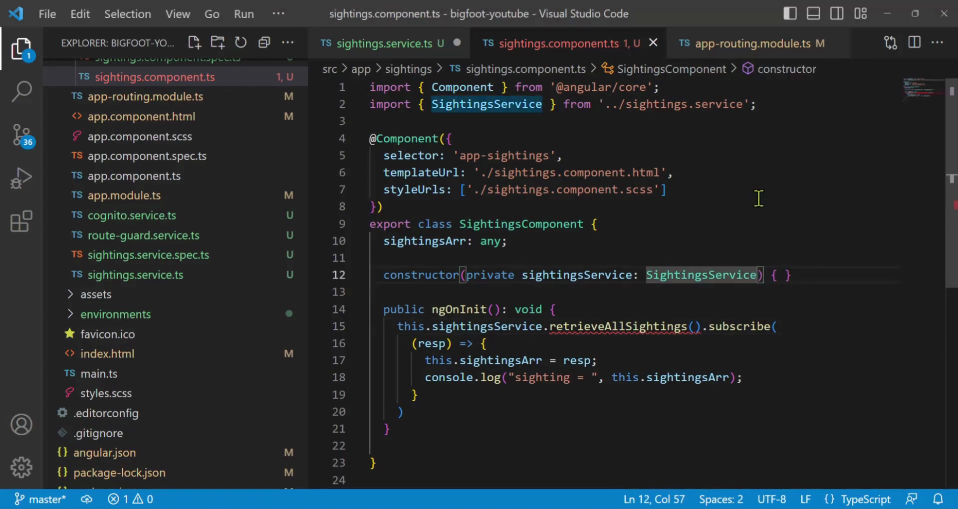
{"action": "type", "text": ","}
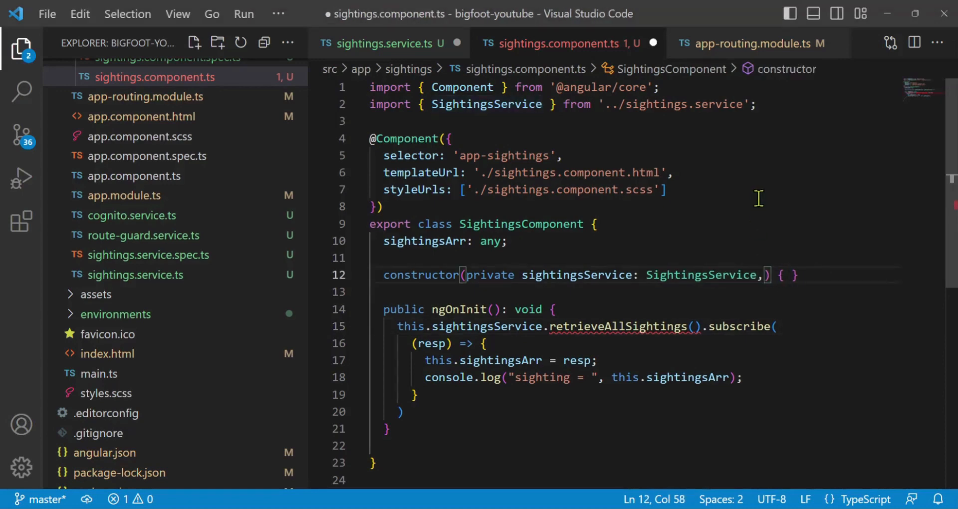
{"action": "key", "text": "Enter"}
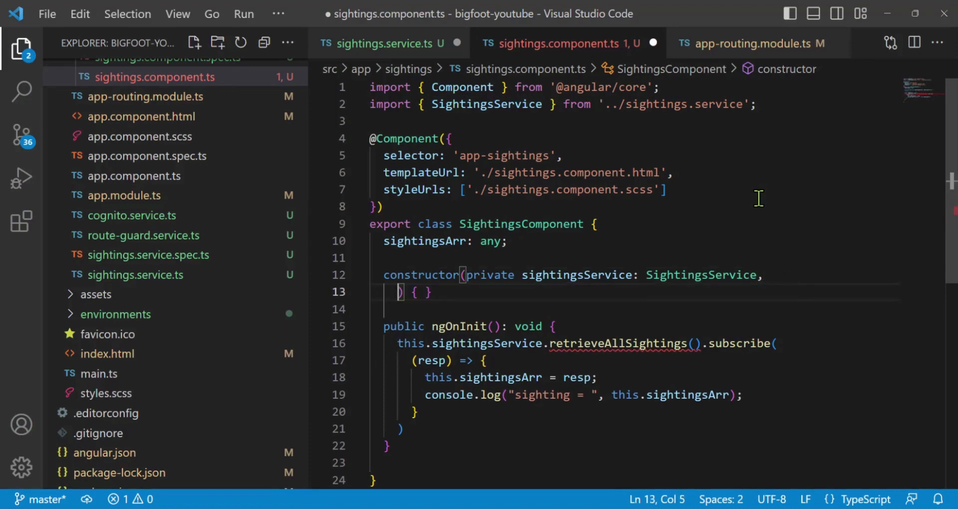
{"action": "type", "text": "private"}
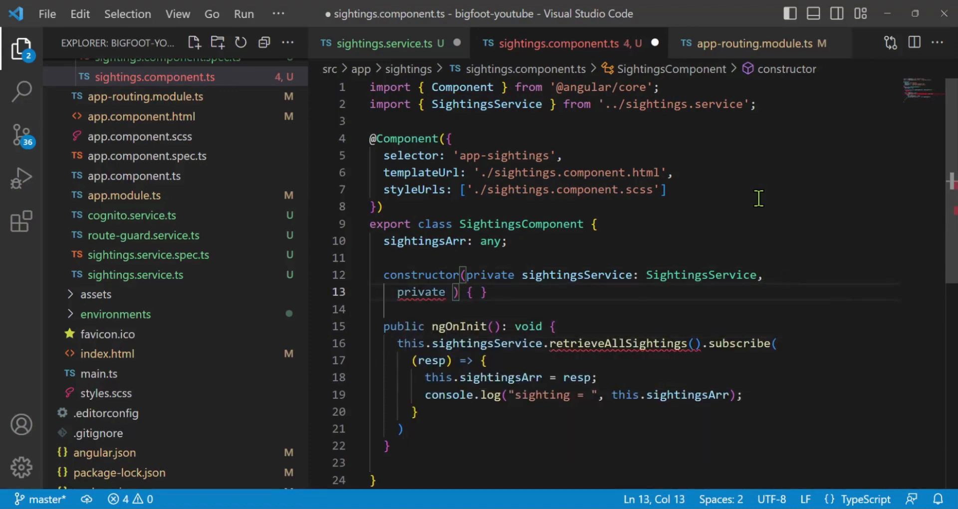
{"action": "type", "text": "cogni"}
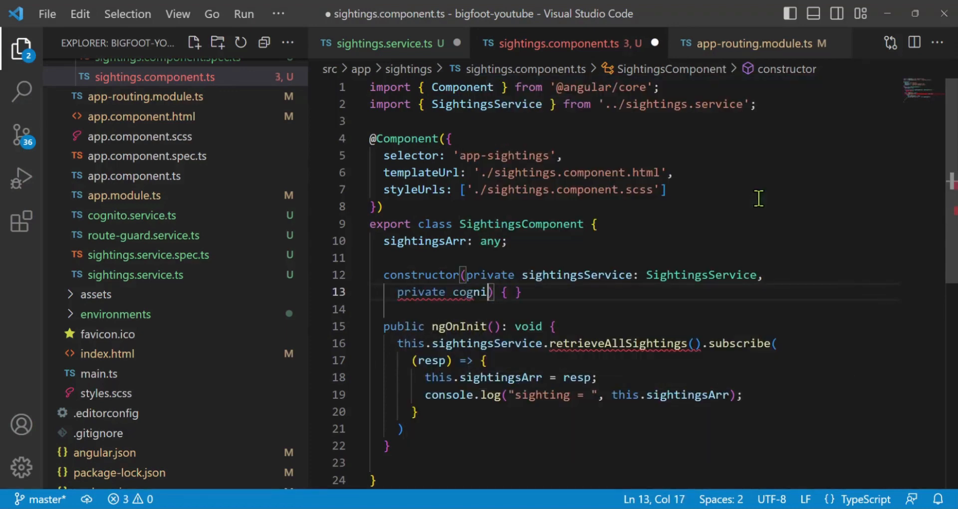
{"action": "type", "text": "toService"}
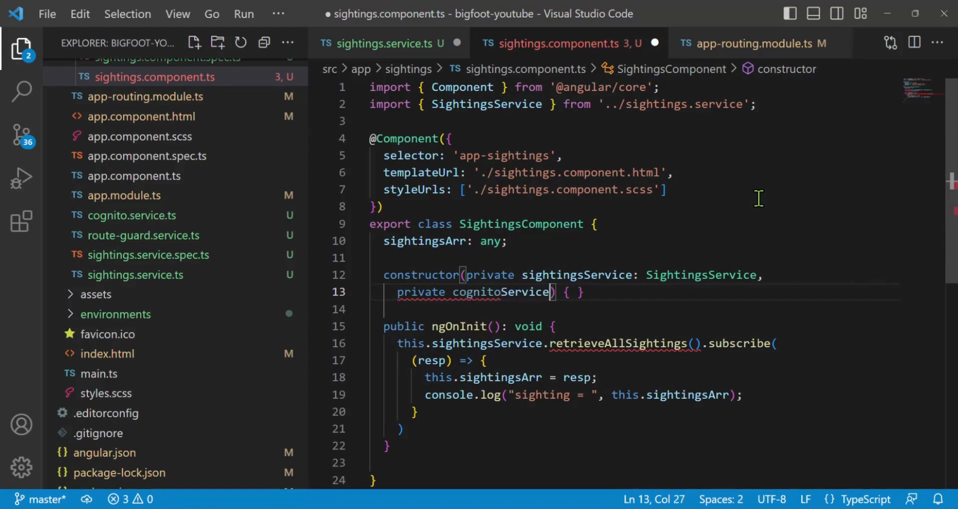
{"action": "type", "text": ":CognitoService"}
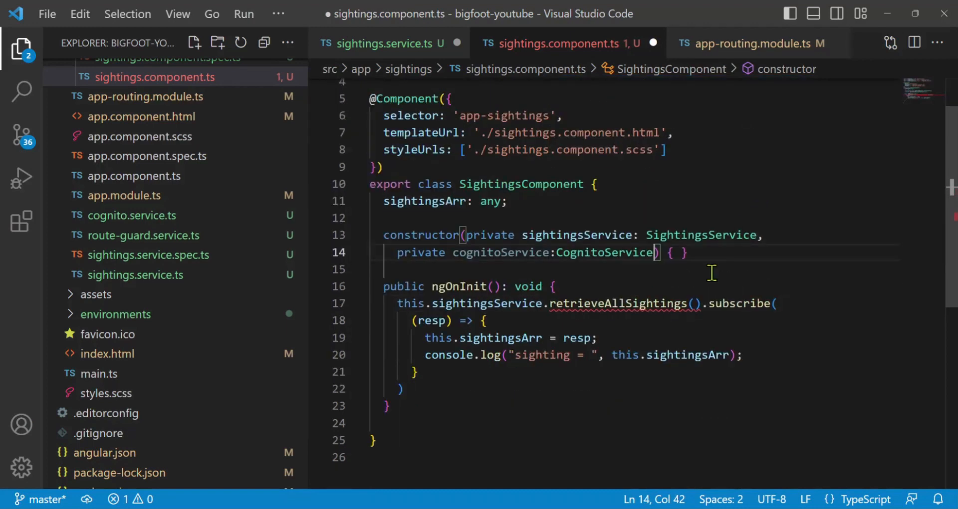
{"action": "mouse_move", "coordinate": [595, 299]}
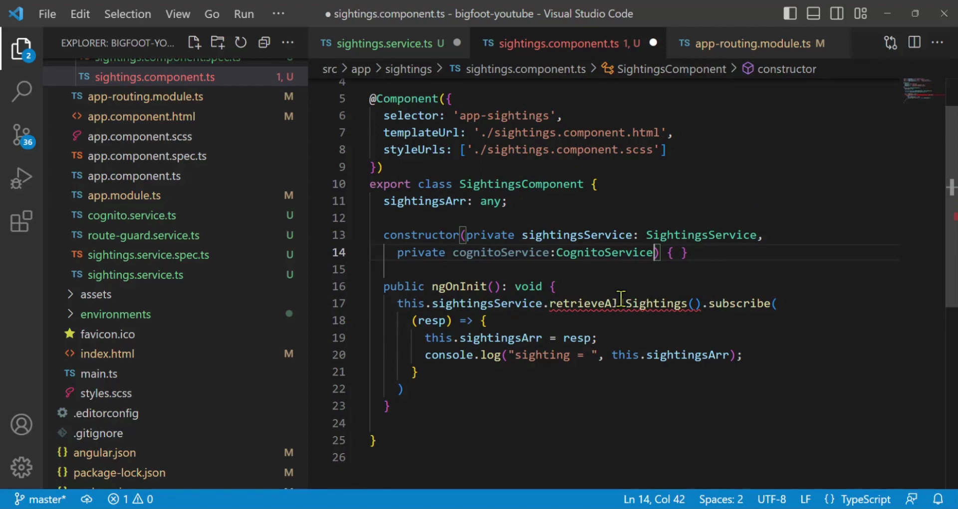
{"action": "mouse_move", "coordinate": [581, 291]}
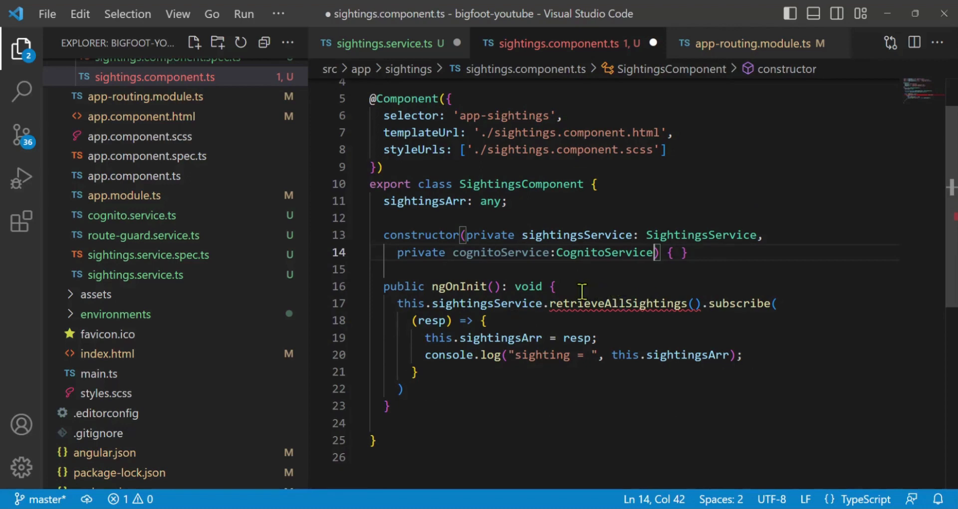
Step: Start ngOnInit with this.cognitoService.getCurrentSession() in sightings.component.ts
{"action": "left_click", "coordinate": [616, 286]}
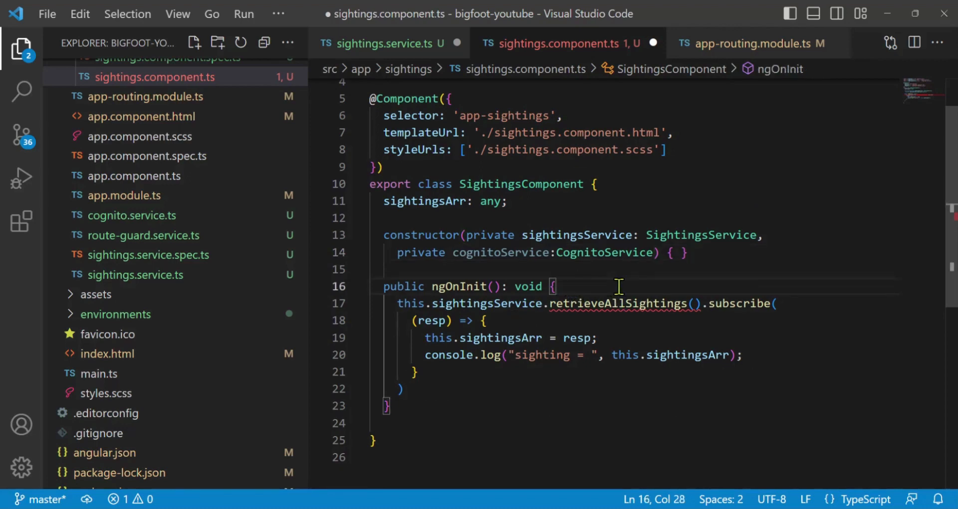
{"action": "key", "text": "Enter"}
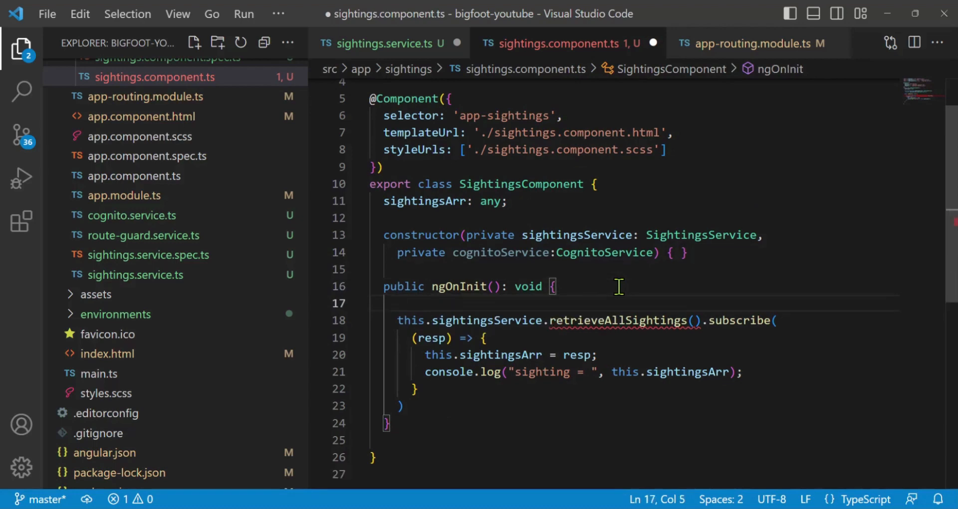
{"action": "type", "text": "this.cognitoService"}
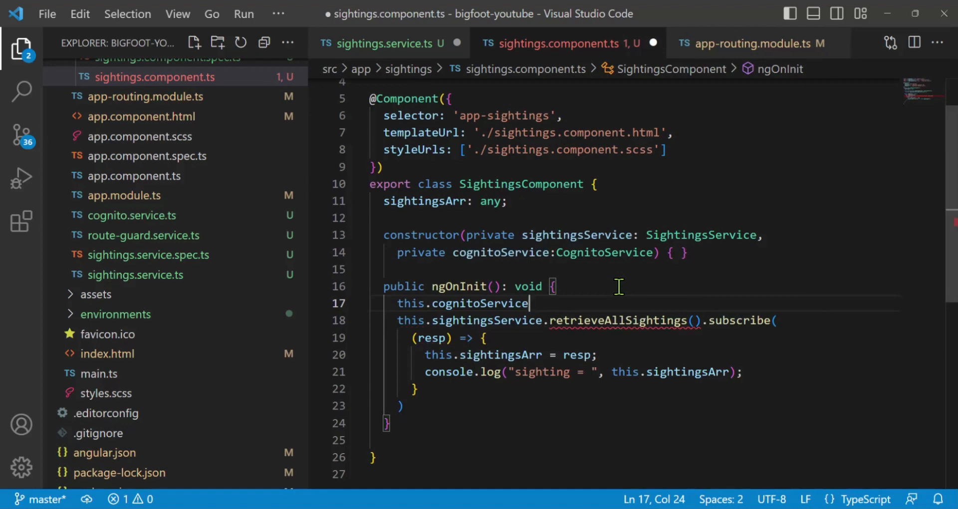
{"action": "type", "text": ".getUc"}
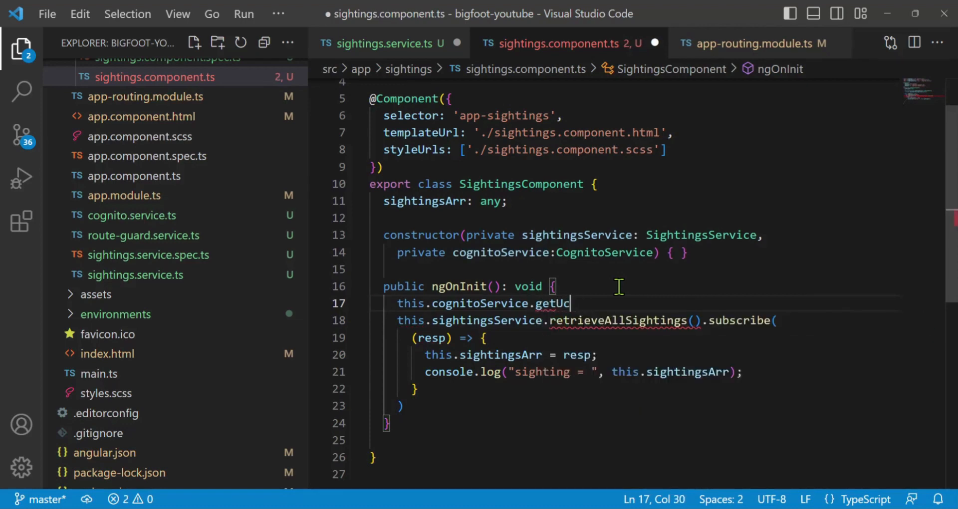
{"action": "type", "text": "urrent"}
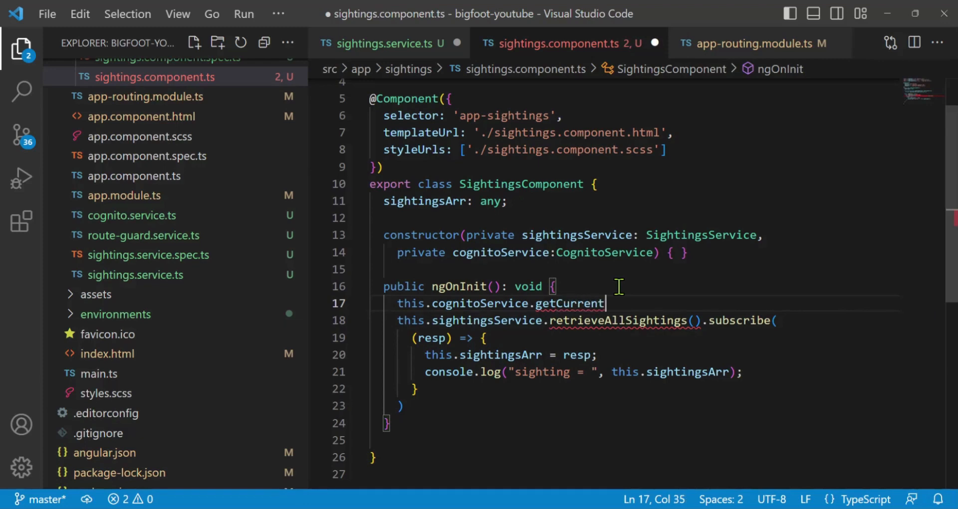
{"action": "type", "text": "Session()"}
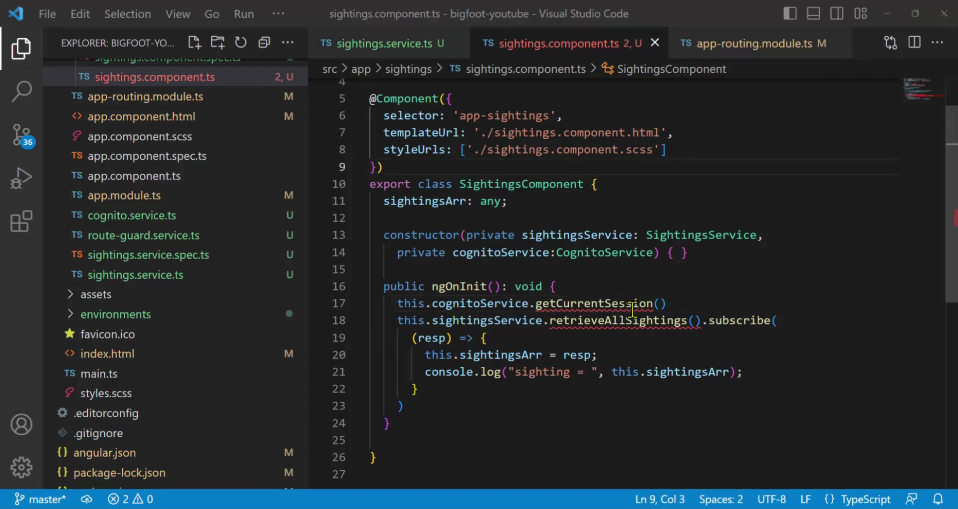
{"action": "mouse_move", "coordinate": [132, 215]}
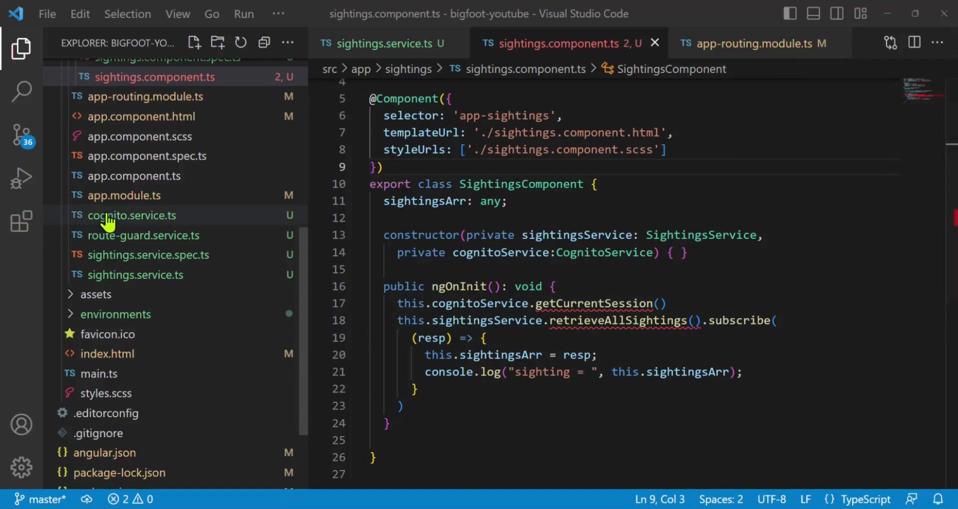
Step: In cognito.service.ts declare public getCurrentSession(): Promise<any> after isAuthenticated
{"action": "left_click", "coordinate": [132, 215]}
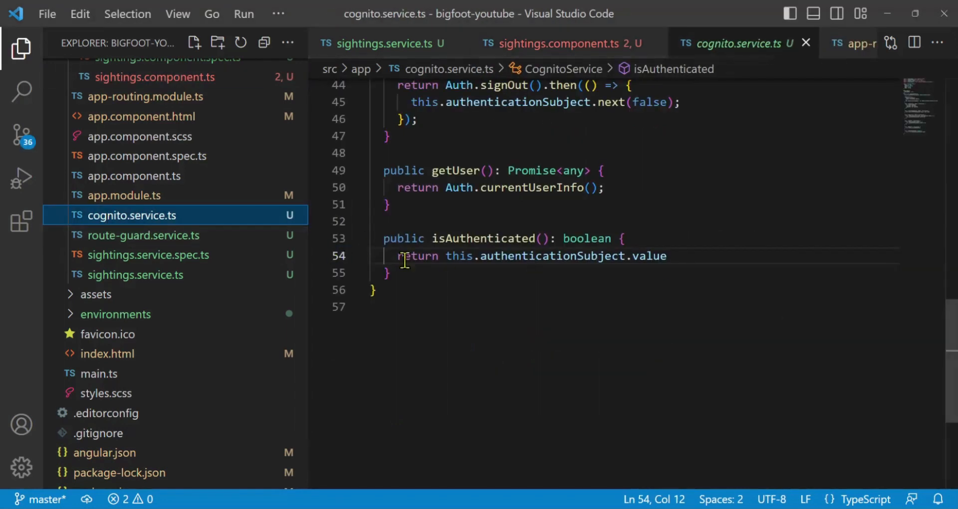
{"action": "key", "text": "Enter"}
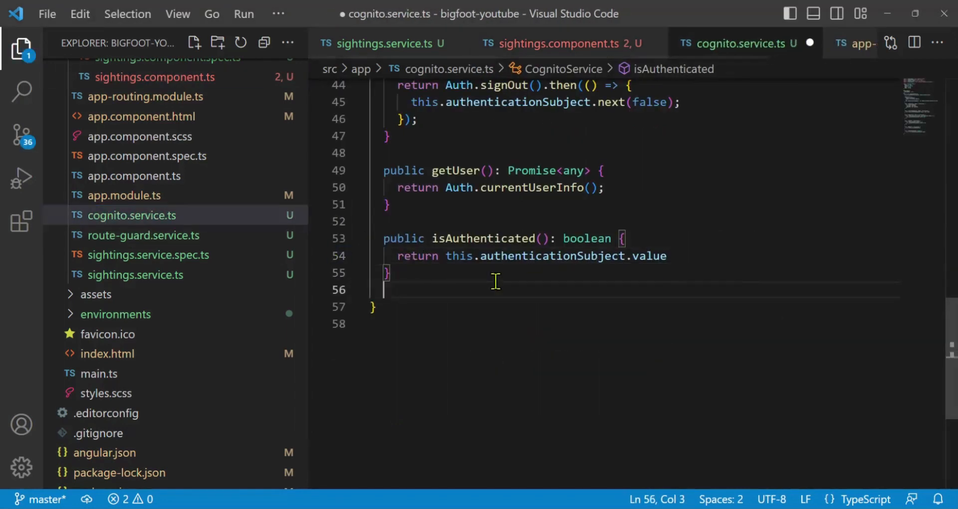
{"action": "type", "text": "p"}
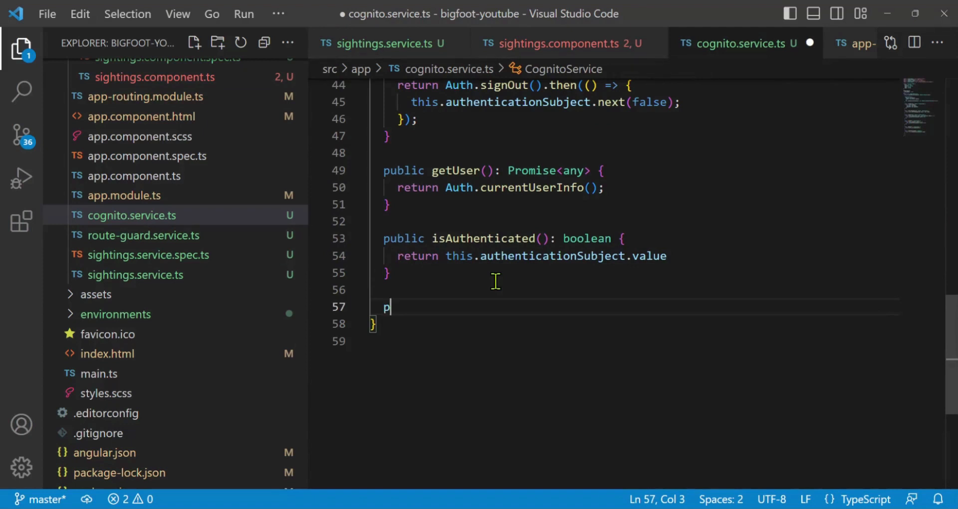
{"action": "type", "text": "ublic getCurrent"}
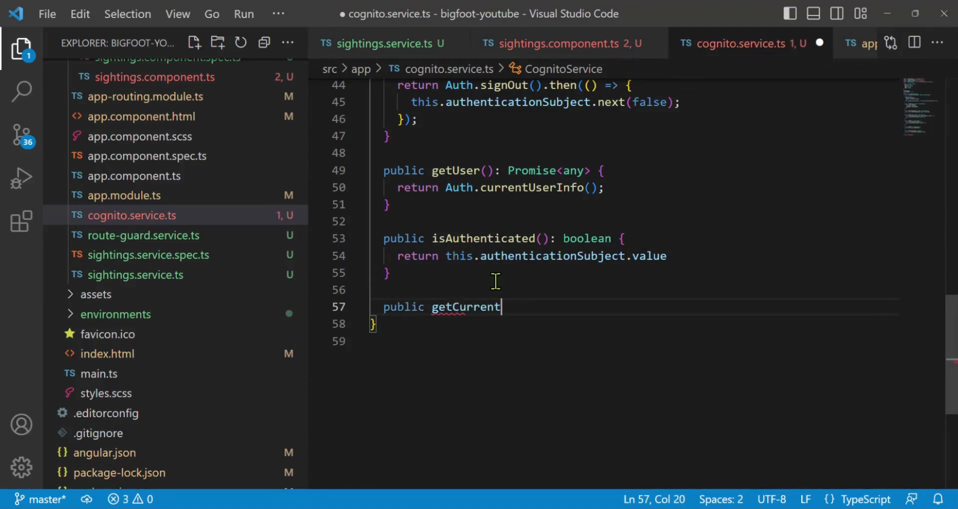
{"action": "type", "text": "Session"}
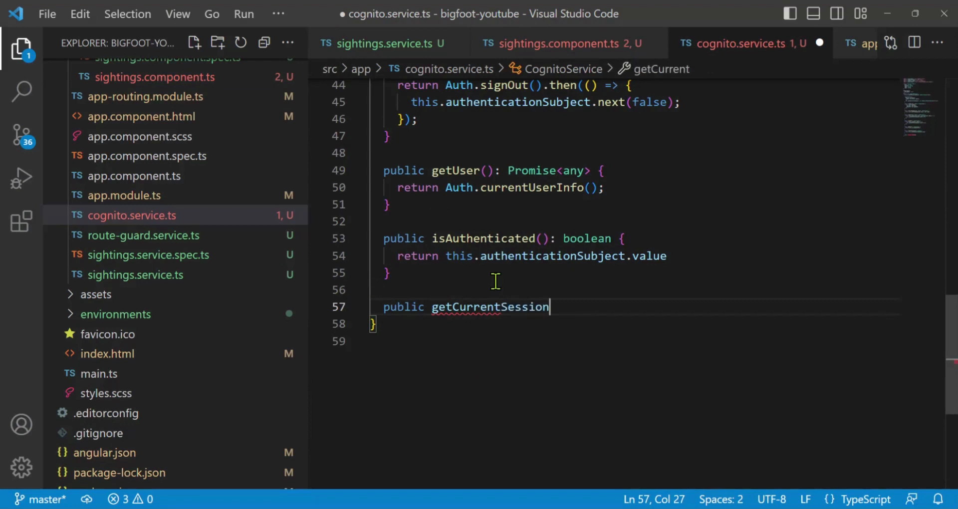
{"action": "type", "text": "()"}
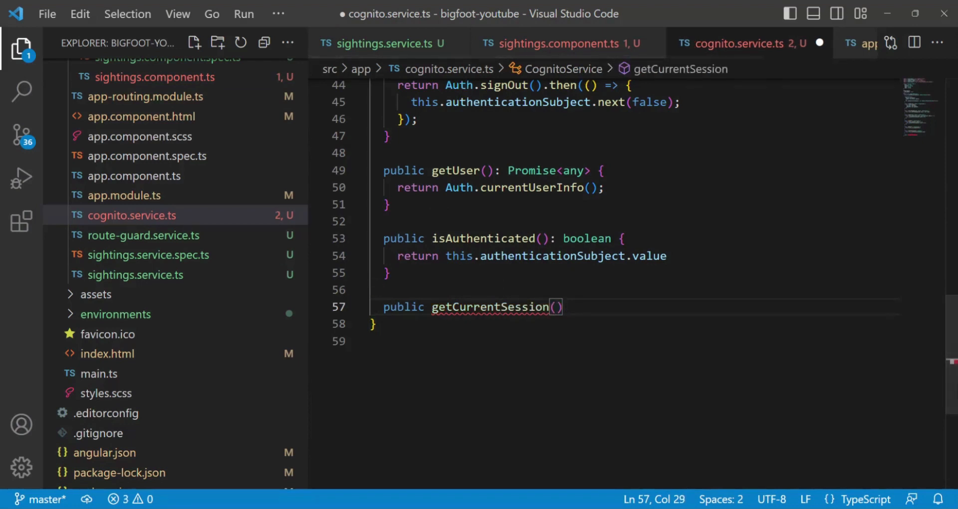
{"action": "mouse_move", "coordinate": [605, 304]}
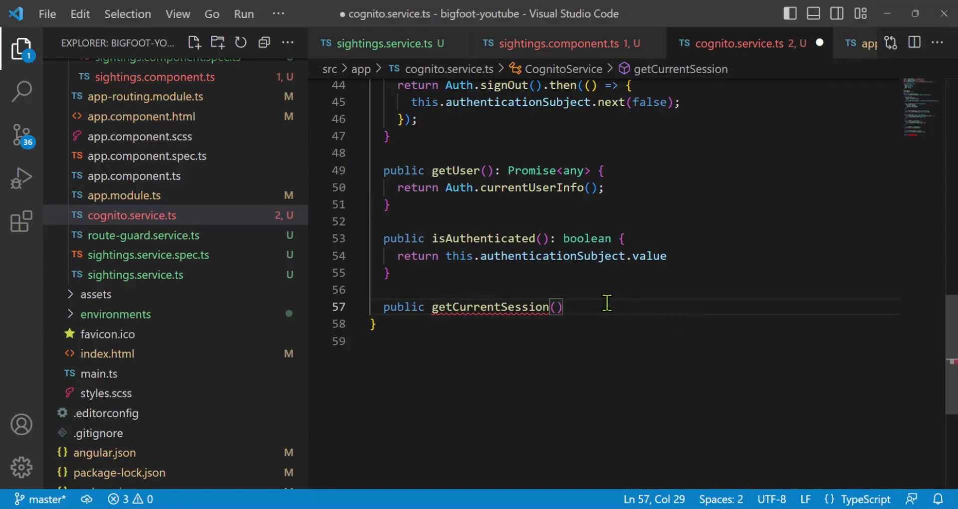
{"action": "type", "text": ": Promise<any> {"}
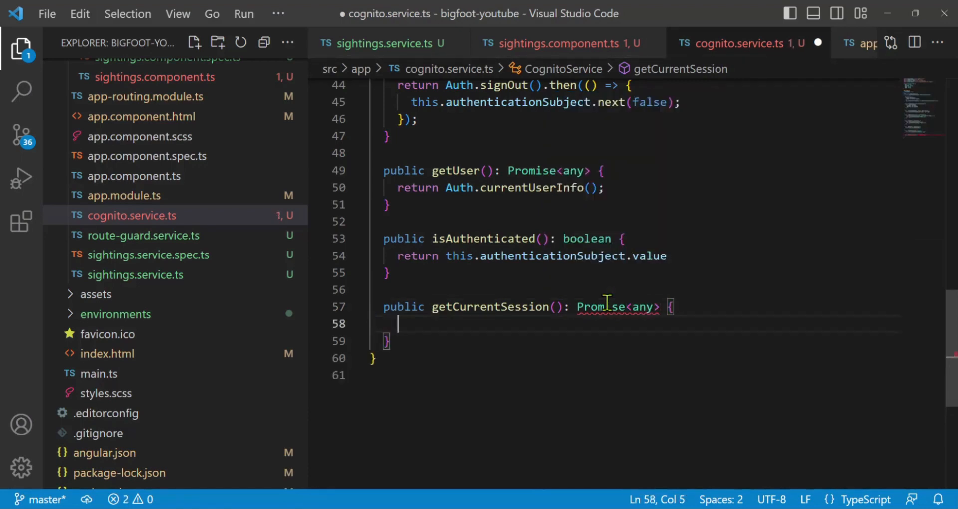
Step: Make getCurrentSession return Auth.currentSession();
{"action": "type", "text": "return"}
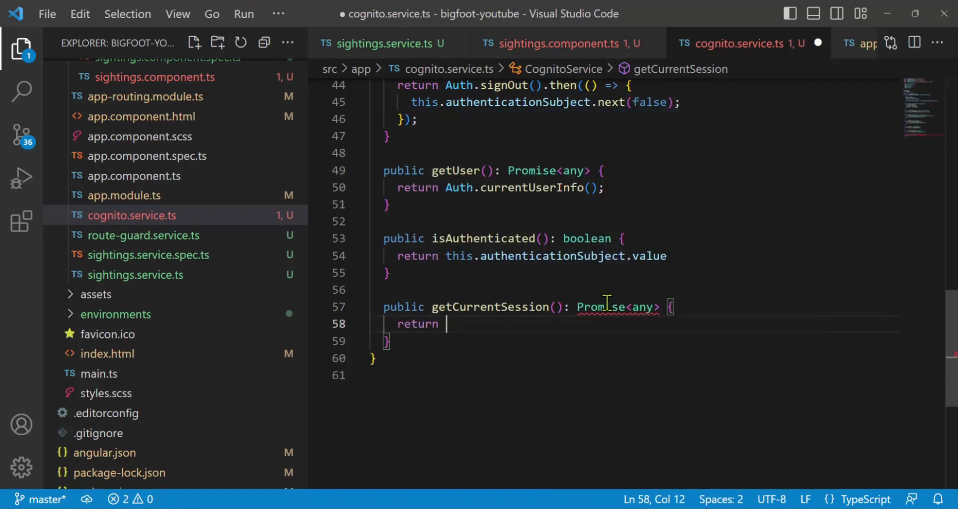
{"action": "type", "text": "Auth."}
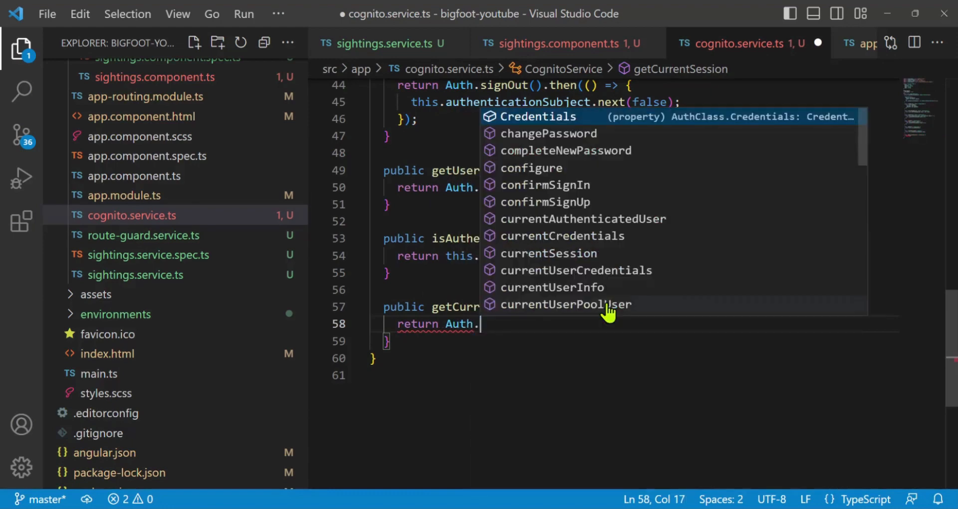
{"action": "type", "text": "currentSession("}
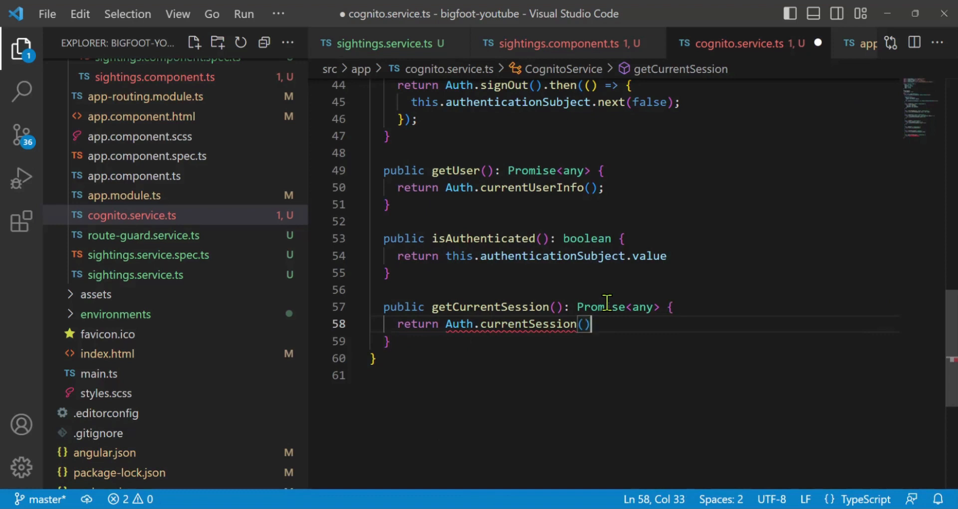
{"action": "type", "text": ";"}
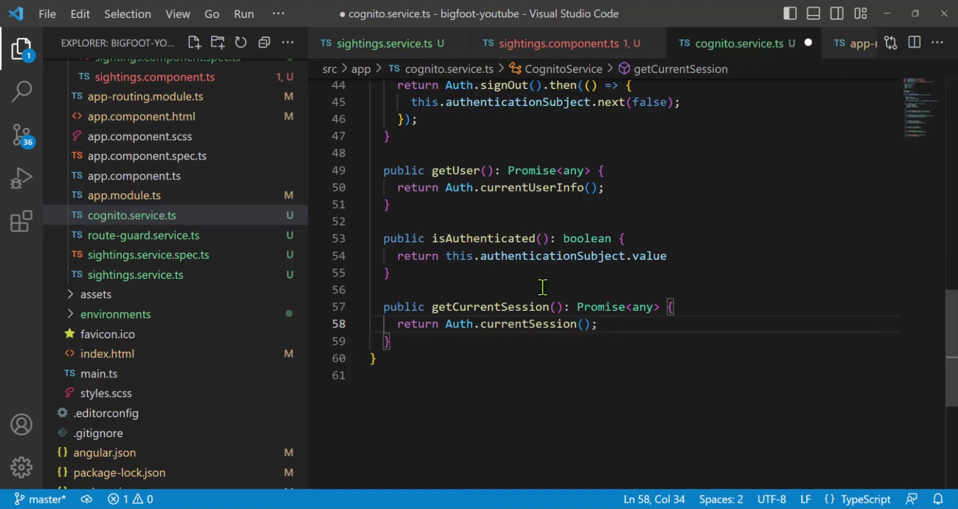
{"action": "mouse_move", "coordinate": [547, 43]}
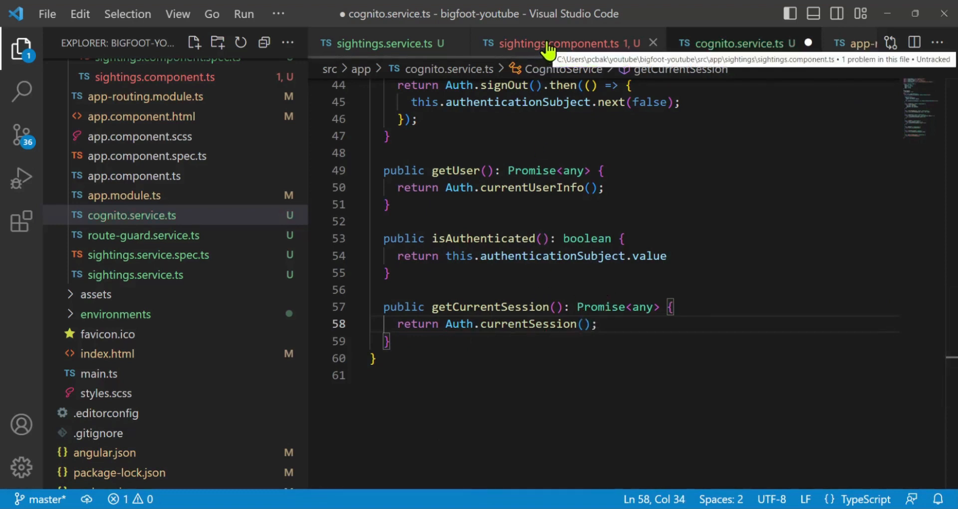
Step: Chain .then(res => { }) onto getCurrentSession() in the sightings component's ngOnInit
{"action": "left_click", "coordinate": [558, 43]}
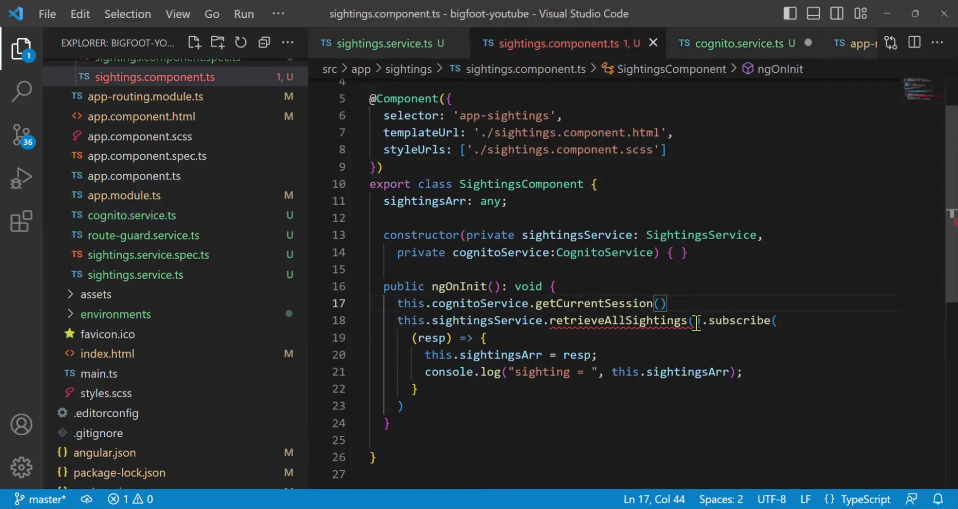
{"action": "left_click", "coordinate": [696, 320]}
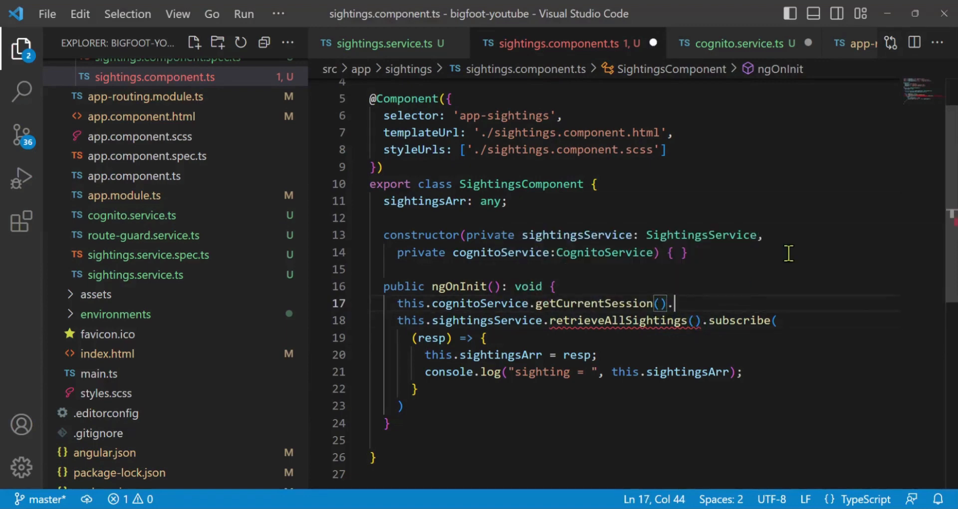
{"action": "type", "text": "then("}
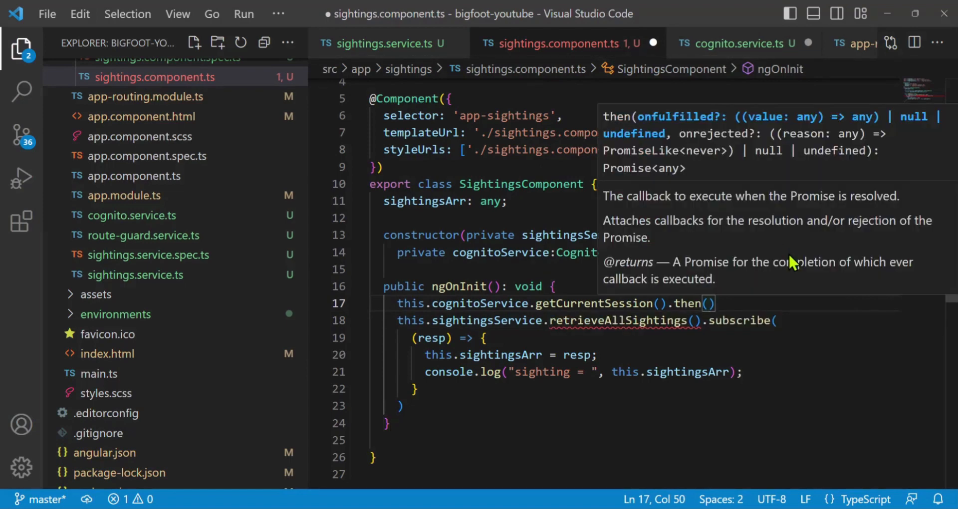
{"action": "type", "text": "resp"}
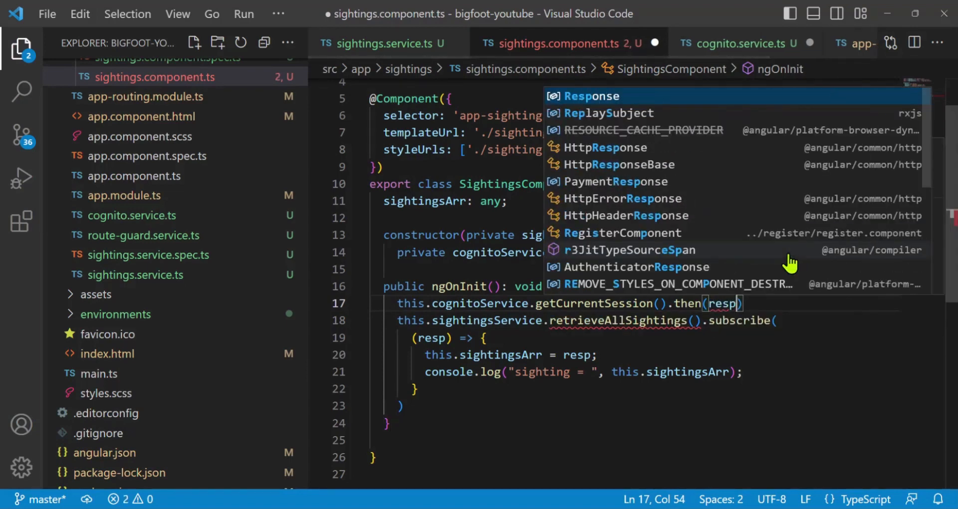
{"action": "key", "text": "Backspace"}
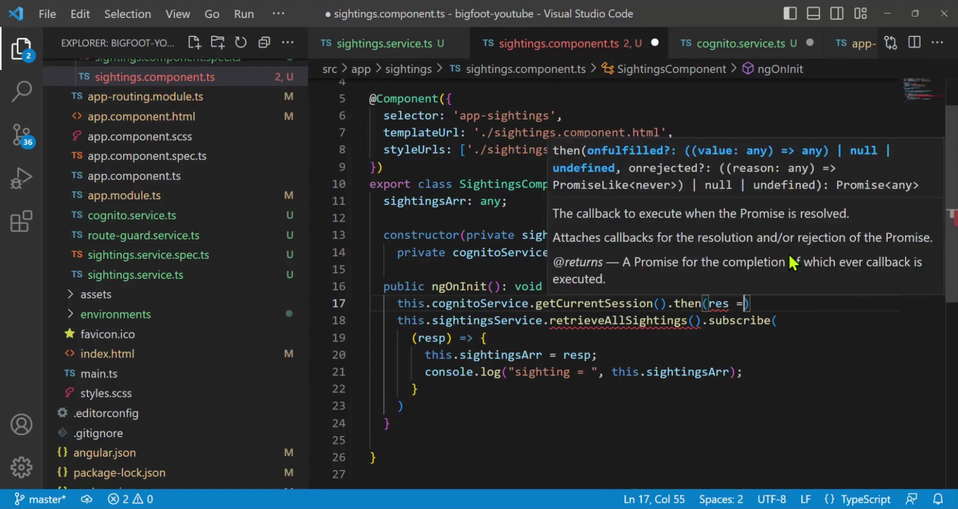
{"action": "key", "text": "Enter"}
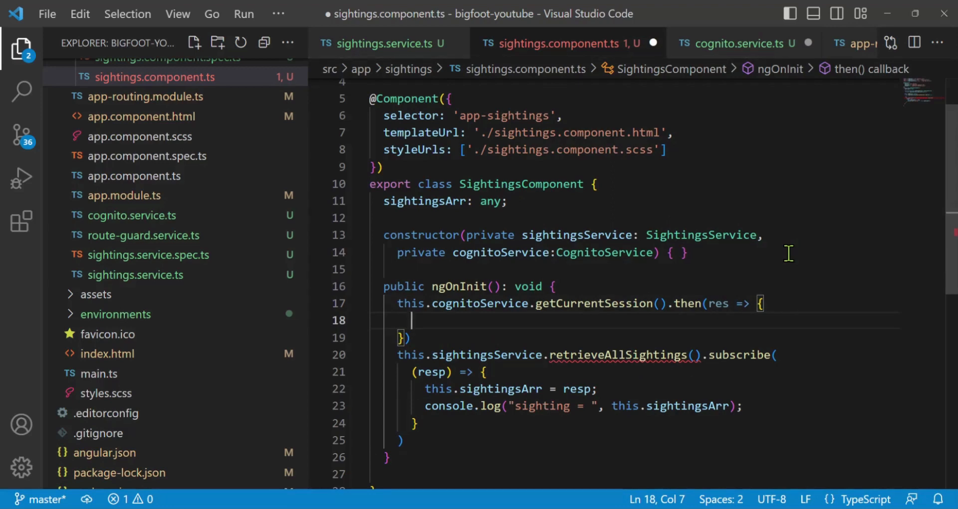
Step: Store the JWT with let token = res.getIdToken().getJwtToken(); inside the callback
{"action": "type", "text": "let"}
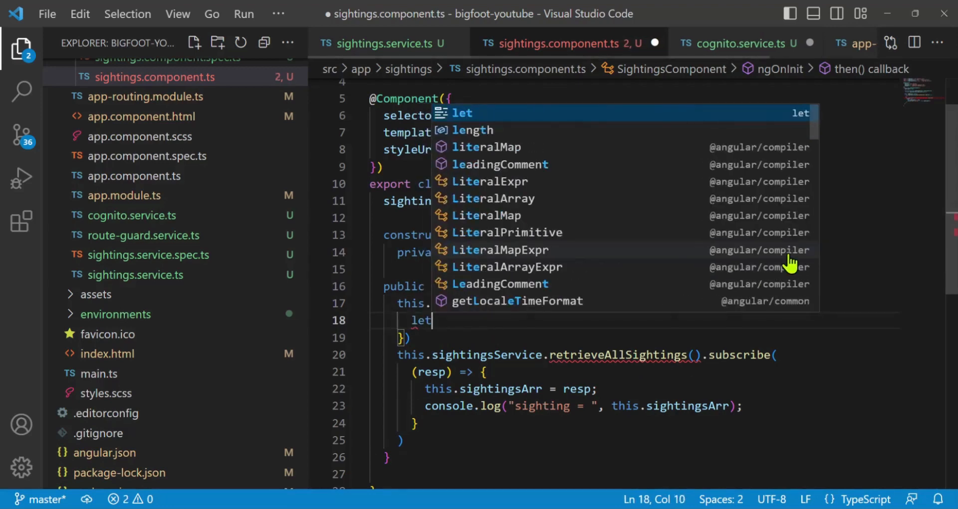
{"action": "type", "text": "token"}
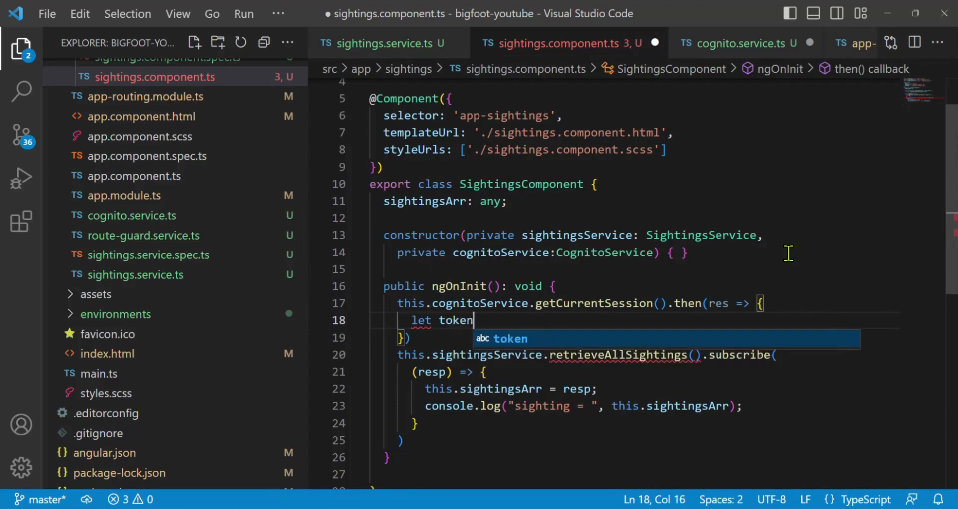
{"action": "type", "text": "= res"}
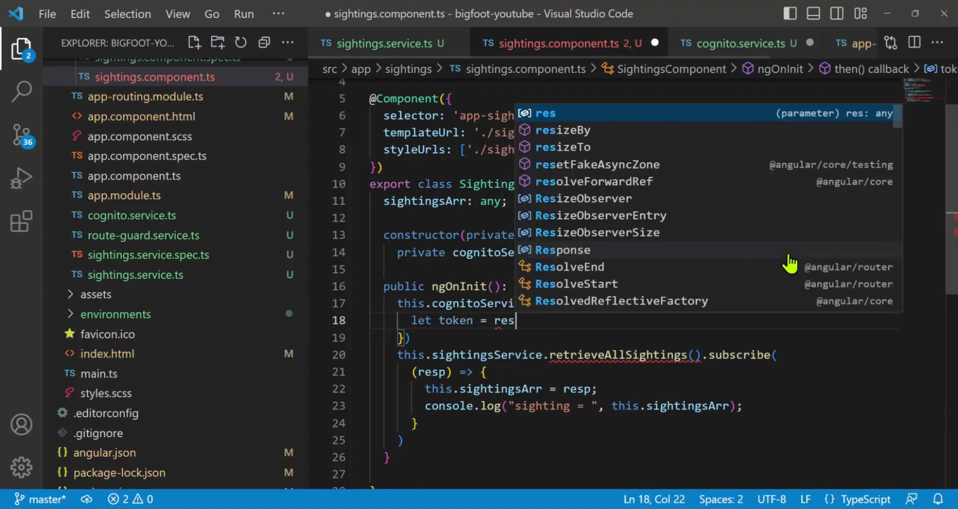
{"action": "type", "text": ".get"}
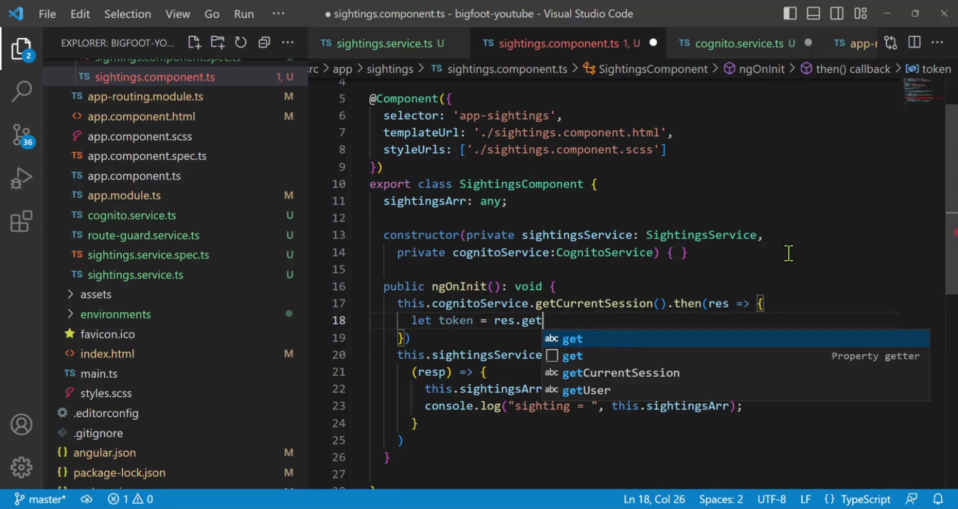
{"action": "type", "text": "Id"}
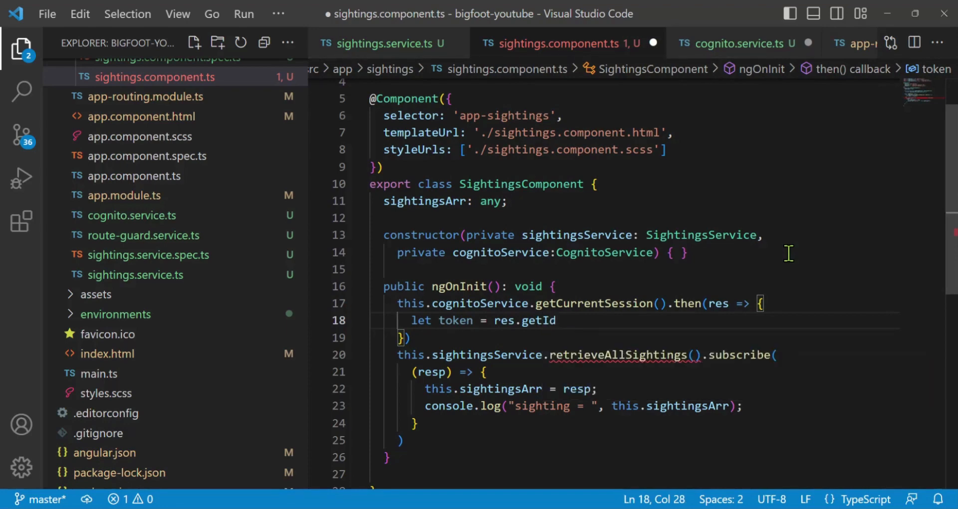
{"action": "type", "text": "Token"}
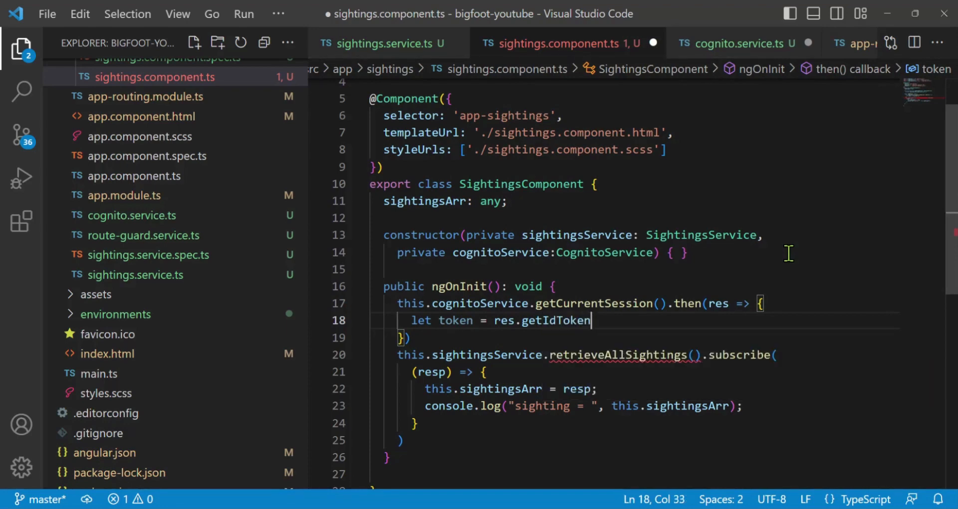
{"action": "type", "text": "()"}
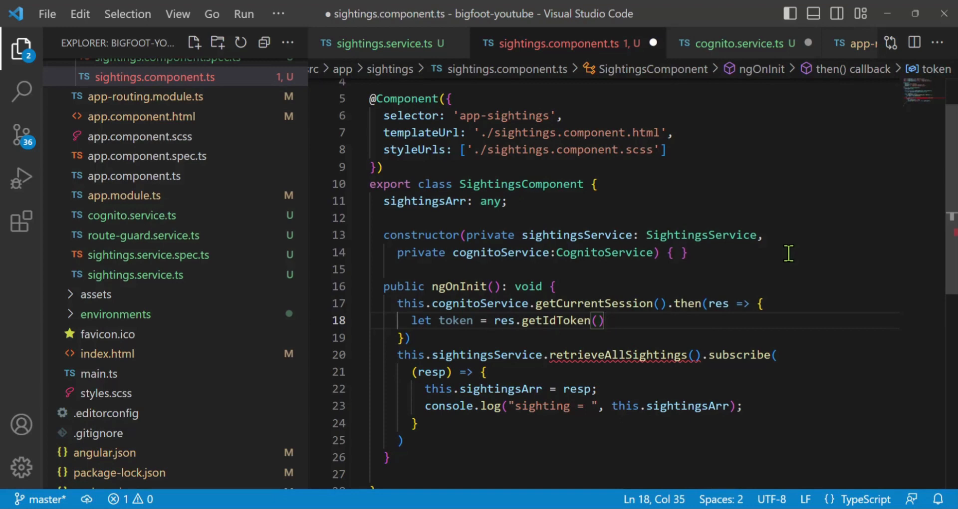
{"action": "type", "text": ".get"}
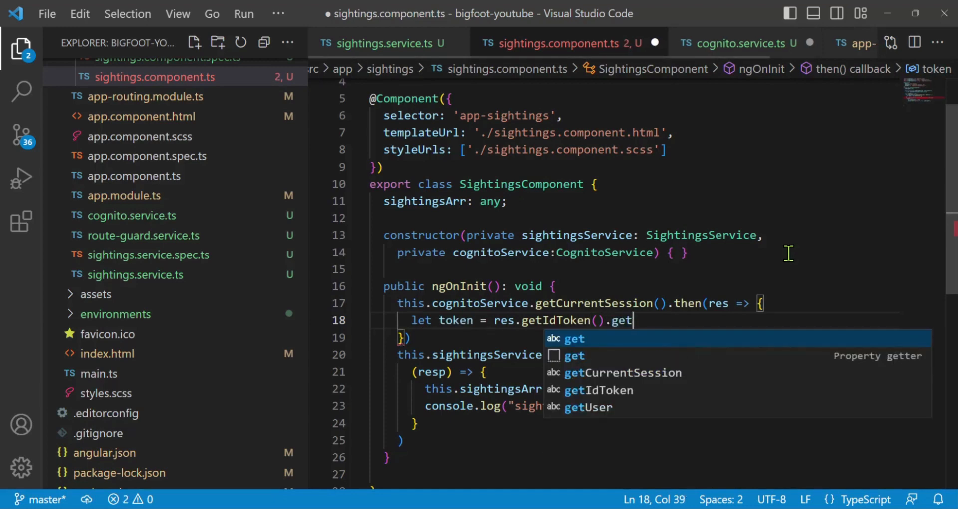
{"action": "type", "text": "J"}
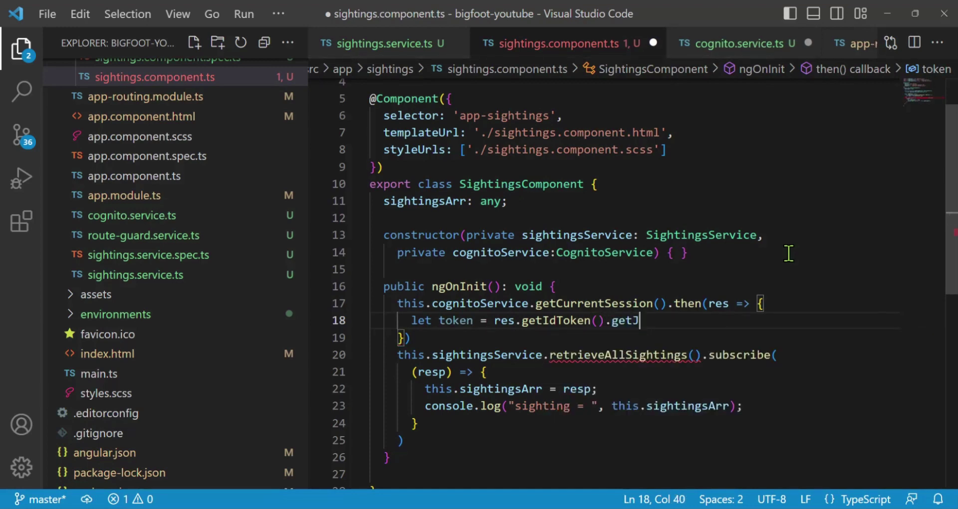
{"action": "type", "text": "wt"}
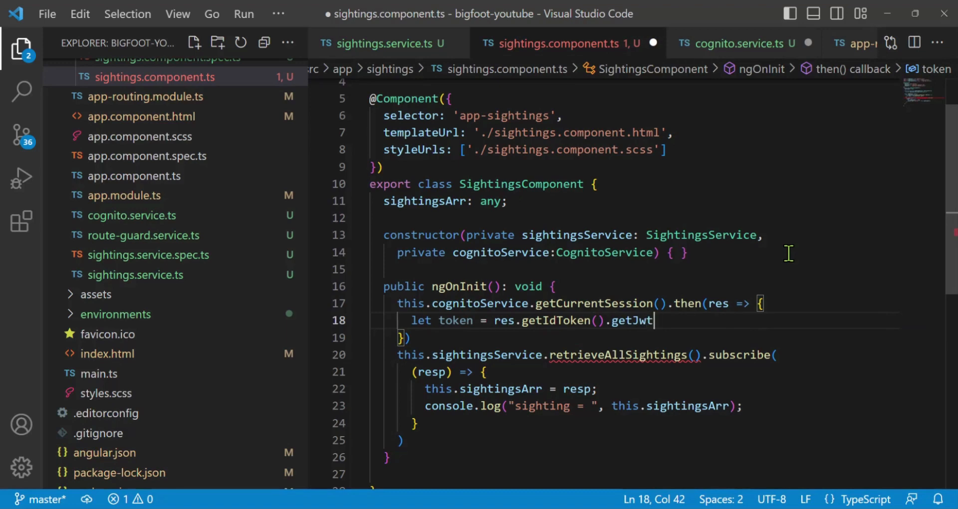
{"action": "type", "text": "Token"}
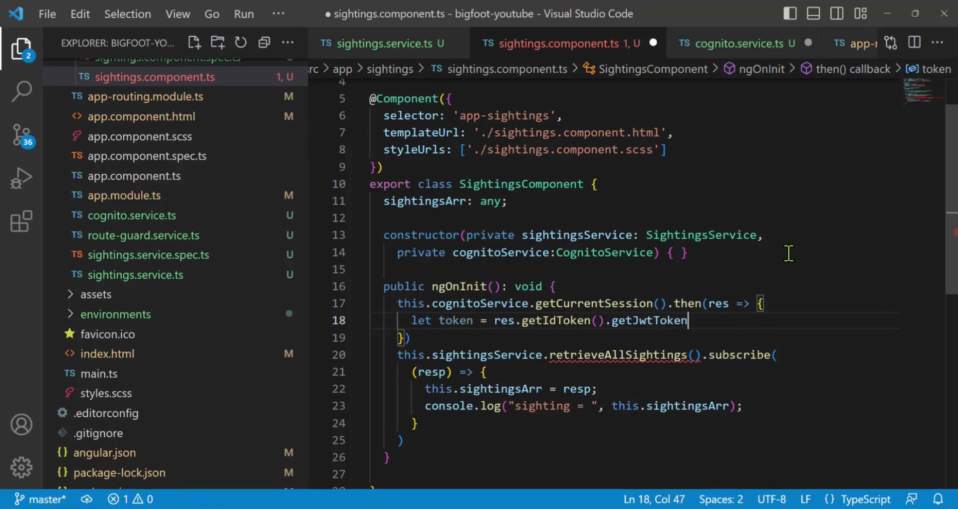
{"action": "type", "text": "();"}
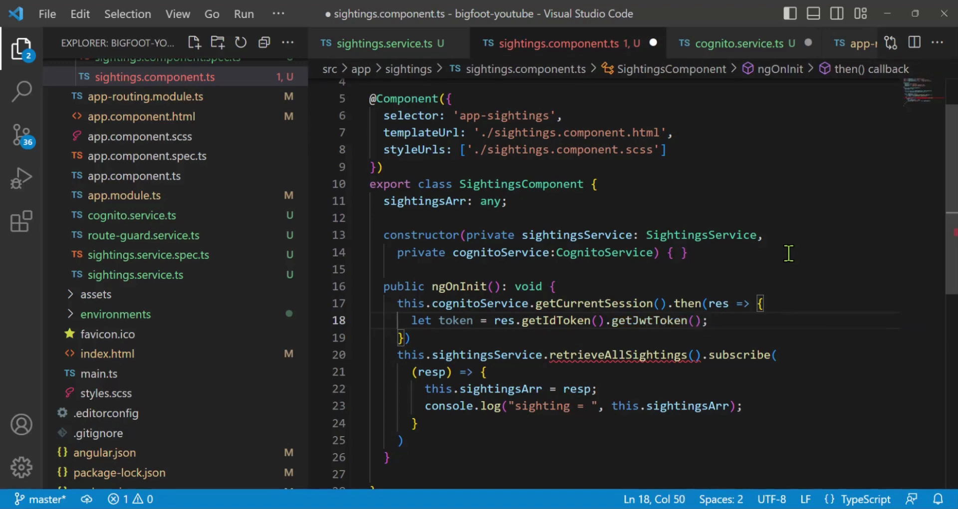
{"action": "mouse_move", "coordinate": [372, 356]}
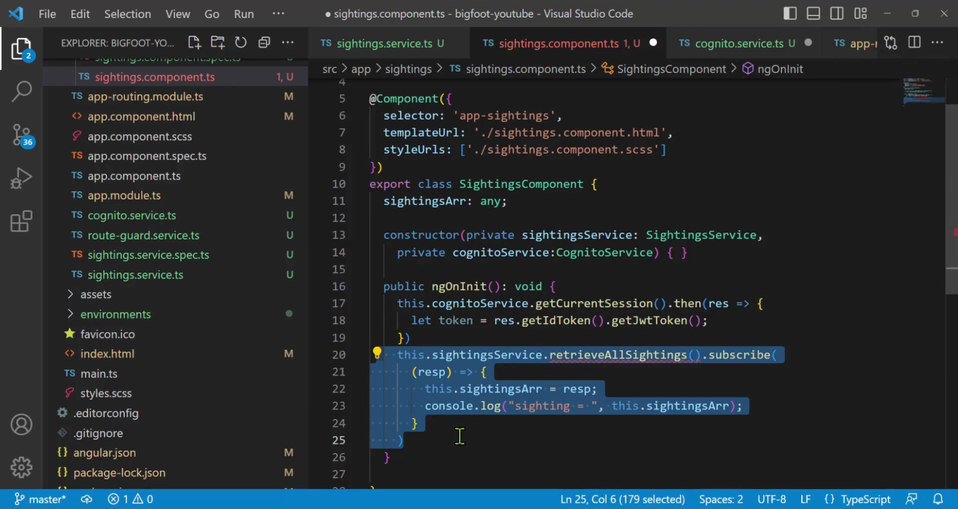
Step: Place retrieveAllSightings(token).subscribe inside the getCurrentSession callback and save sightings.component.ts
{"action": "key", "text": "Delete"}
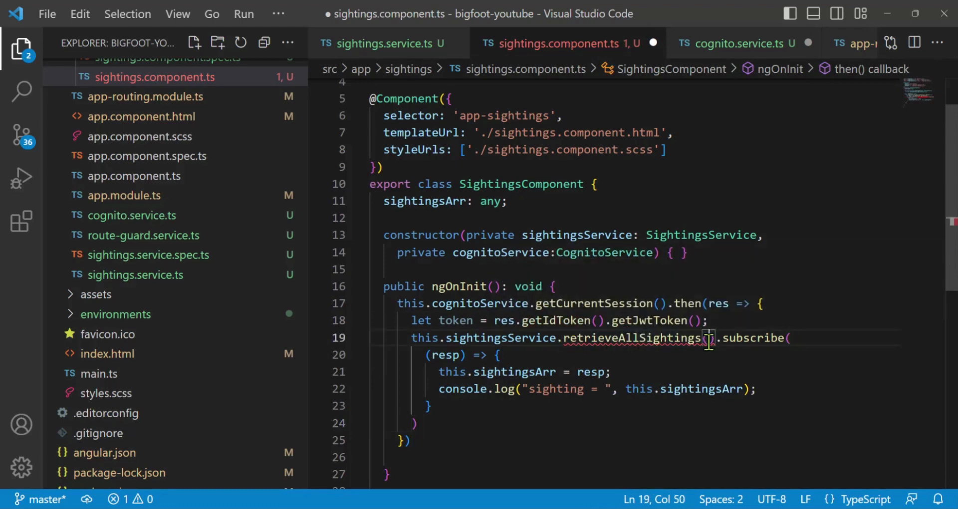
{"action": "type", "text": "token"}
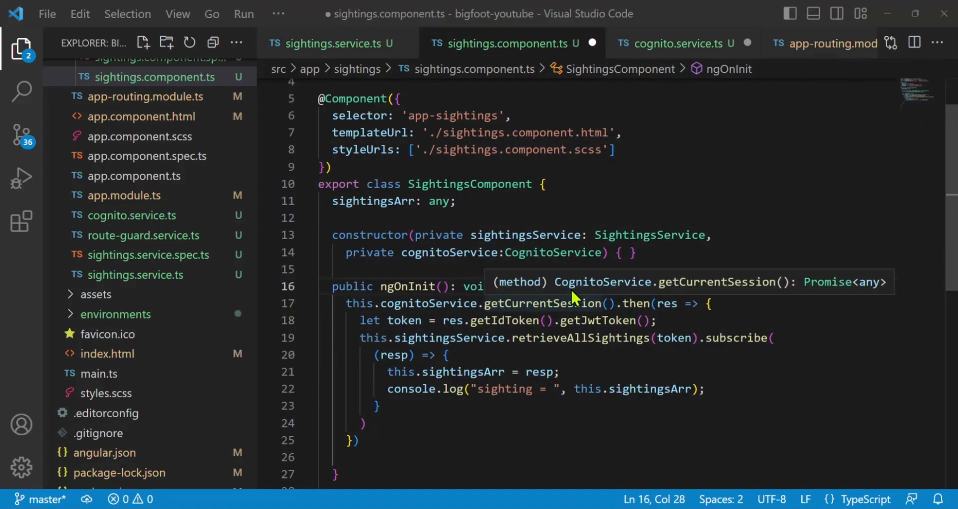
{"action": "left_click", "coordinate": [46, 13]}
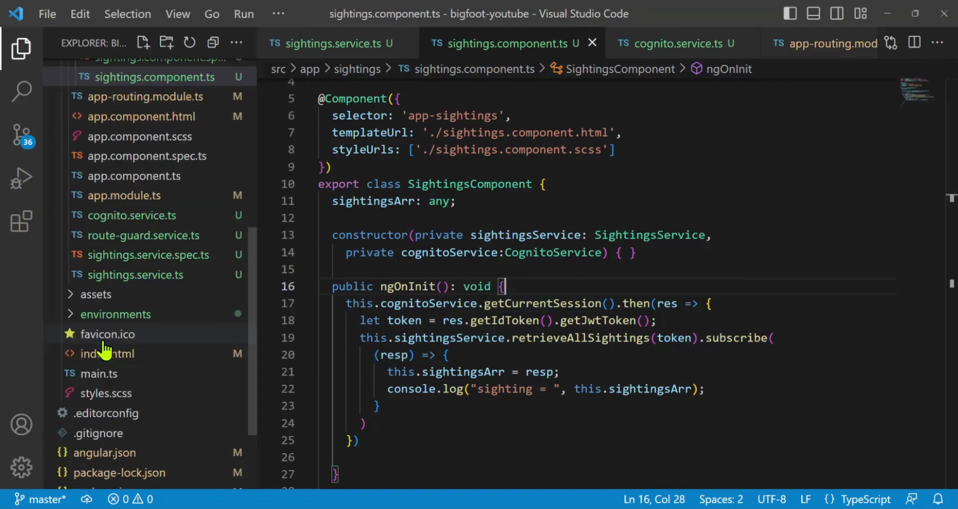
{"action": "left_click", "coordinate": [73, 10]}
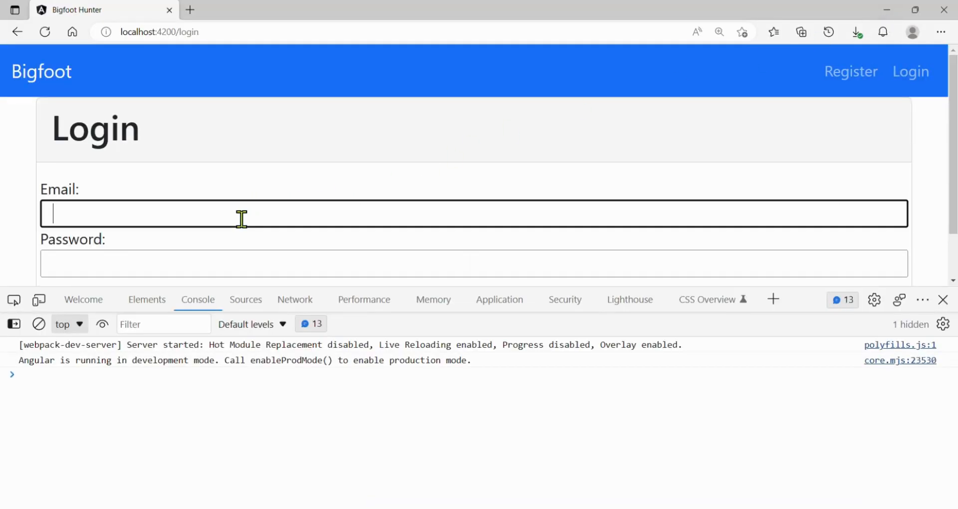
Step: Enter the proton email and password in the Bigfoot Hunter login form and submit to reach the home page
{"action": "left_click_drag", "start_coordinate": [240, 294], "coordinate": [241, 300]}
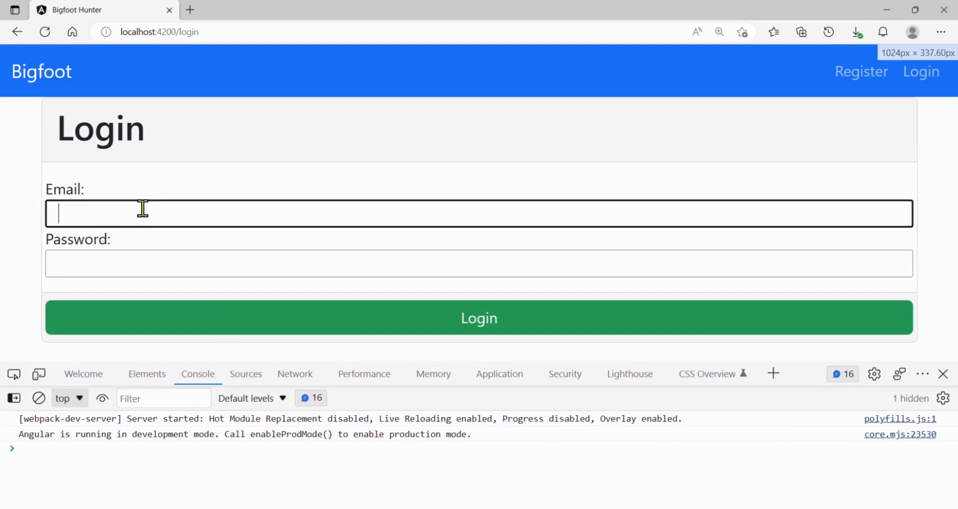
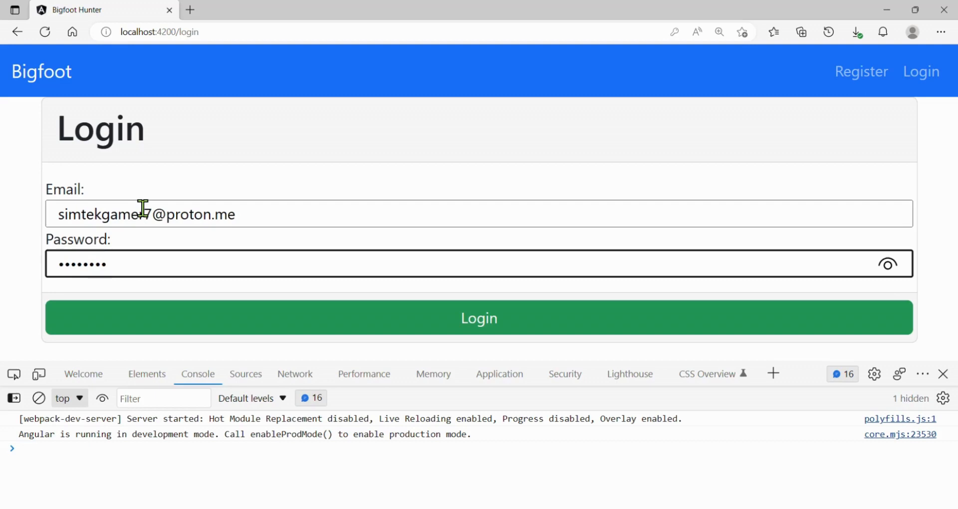
{"action": "left_click", "coordinate": [478, 317]}
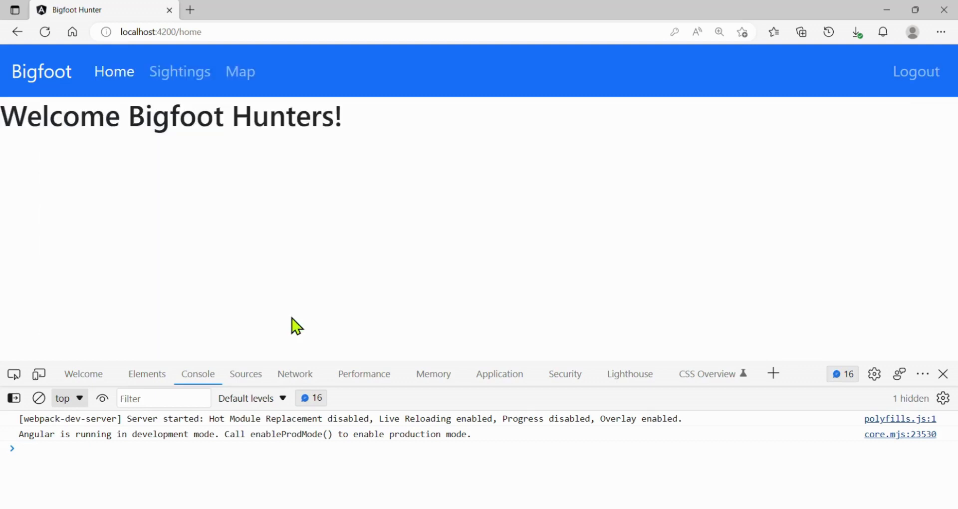
{"action": "mouse_move", "coordinate": [230, 360]}
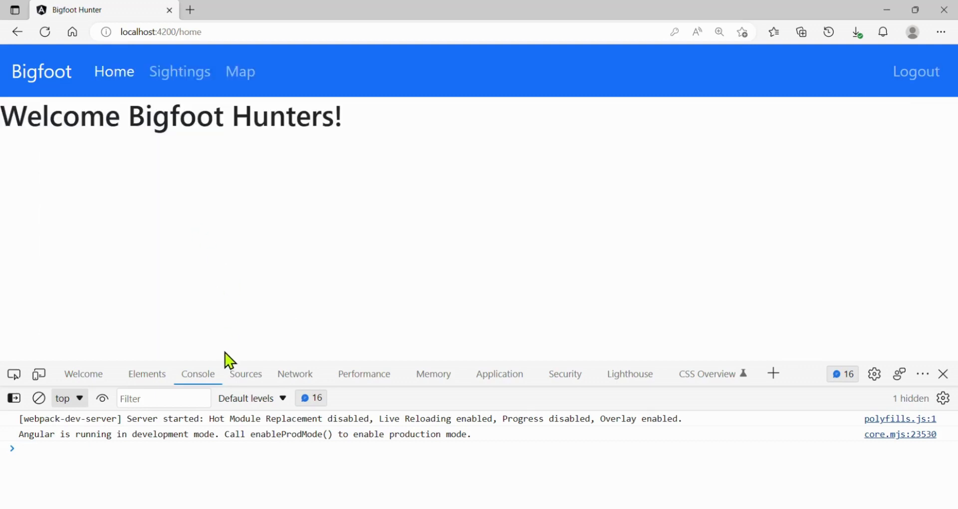
Step: Load the Sightings page and expand the logged two-item sightings array (cletis and theo) in the console
{"action": "left_click", "coordinate": [178, 72]}
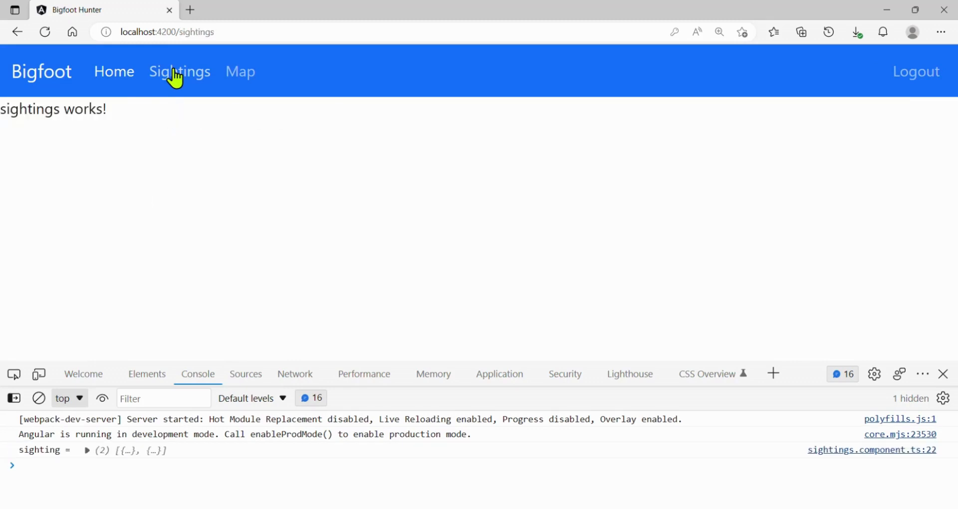
{"action": "mouse_move", "coordinate": [89, 456]}
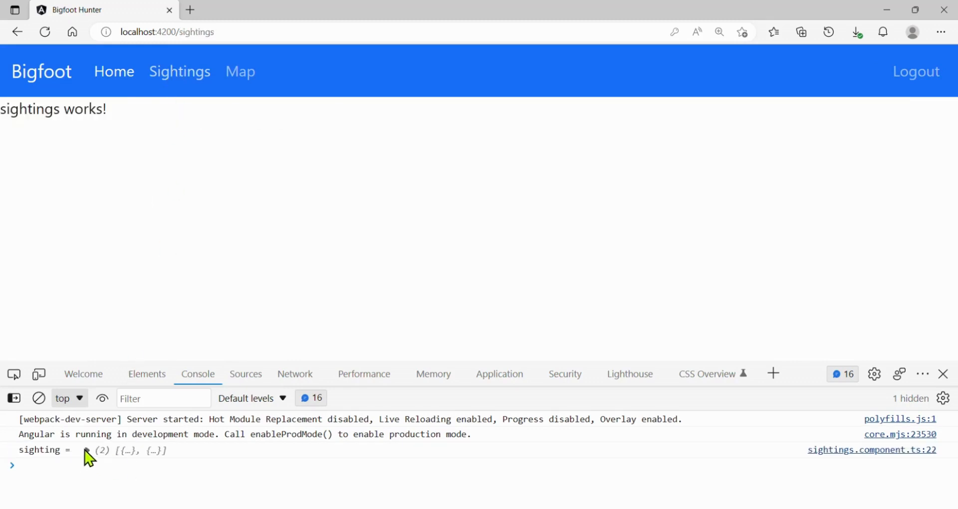
{"action": "left_click", "coordinate": [86, 450]}
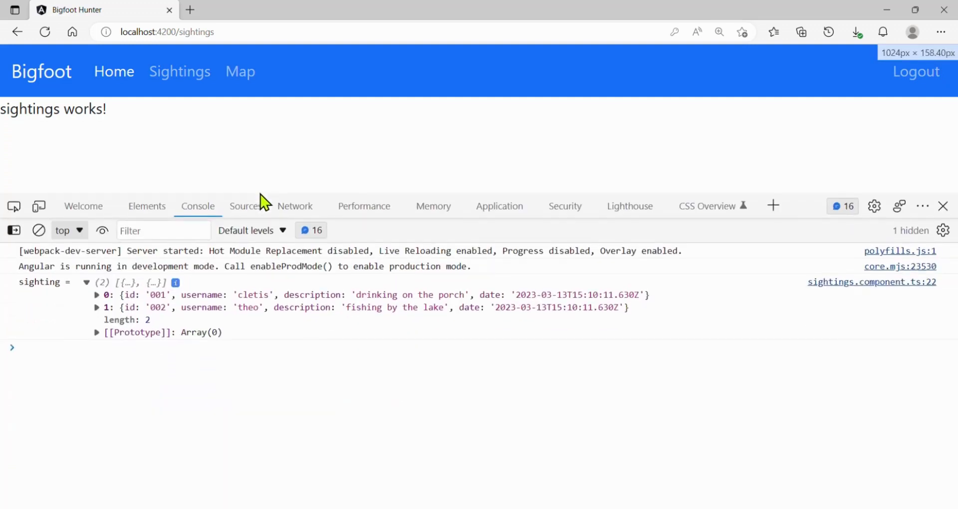
{"action": "mouse_move", "coordinate": [372, 303]}
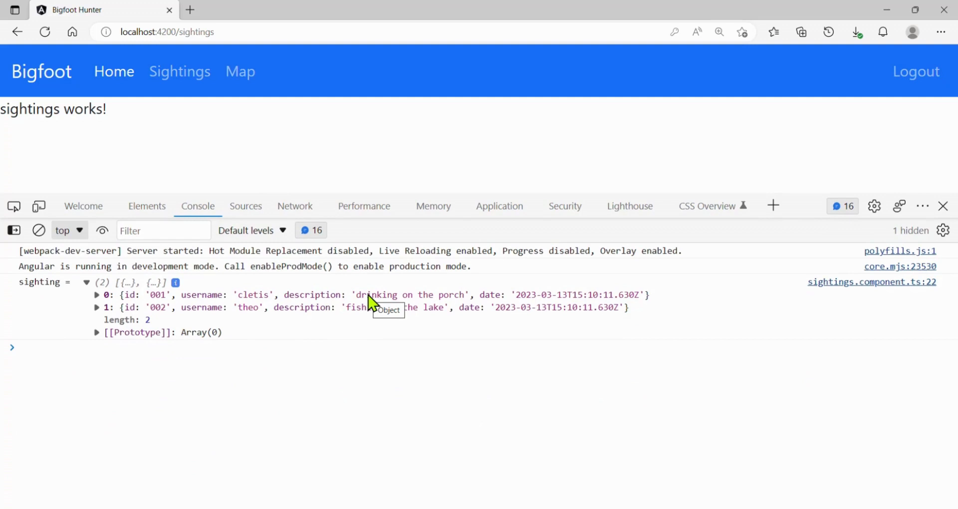
{"action": "mouse_move", "coordinate": [506, 376]}
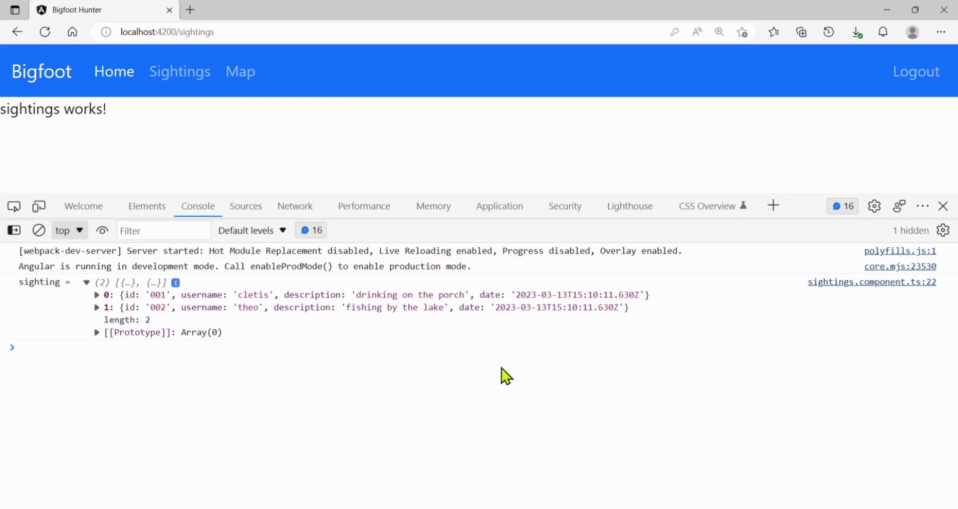
{"action": "mouse_move", "coordinate": [530, 348]}
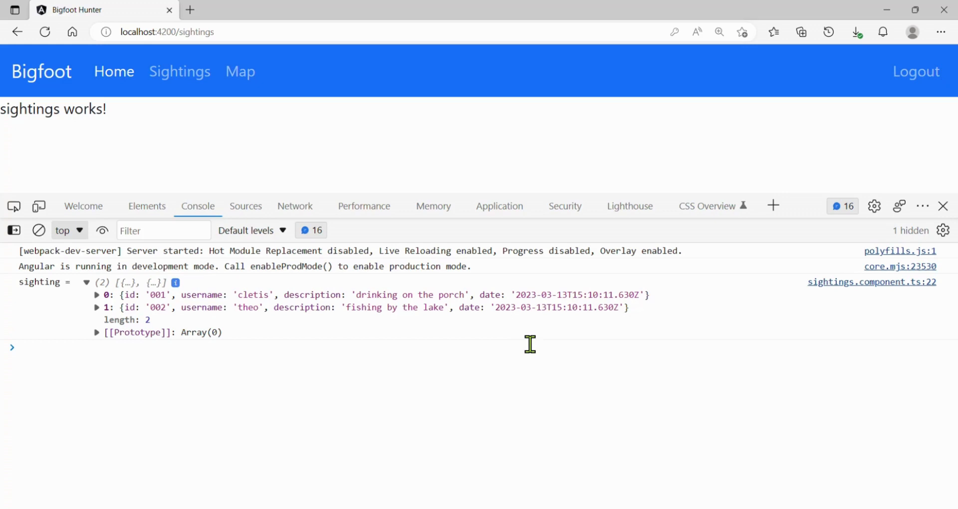
{"action": "mouse_move", "coordinate": [801, 330]}
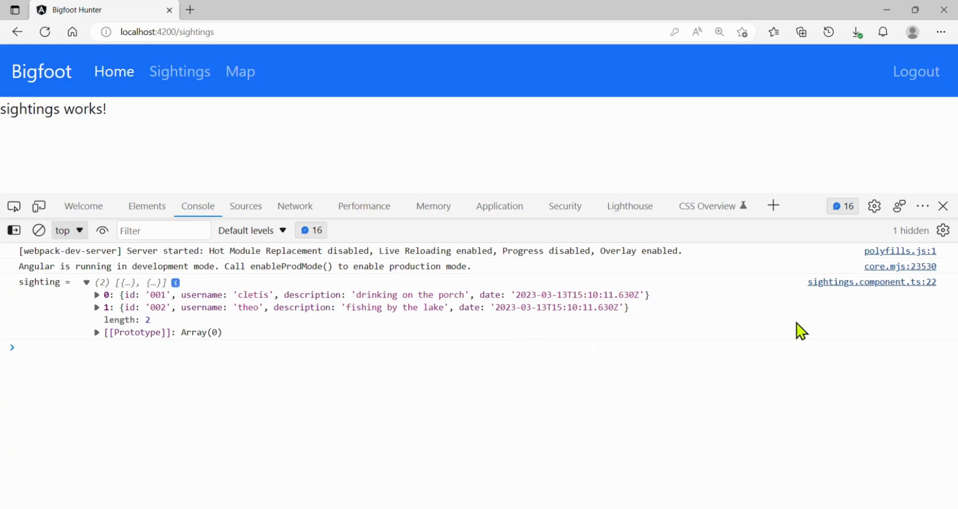